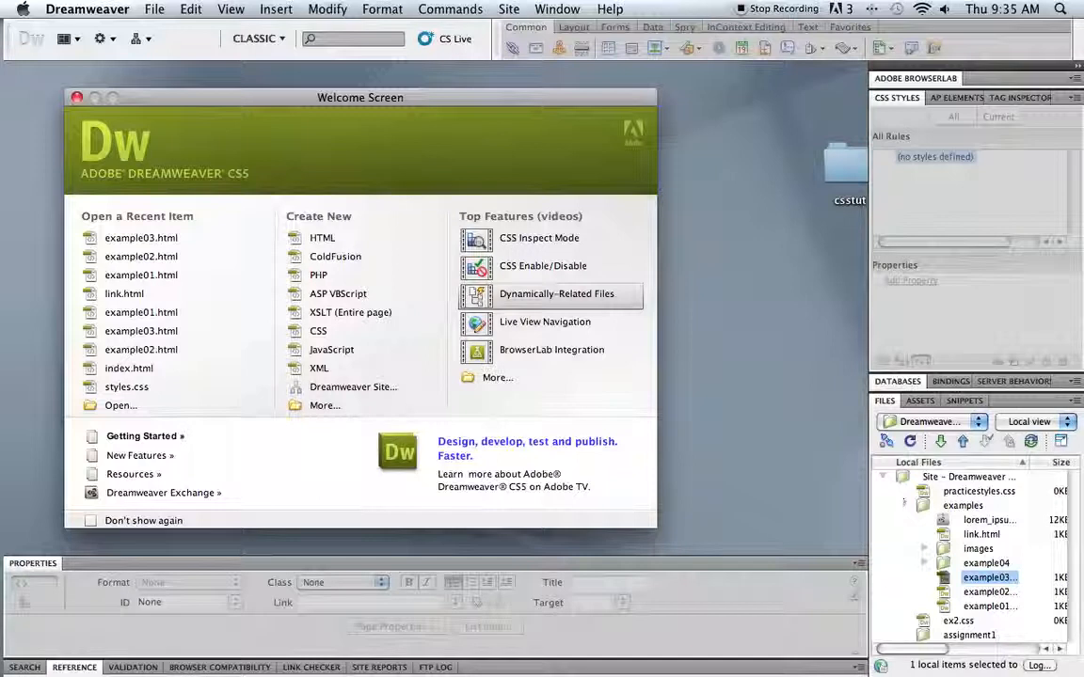
# Open example03.html from the Files panel, showing its two lists of four links.
pyautogui.click(987, 577)
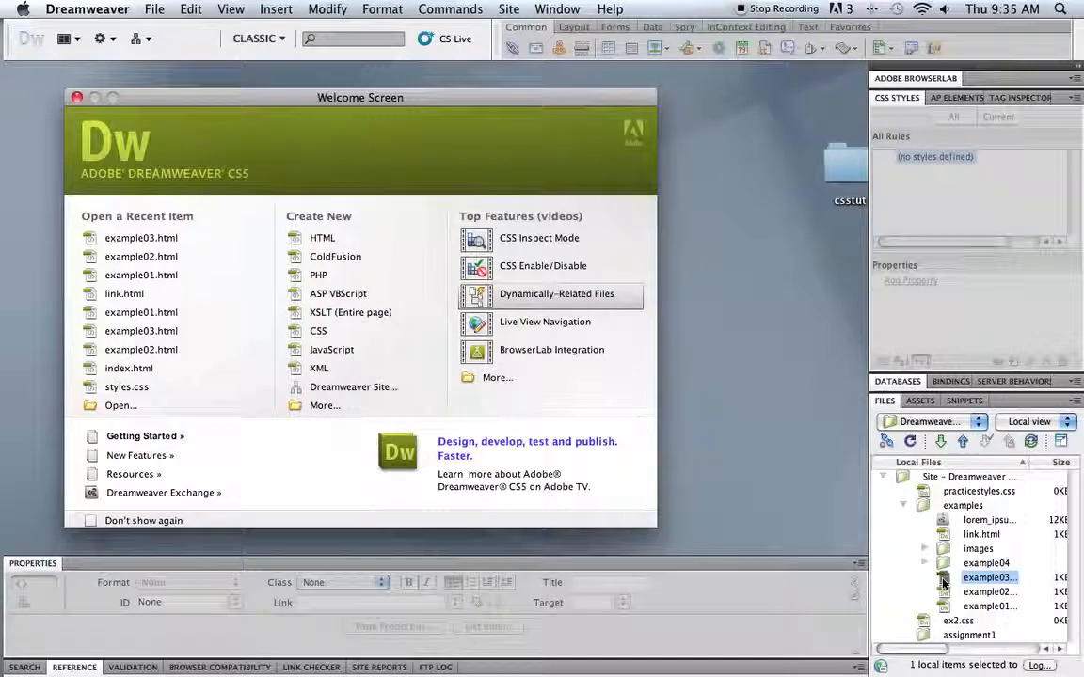
pyautogui.doubleClick(988, 577)
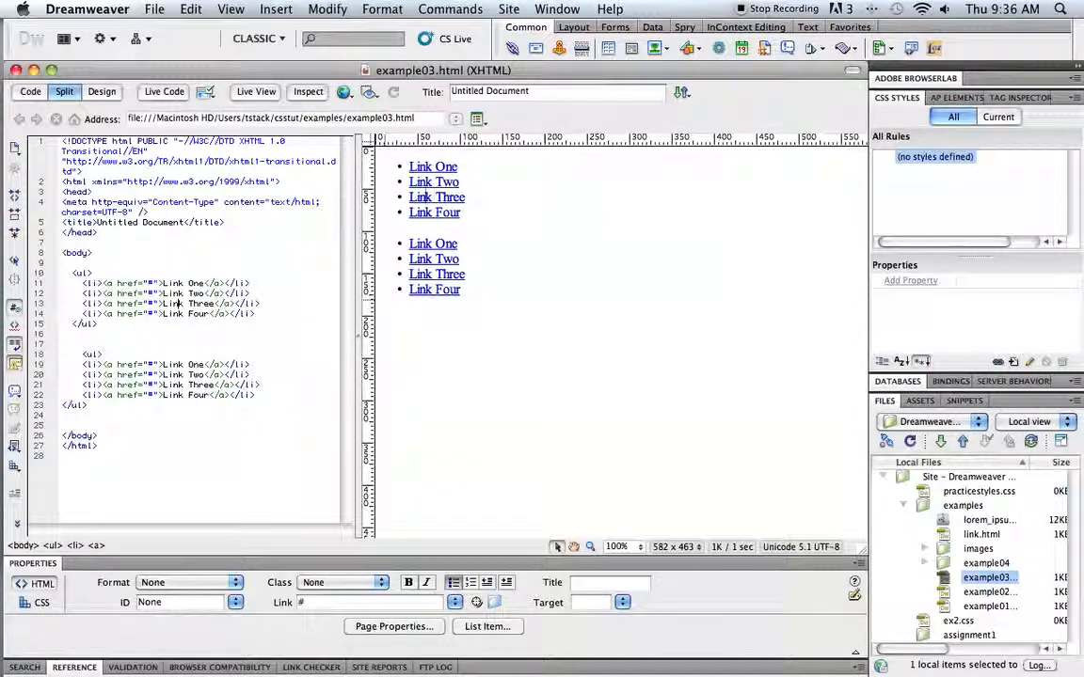
# Select the first list and create a new CSS rule targeting the ul tag.
pyautogui.click(53, 546)
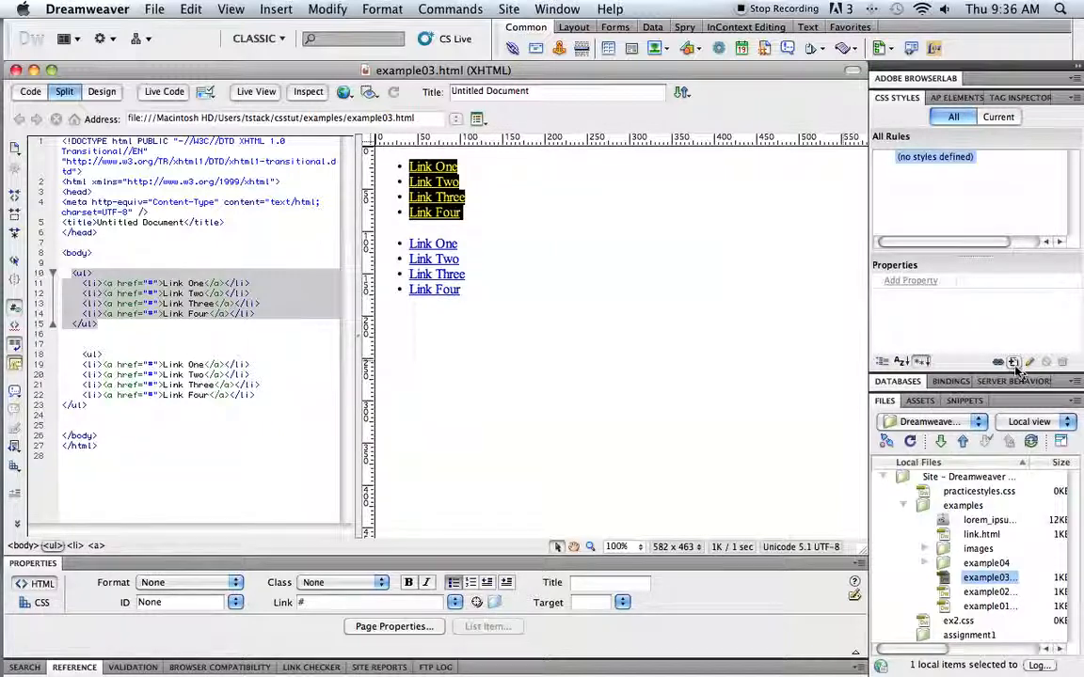
pyautogui.click(1013, 362)
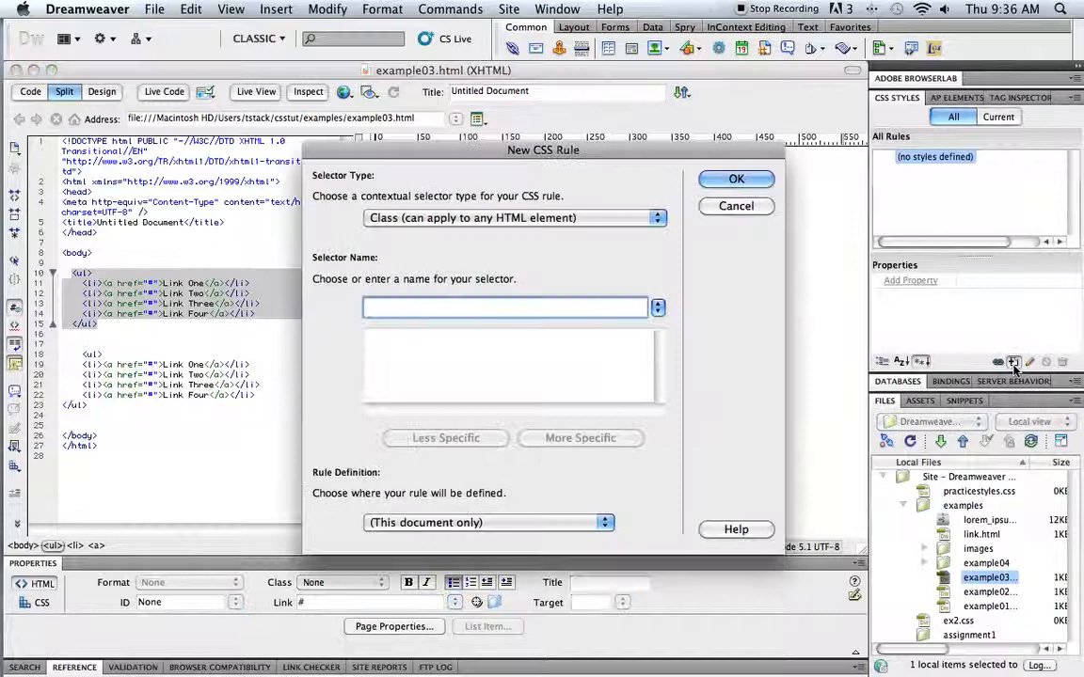
pyautogui.click(657, 226)
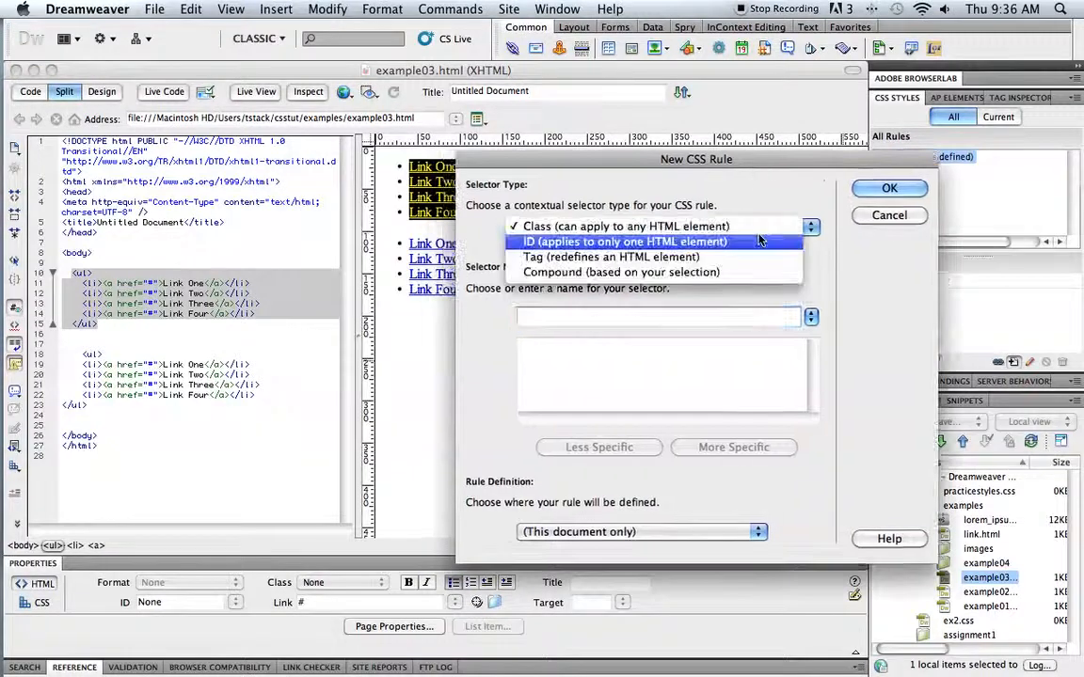
pyautogui.click(612, 257)
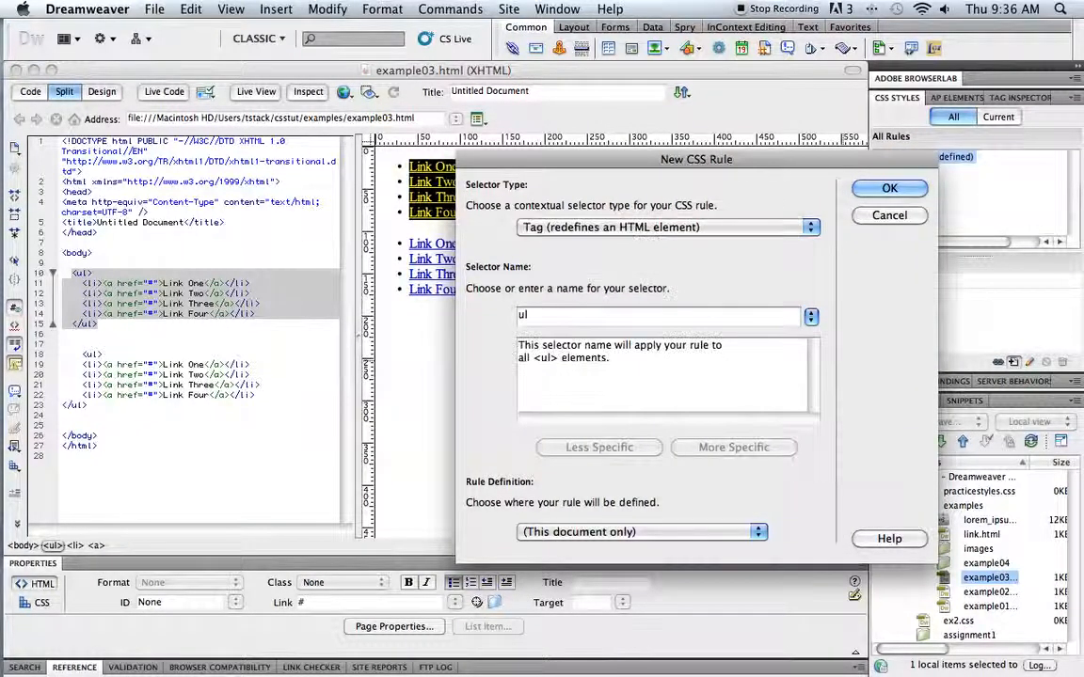
pyautogui.click(888, 189)
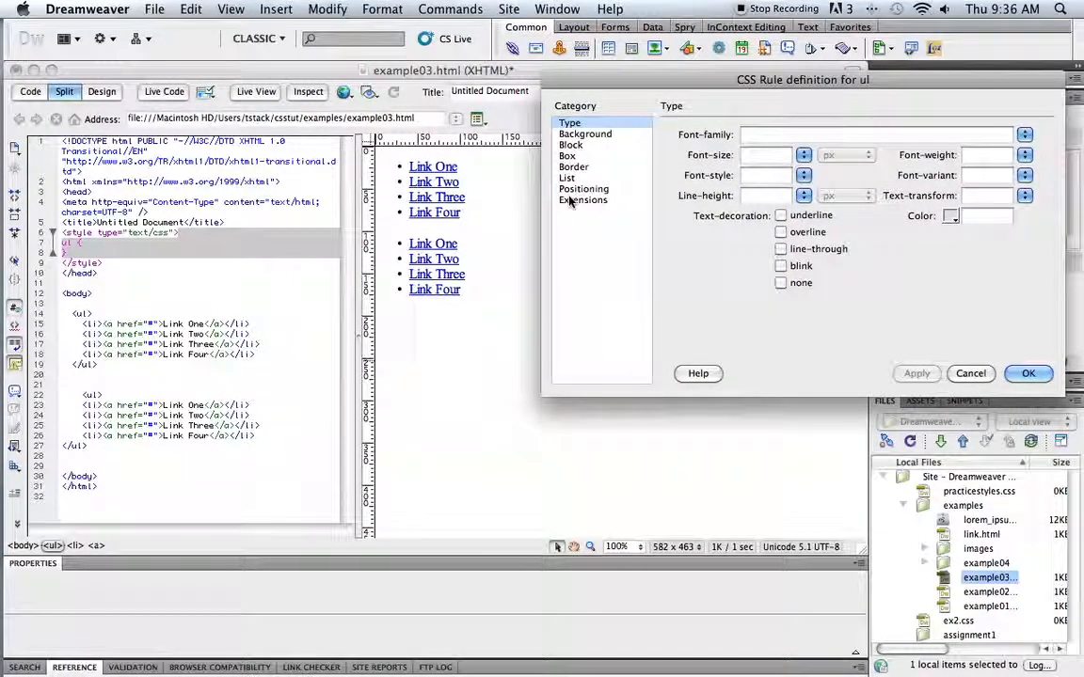
# Set the ul rule's list-style-type to none and its margin and padding to 0.
pyautogui.click(566, 178)
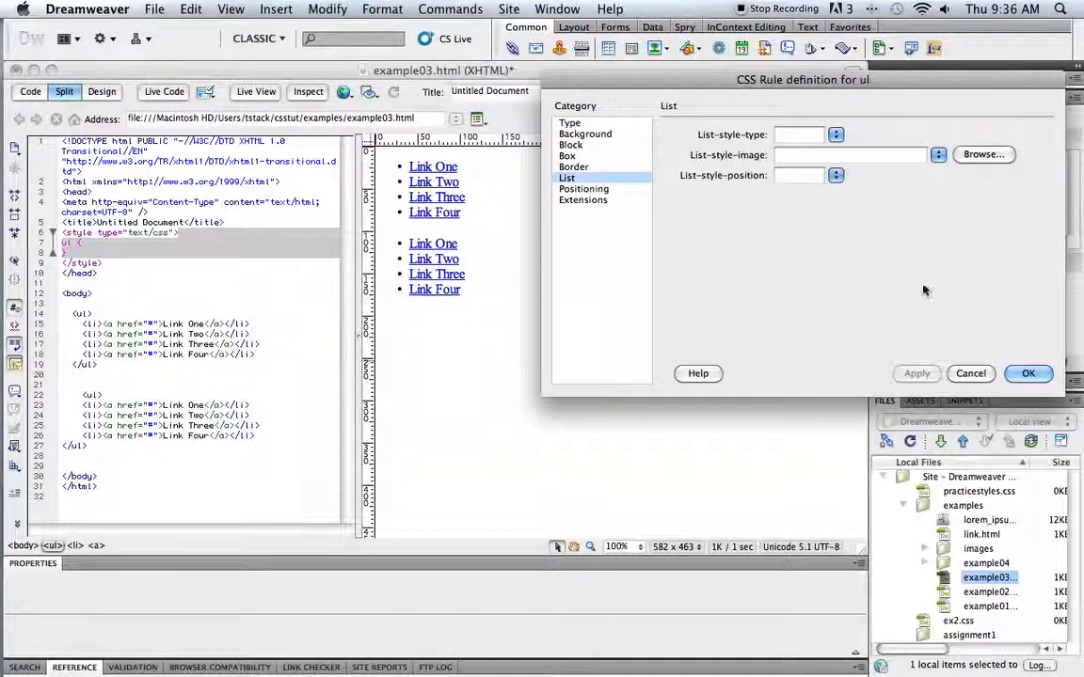
pyautogui.click(834, 134)
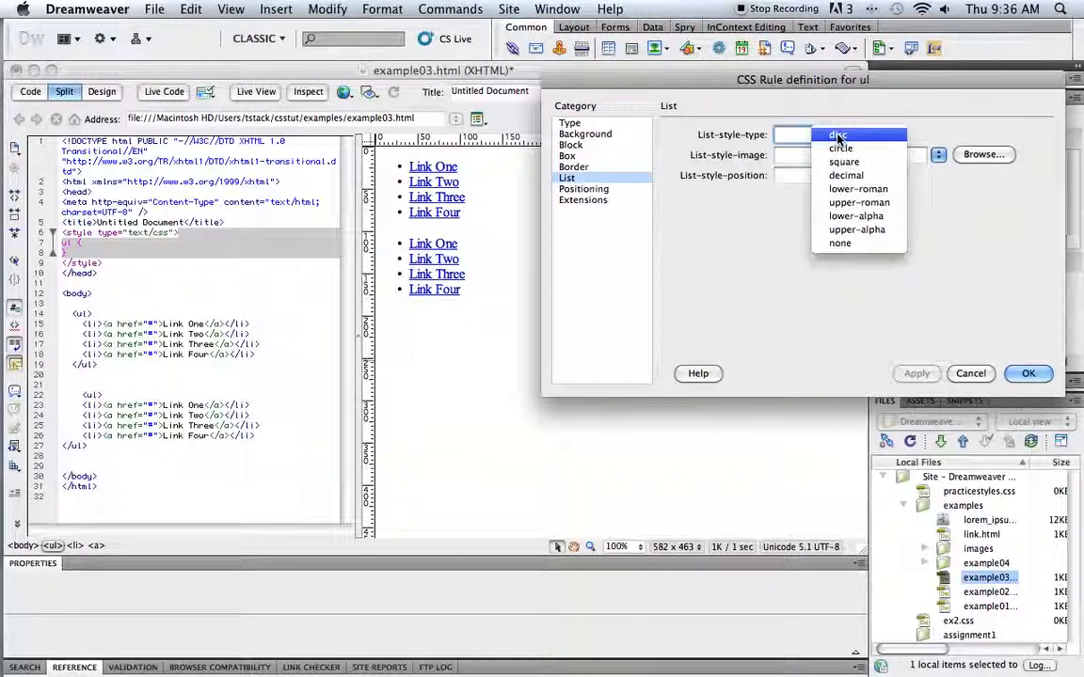
pyautogui.moveTo(839, 243)
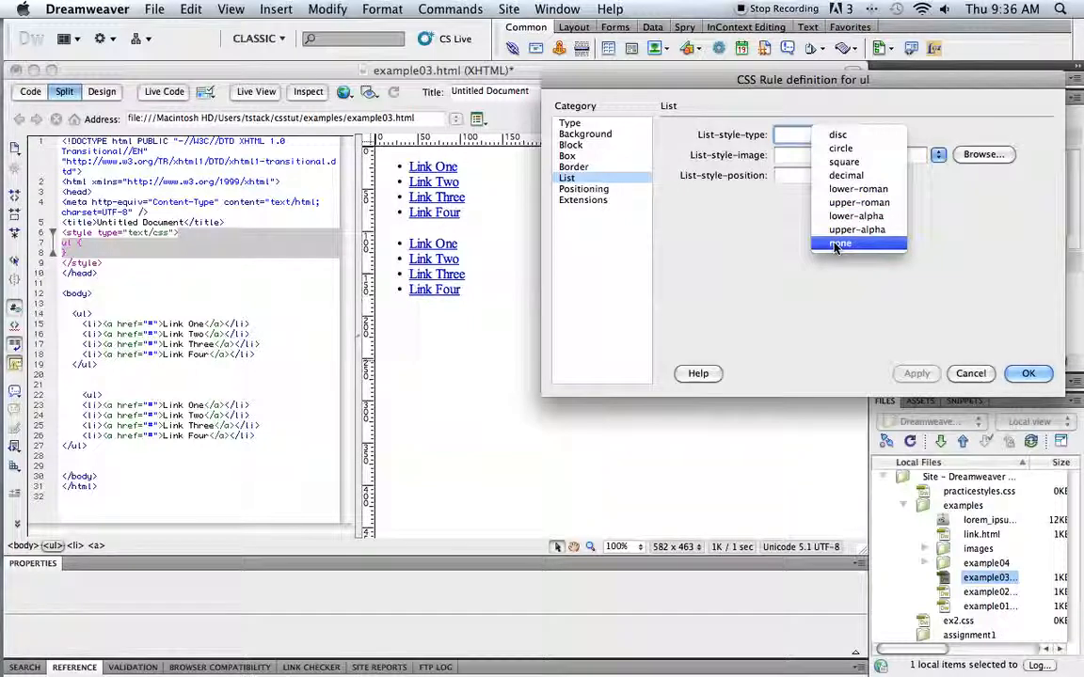
pyautogui.click(839, 243)
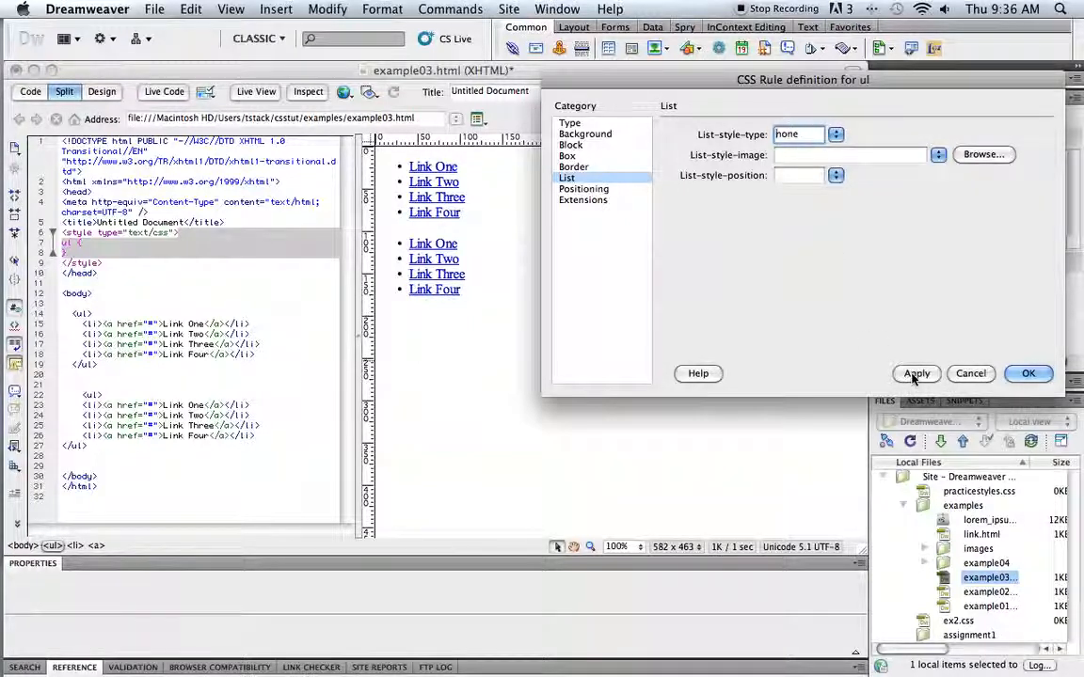
pyautogui.click(915, 373)
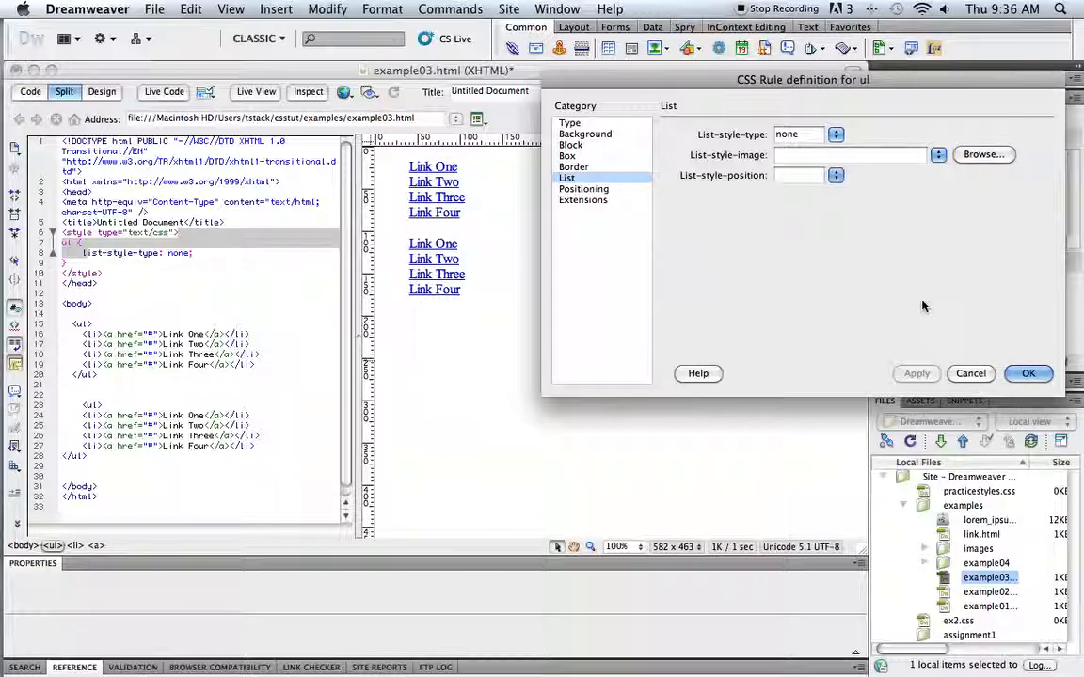
pyautogui.moveTo(921, 303)
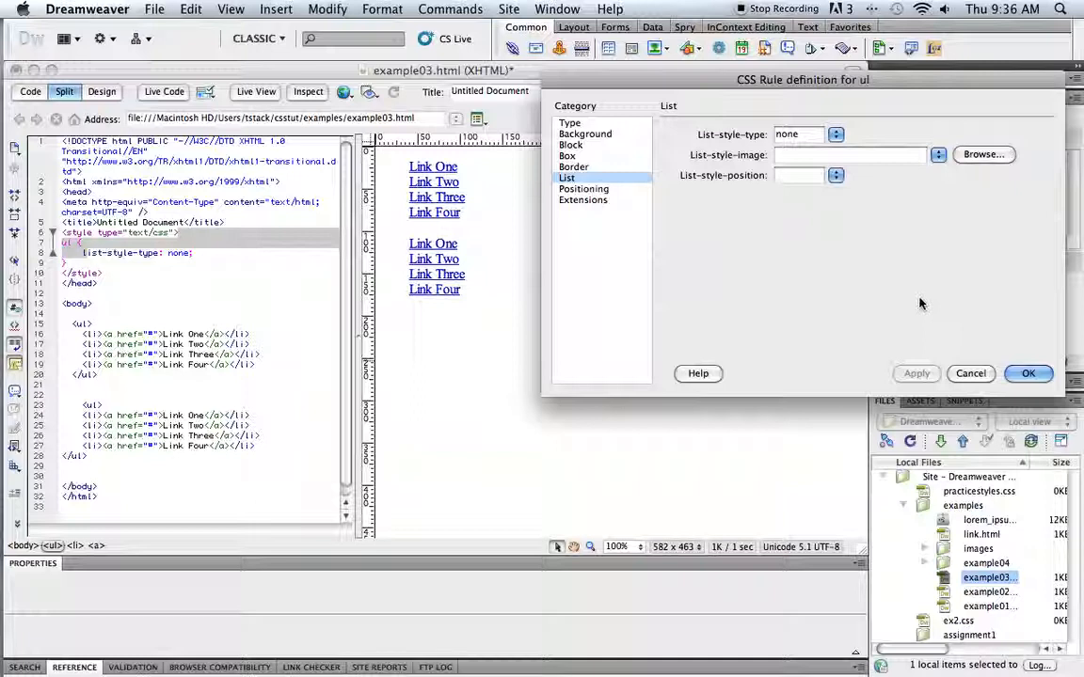
pyautogui.click(569, 157)
pyautogui.write('0')
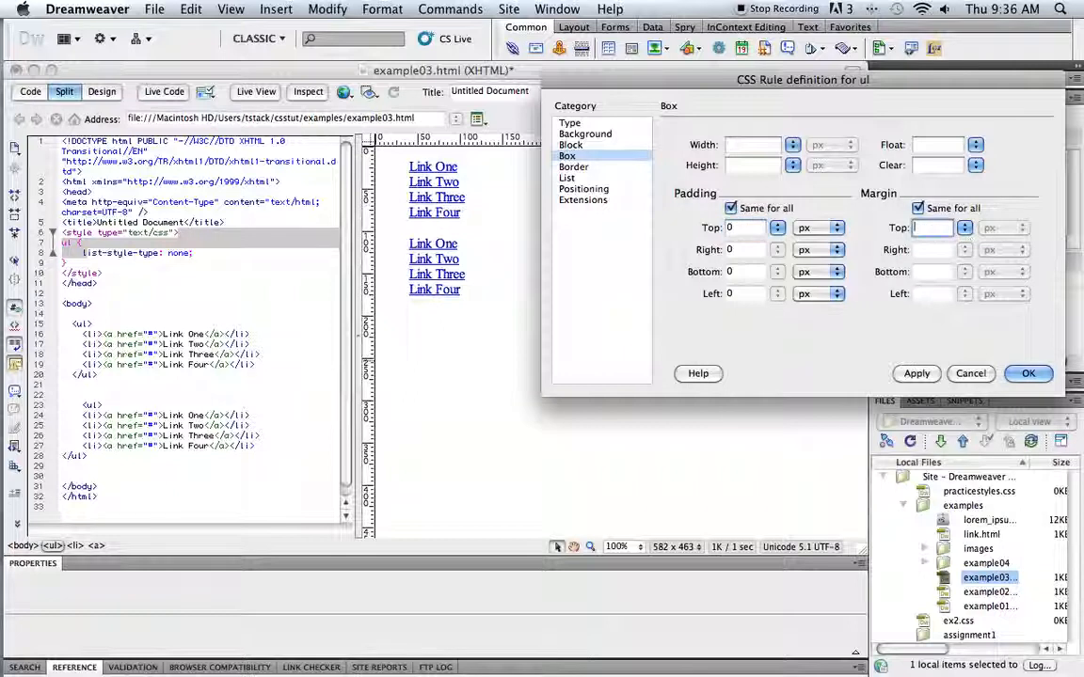
pyautogui.click(915, 373)
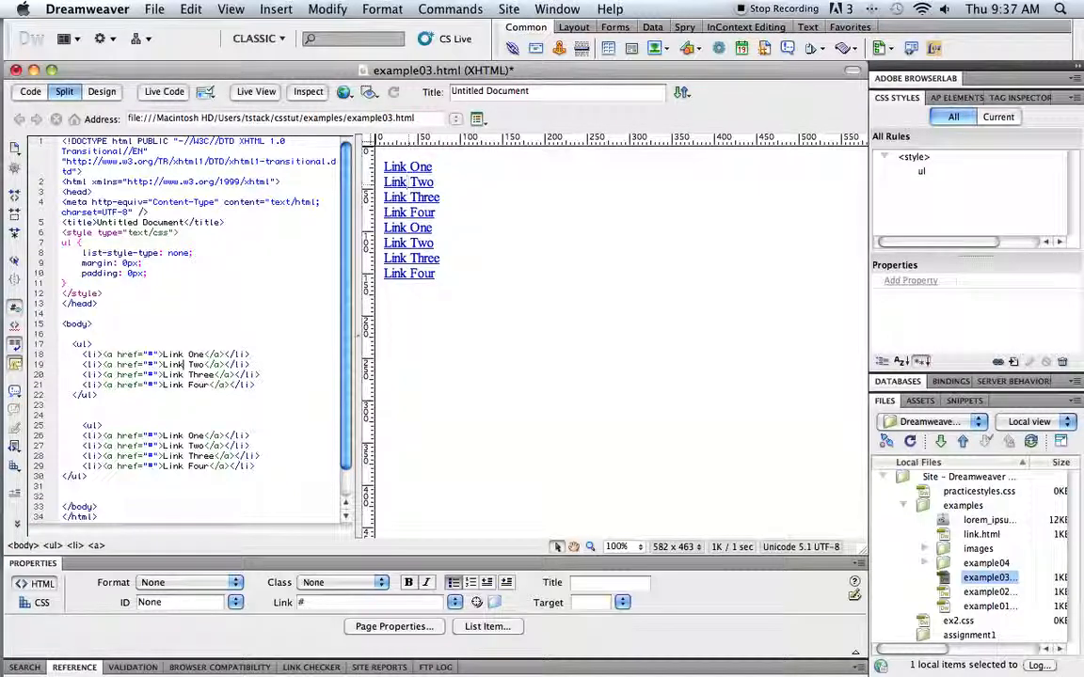
pyautogui.doubleClick(409, 182)
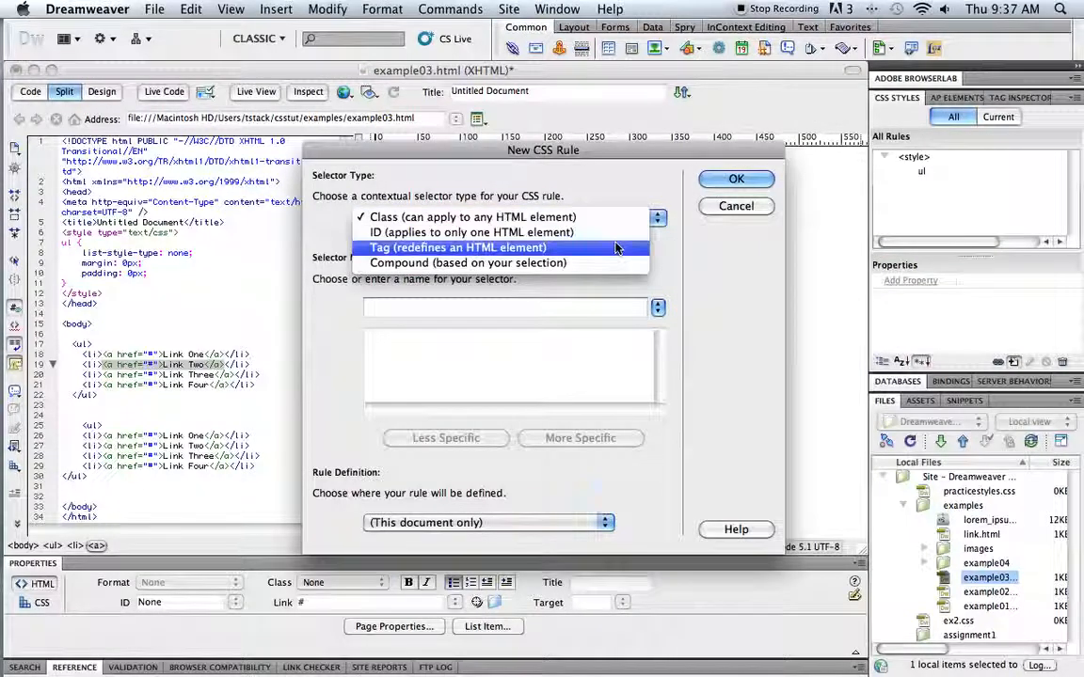
pyautogui.click(458, 247)
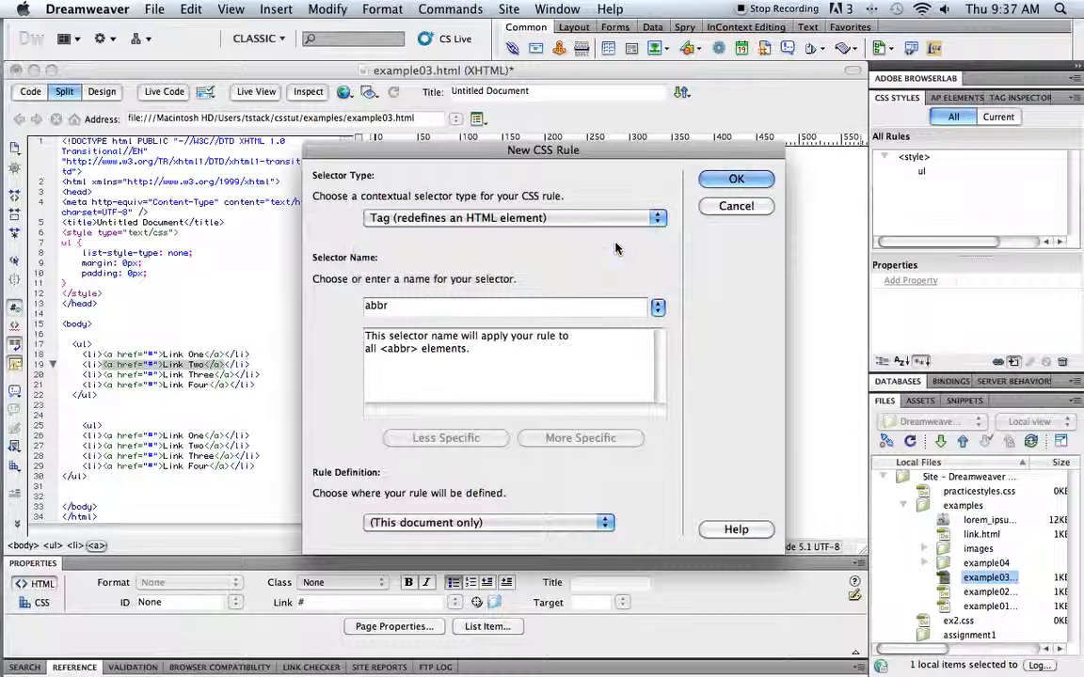
pyautogui.click(508, 304)
pyautogui.write('a')
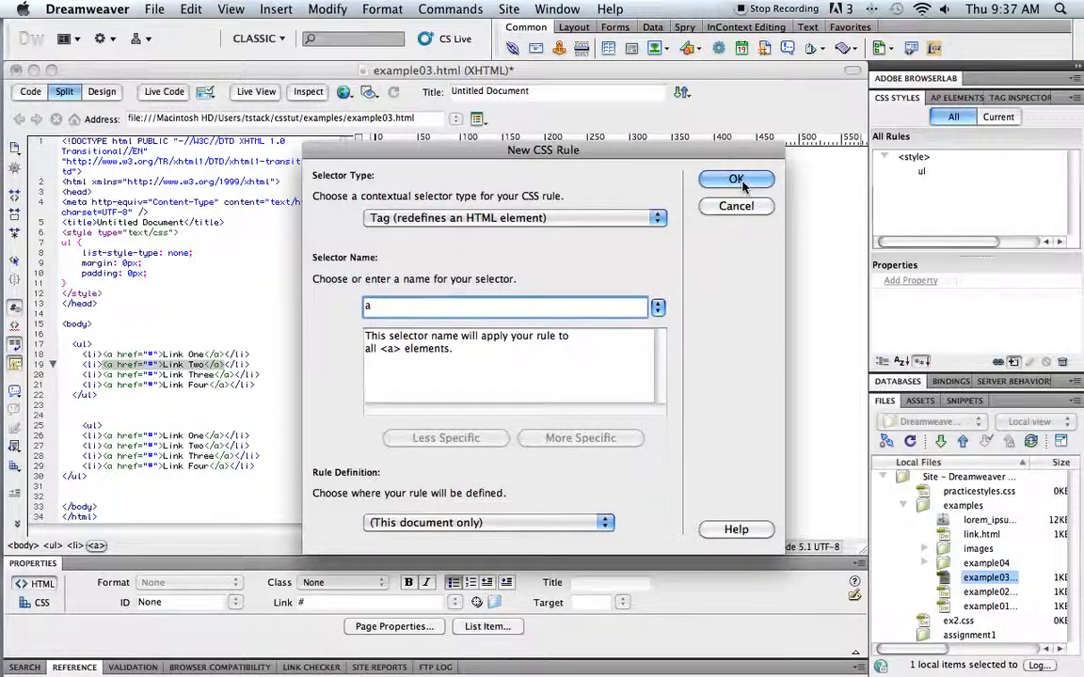
pyautogui.click(737, 179)
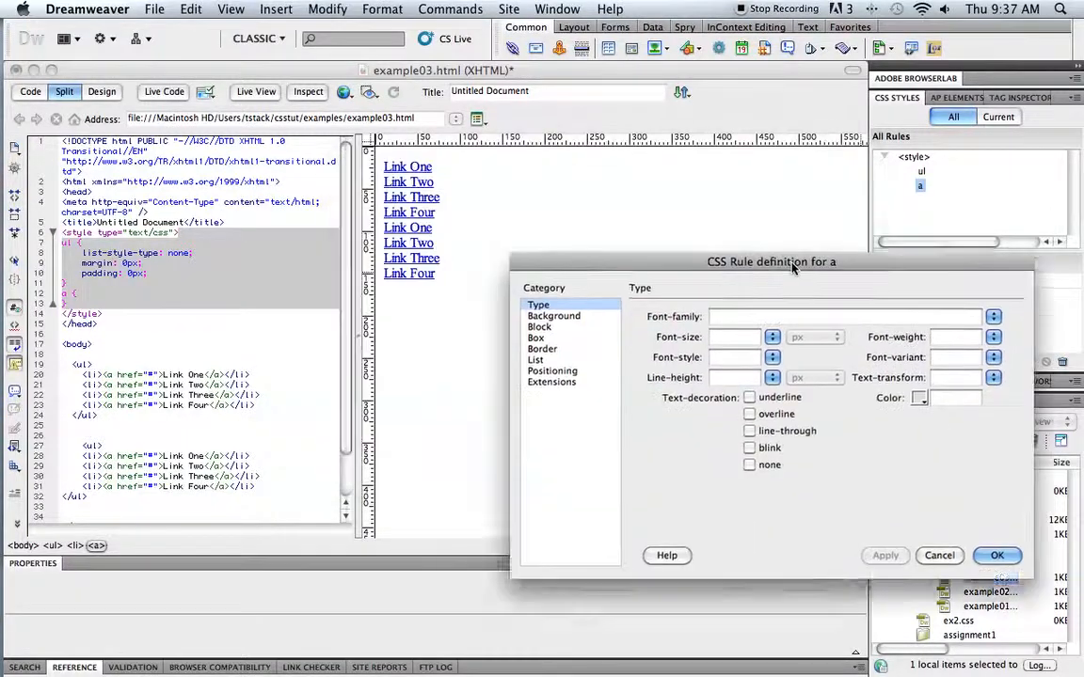
pyautogui.moveTo(772, 261); pyautogui.dragTo(759, 181)
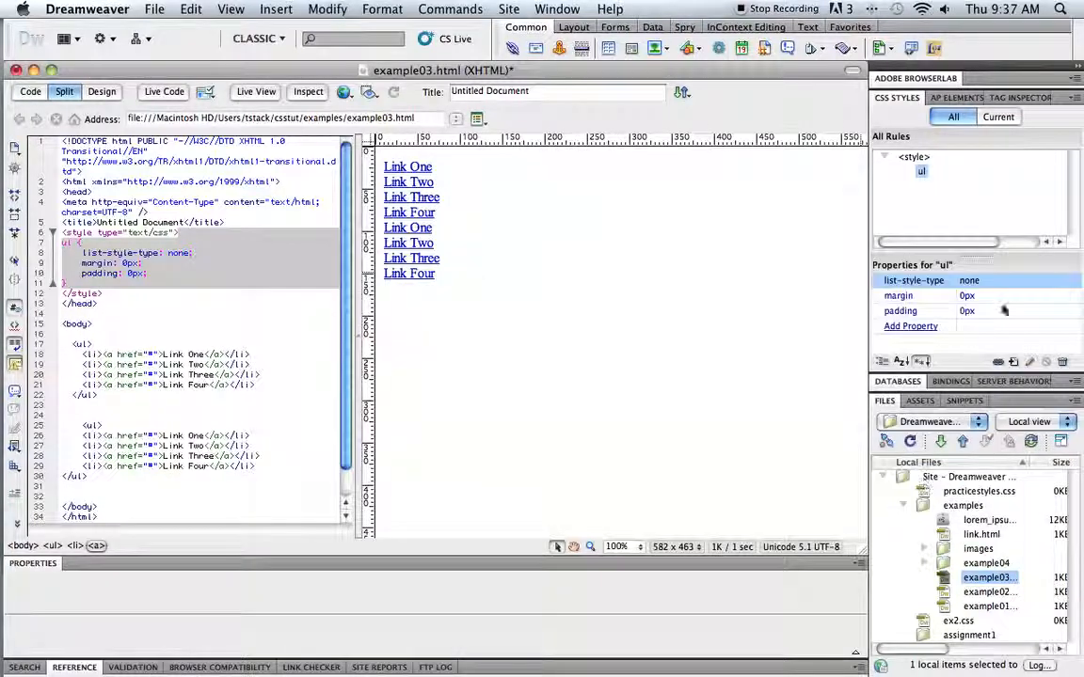
pyautogui.moveTo(1013, 362)
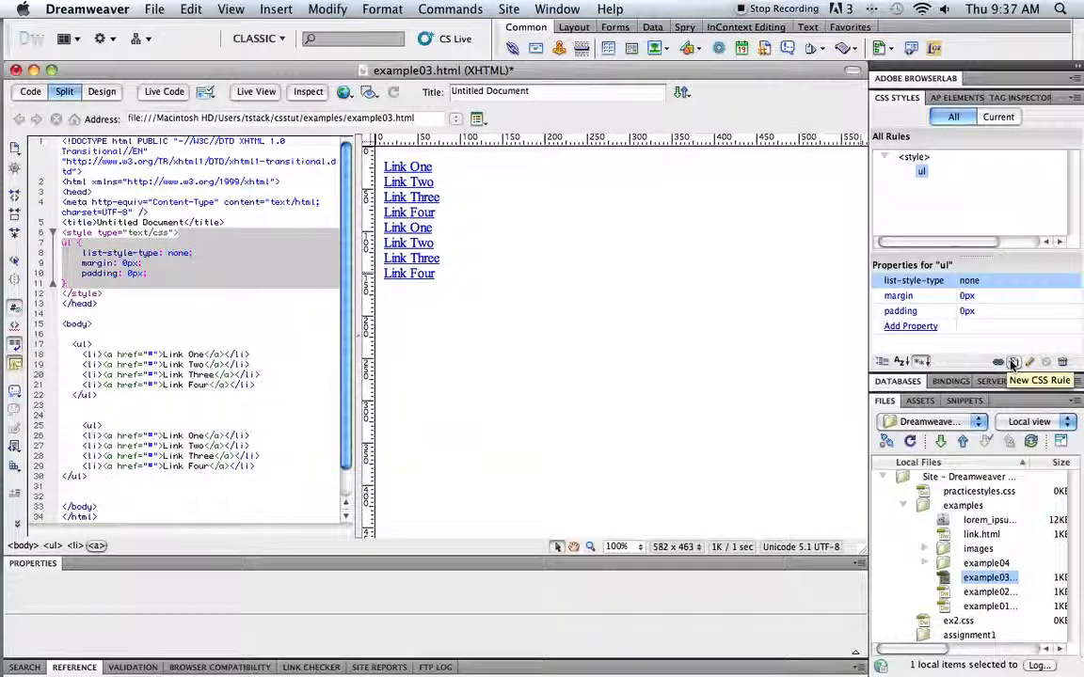
# Start a new CSS rule and pick a:link as its selector name.
pyautogui.click(1013, 361)
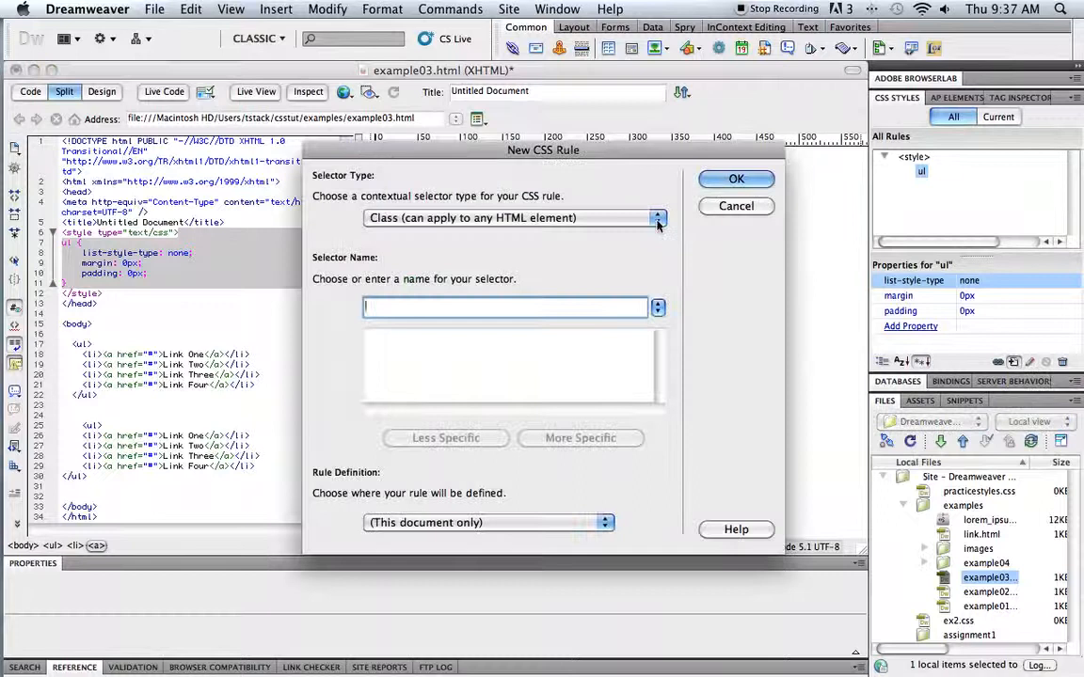
pyautogui.click(657, 217)
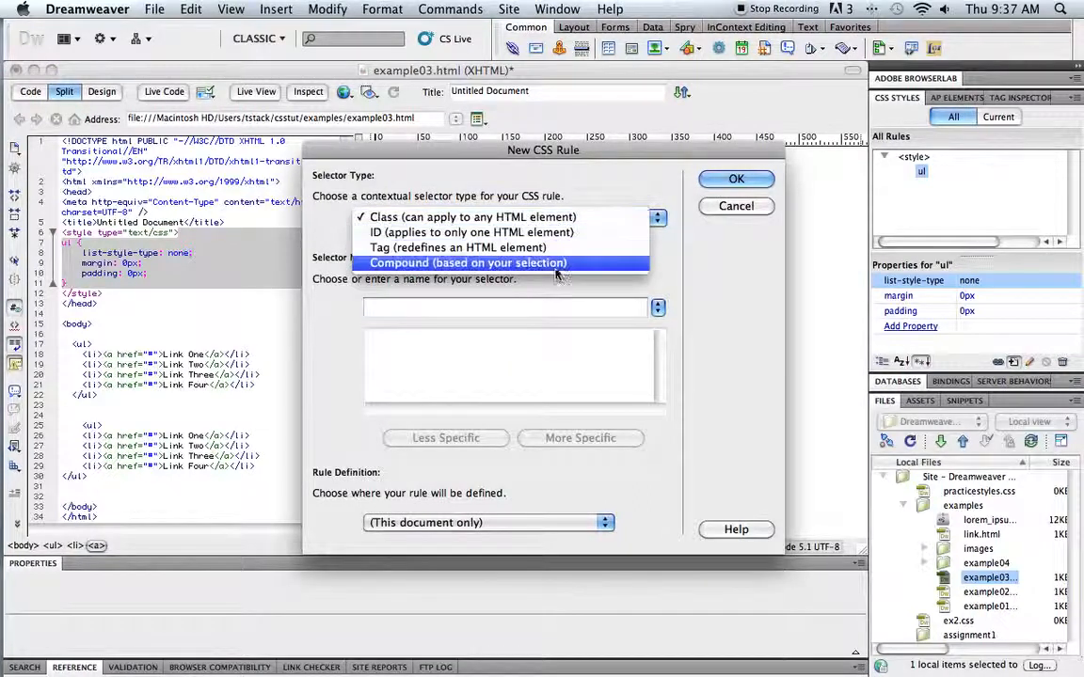
pyautogui.moveTo(458, 247)
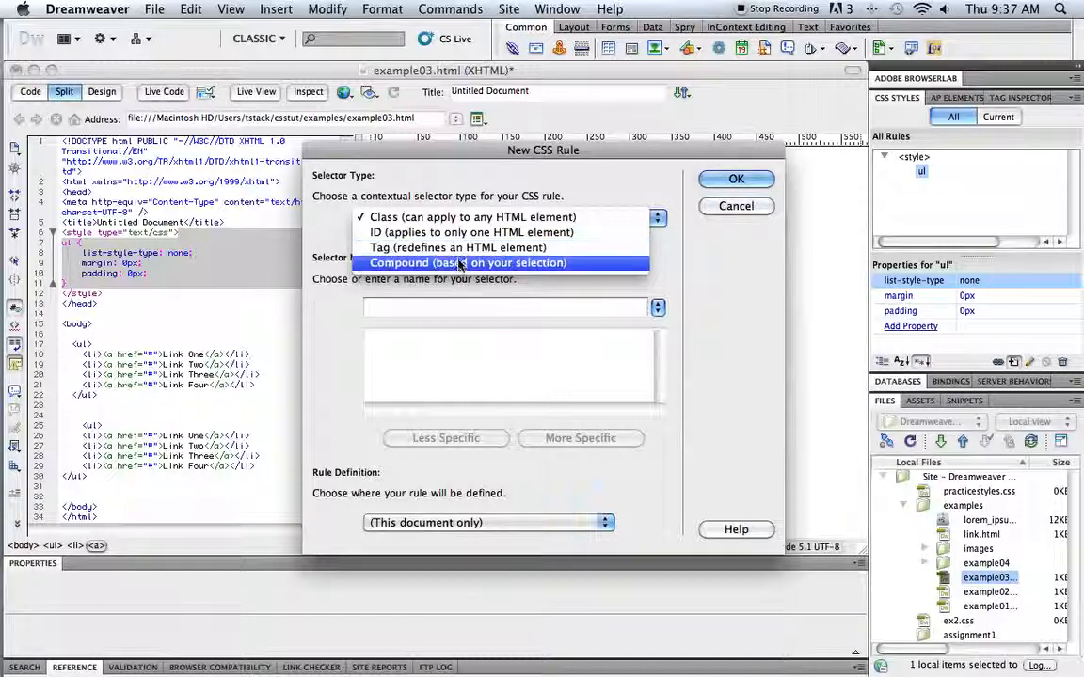
pyautogui.click(468, 263)
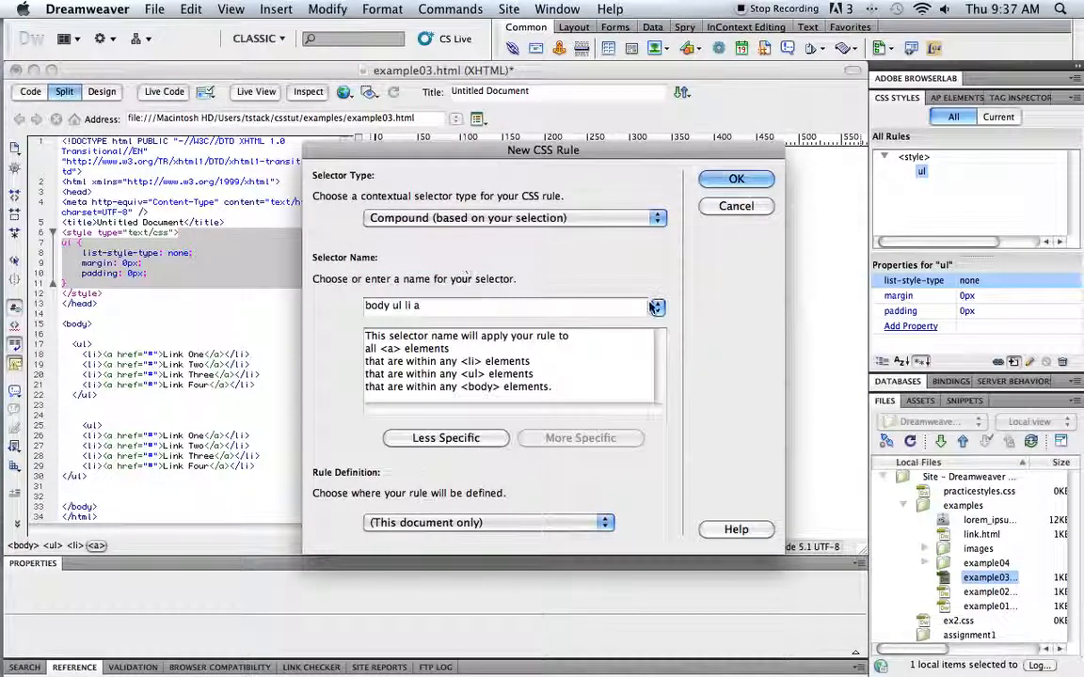
pyautogui.click(656, 305)
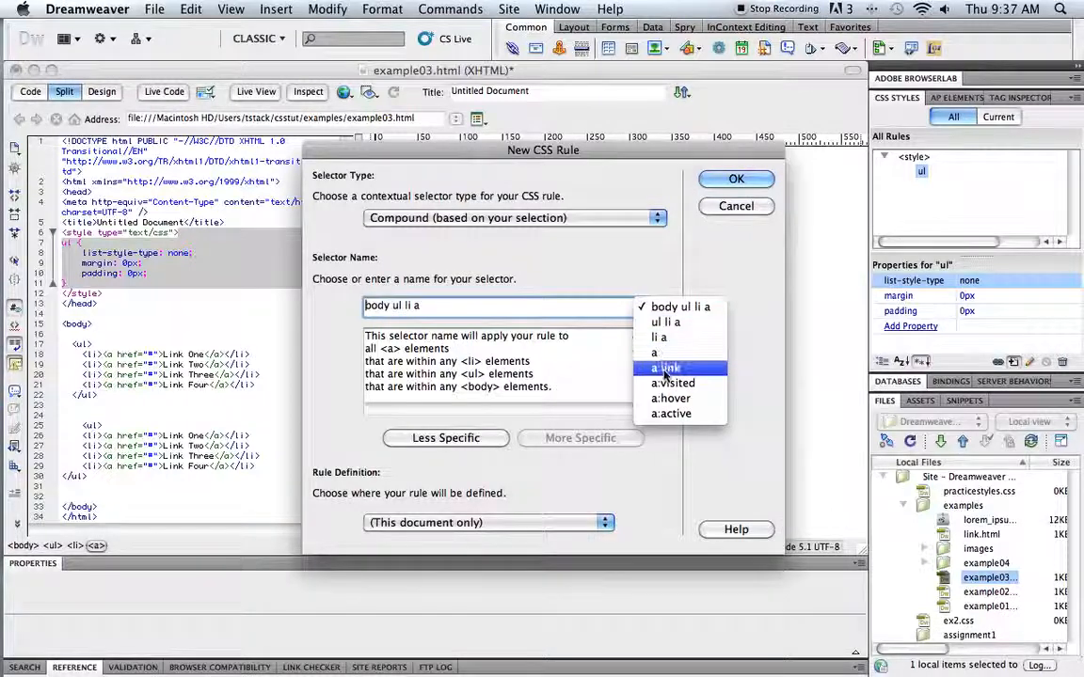
pyautogui.moveTo(680, 307)
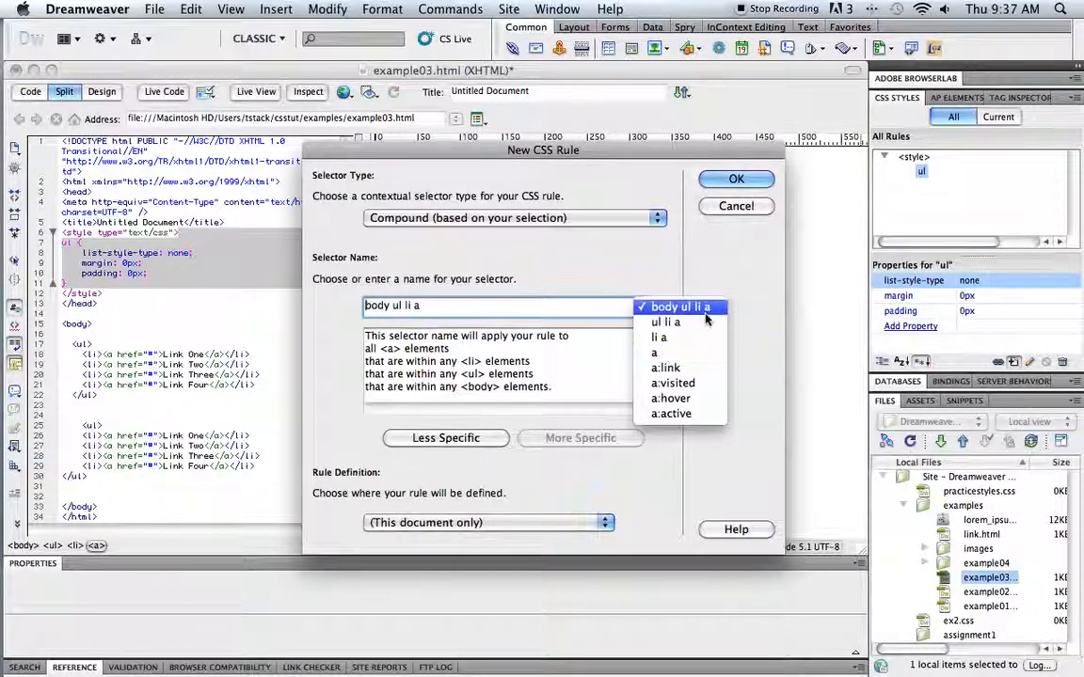
pyautogui.moveTo(666, 322)
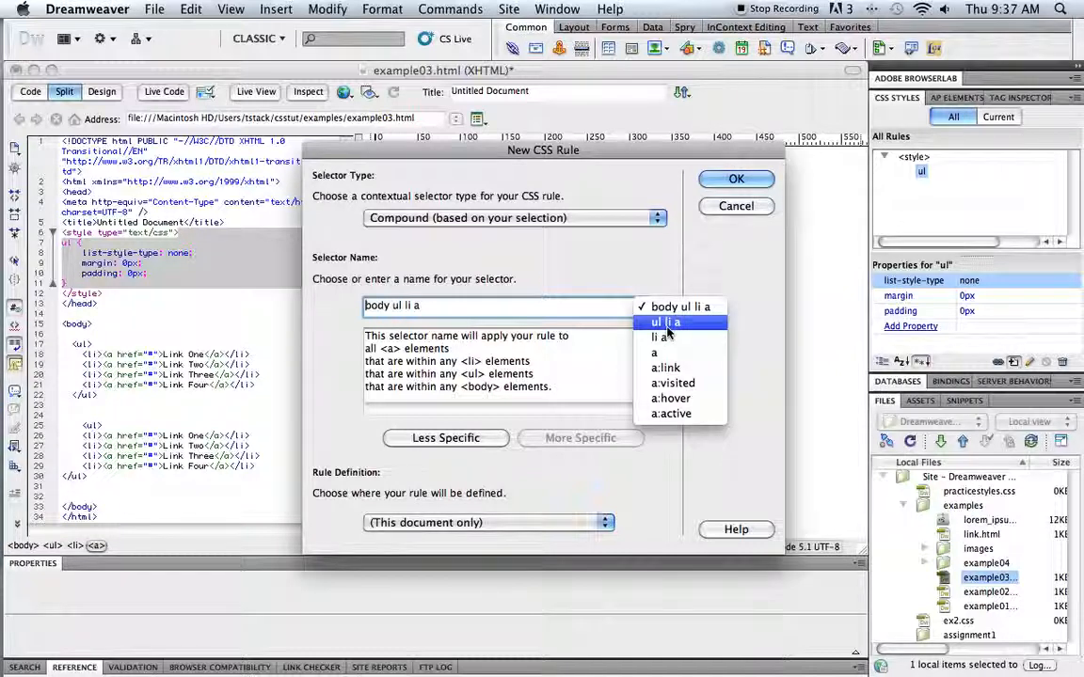
pyautogui.moveTo(658, 338)
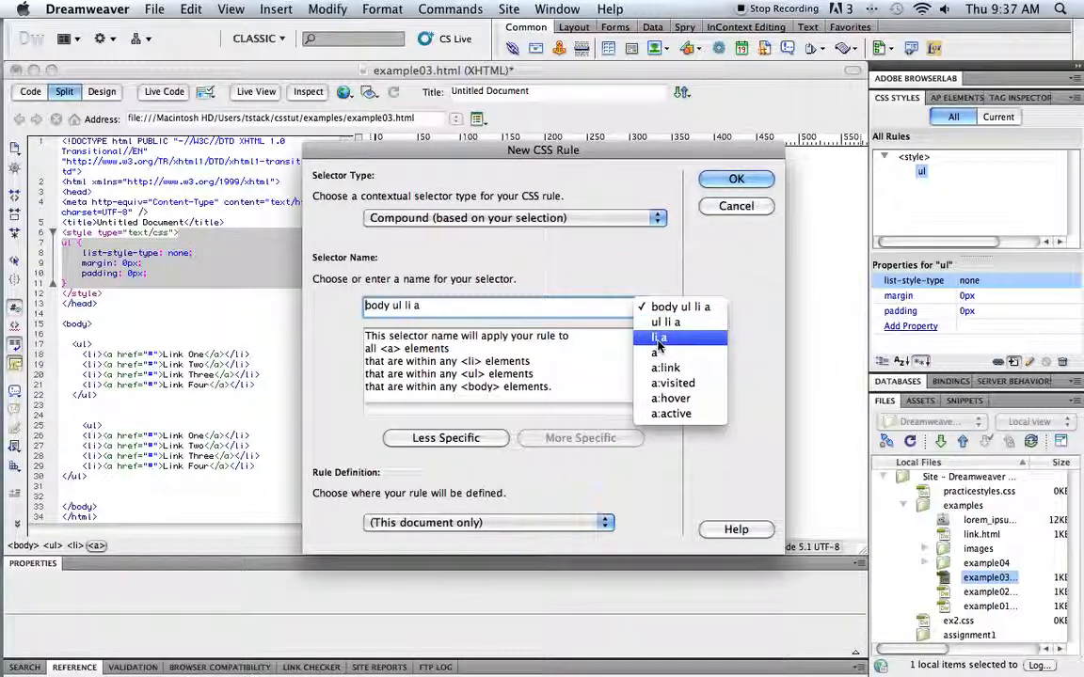
pyautogui.moveTo(665, 368)
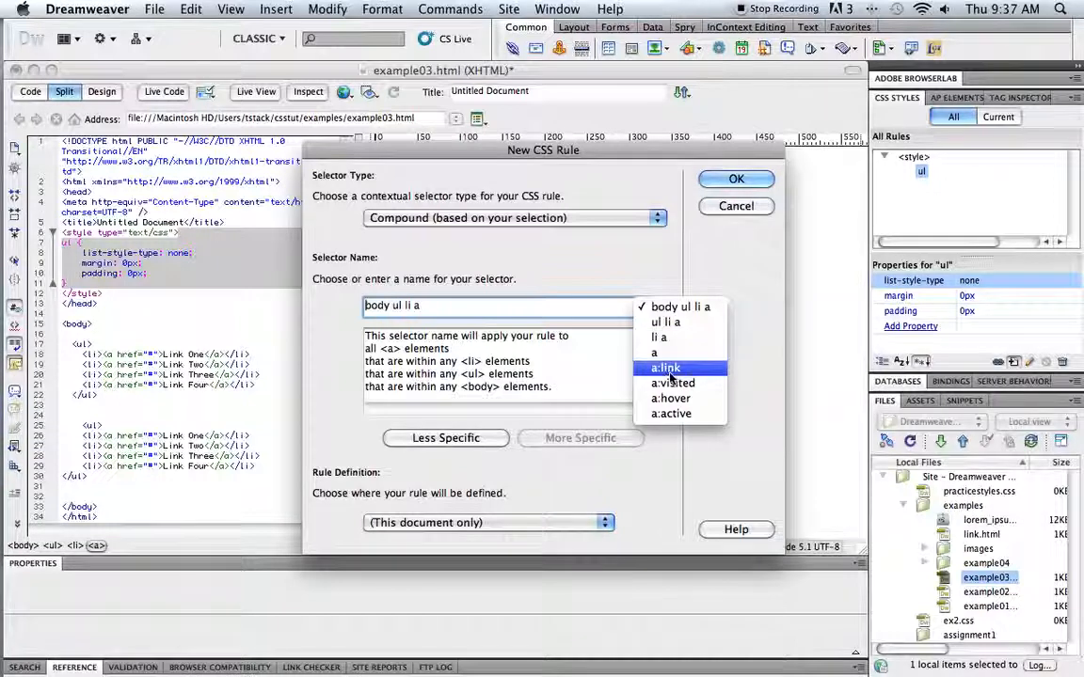
pyautogui.moveTo(670, 383)
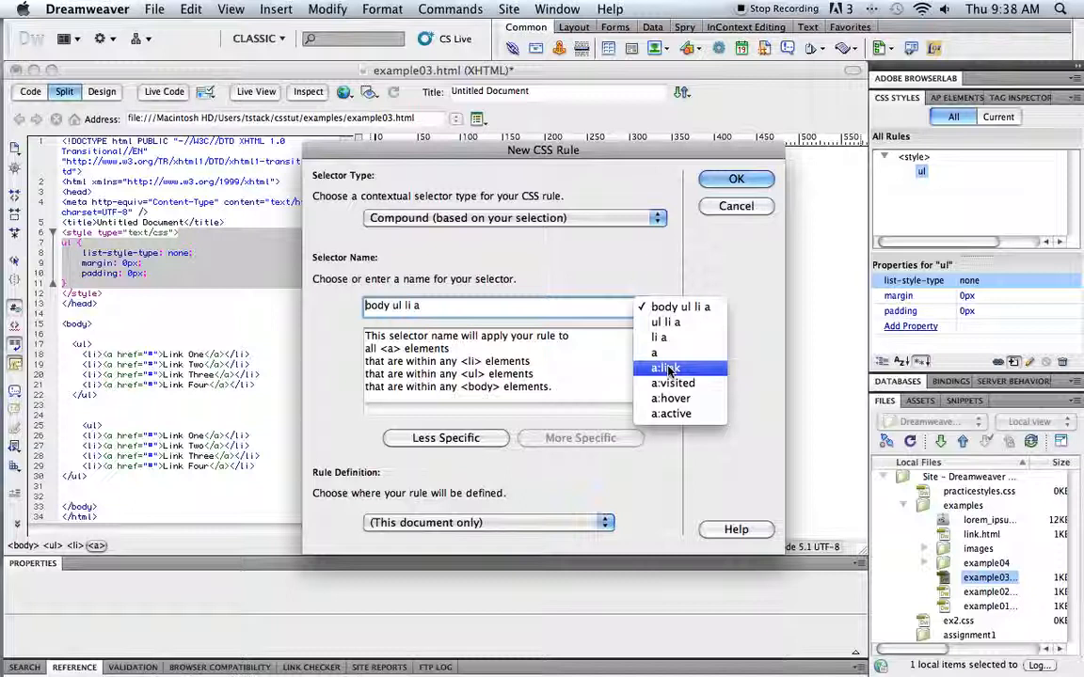
pyautogui.moveTo(672, 383)
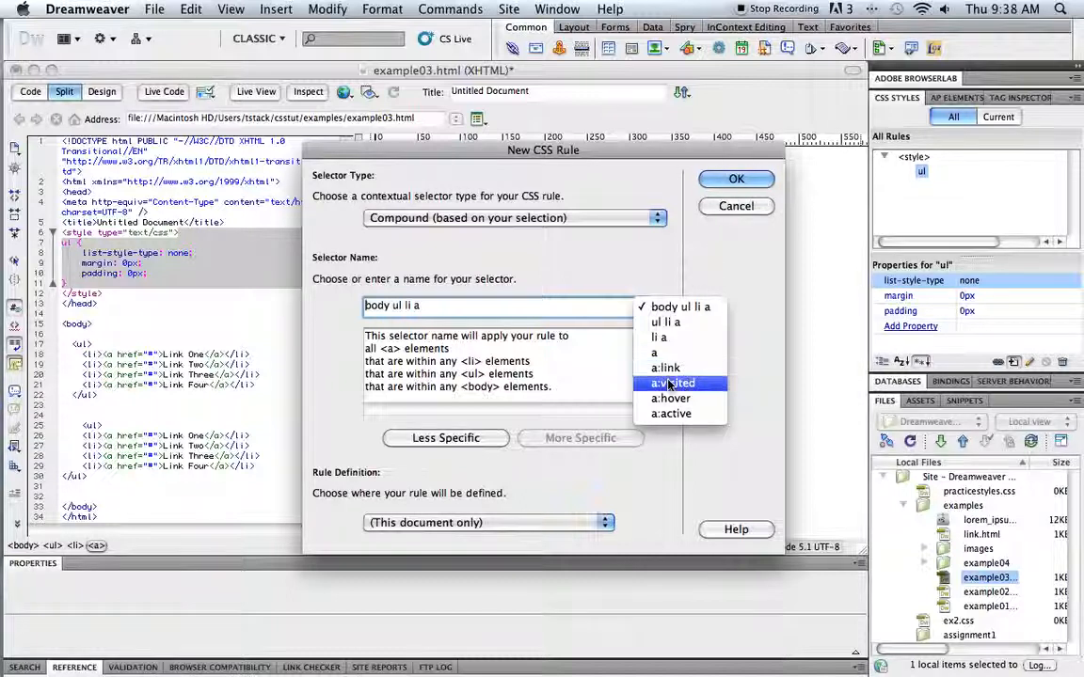
pyautogui.moveTo(670, 398)
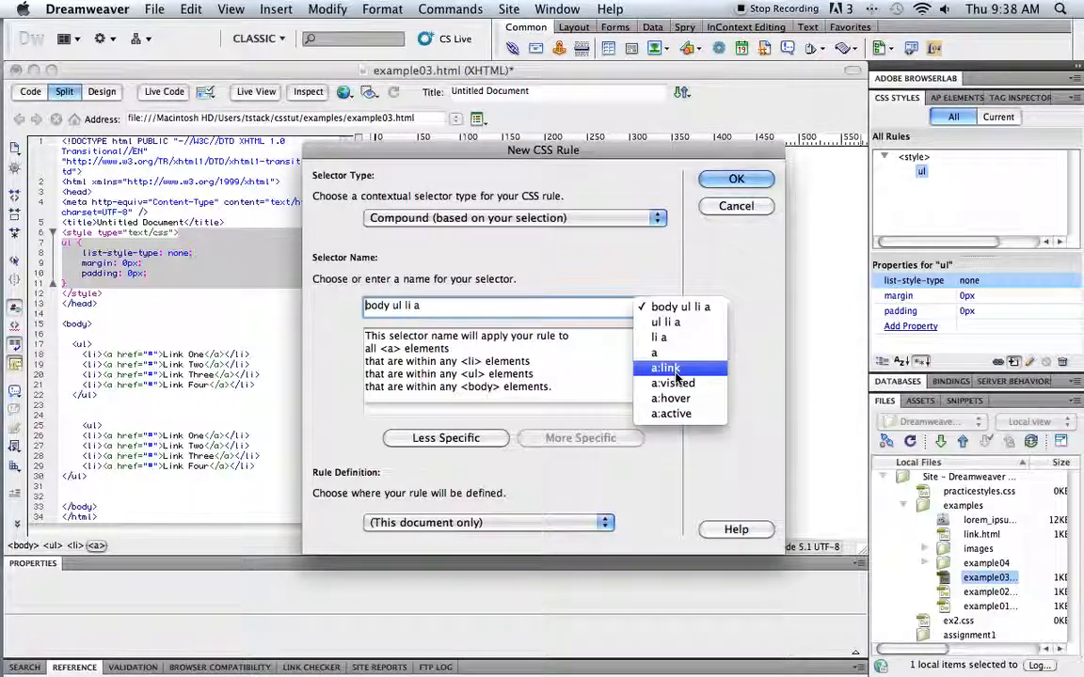
pyautogui.click(665, 368)
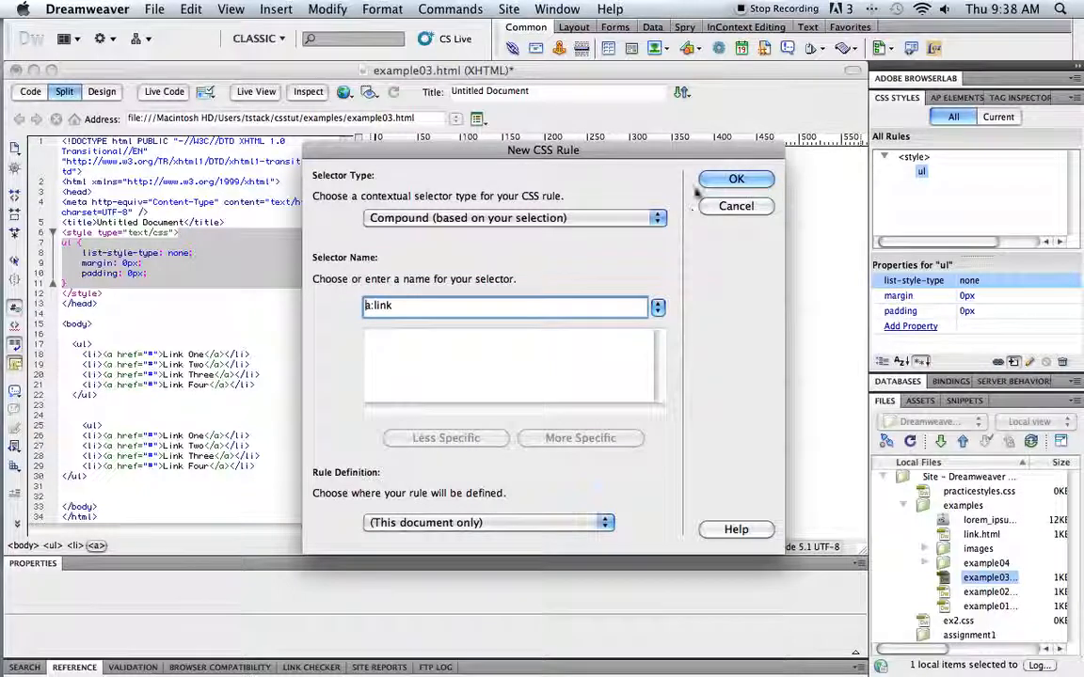
# Define a:link with text-decoration none and colour #060.
pyautogui.click(736, 179)
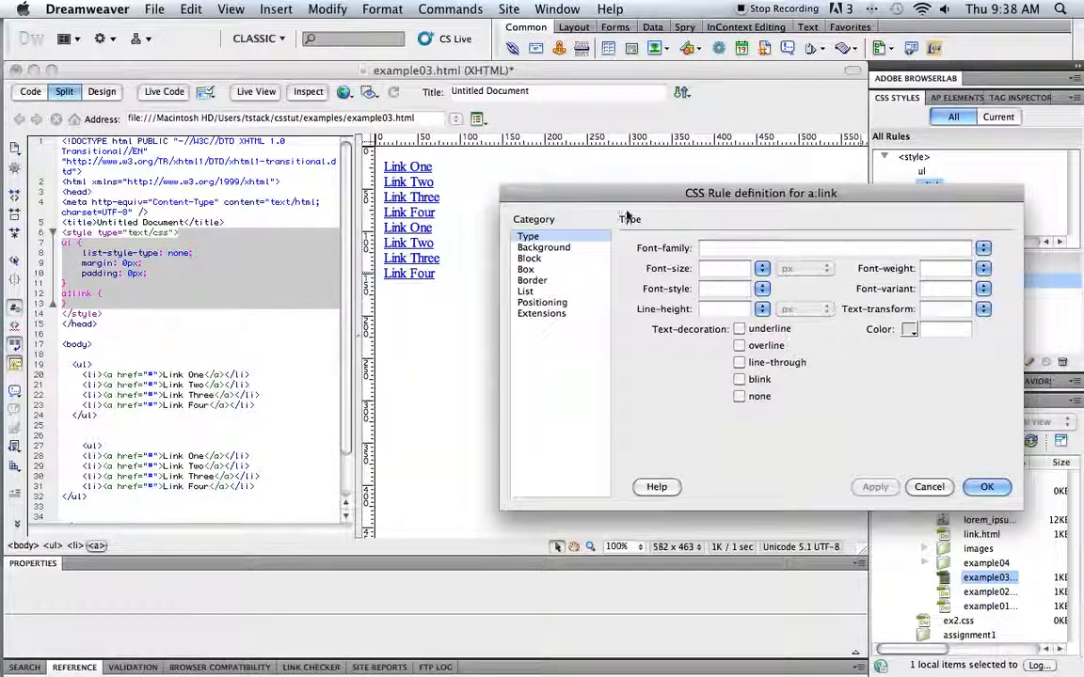
pyautogui.moveTo(753, 331)
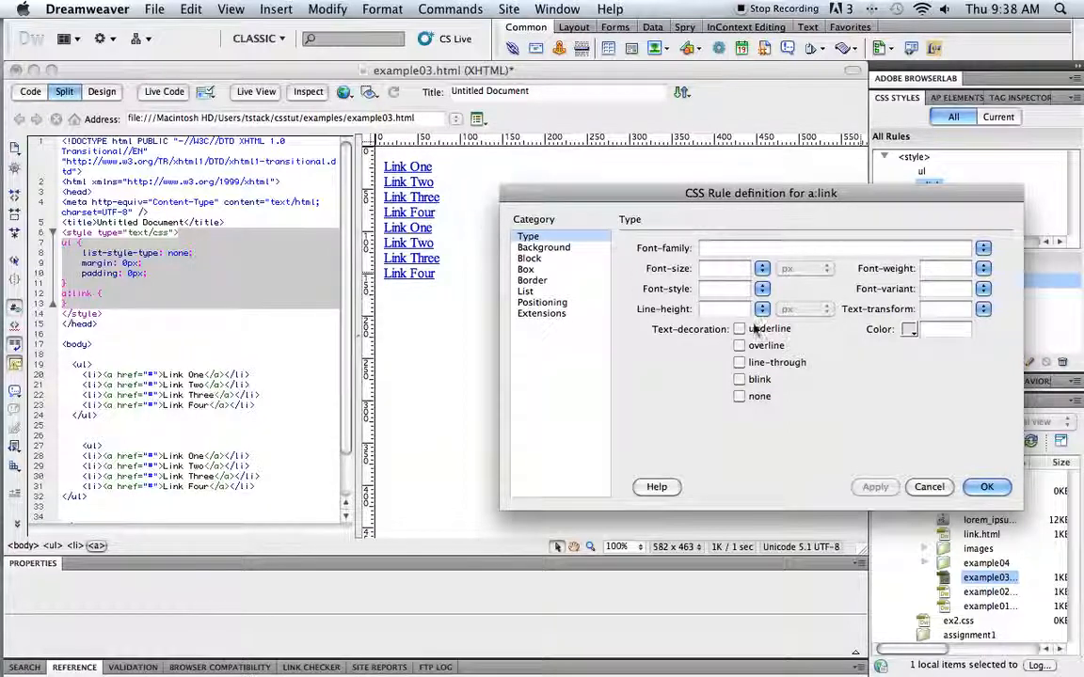
pyautogui.click(739, 395)
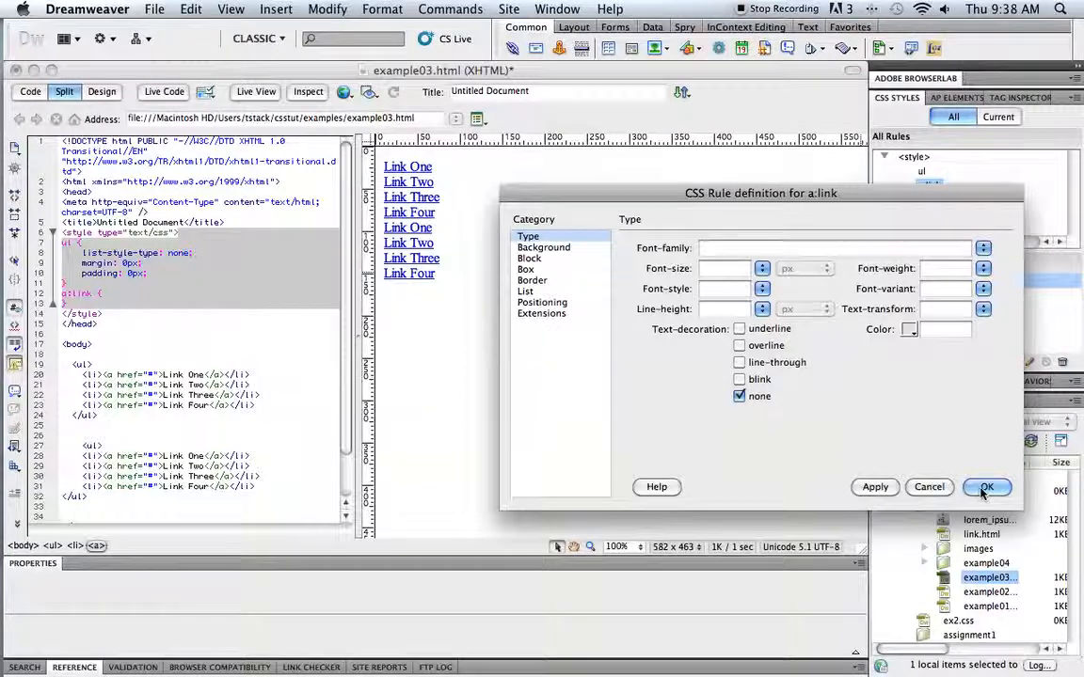
pyautogui.click(986, 487)
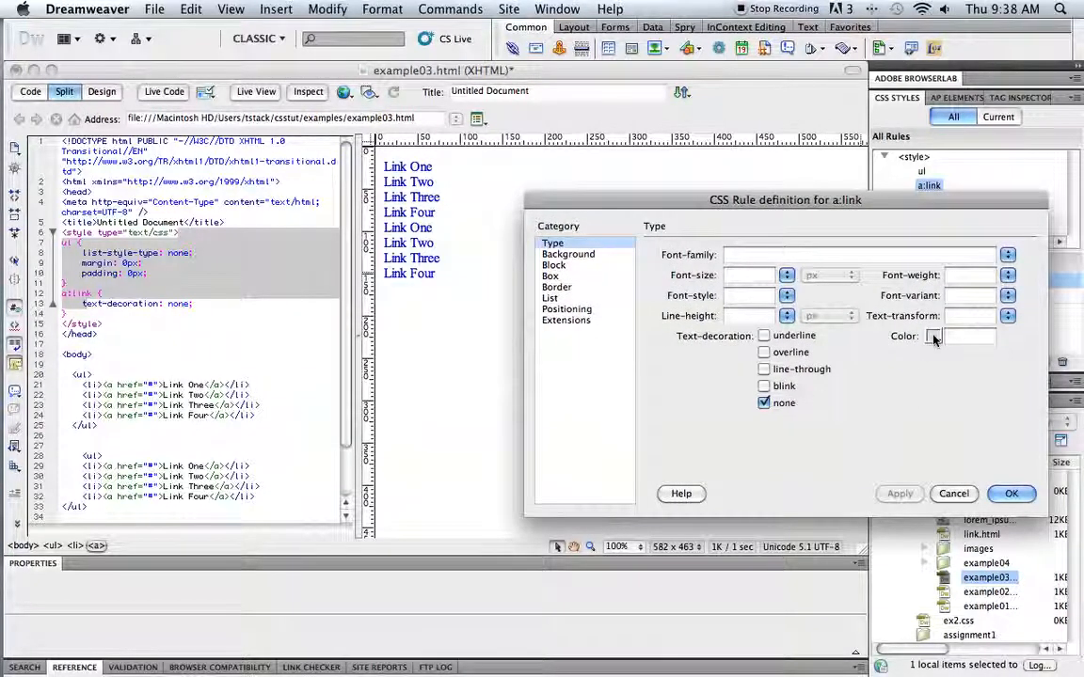
pyautogui.click(933, 336)
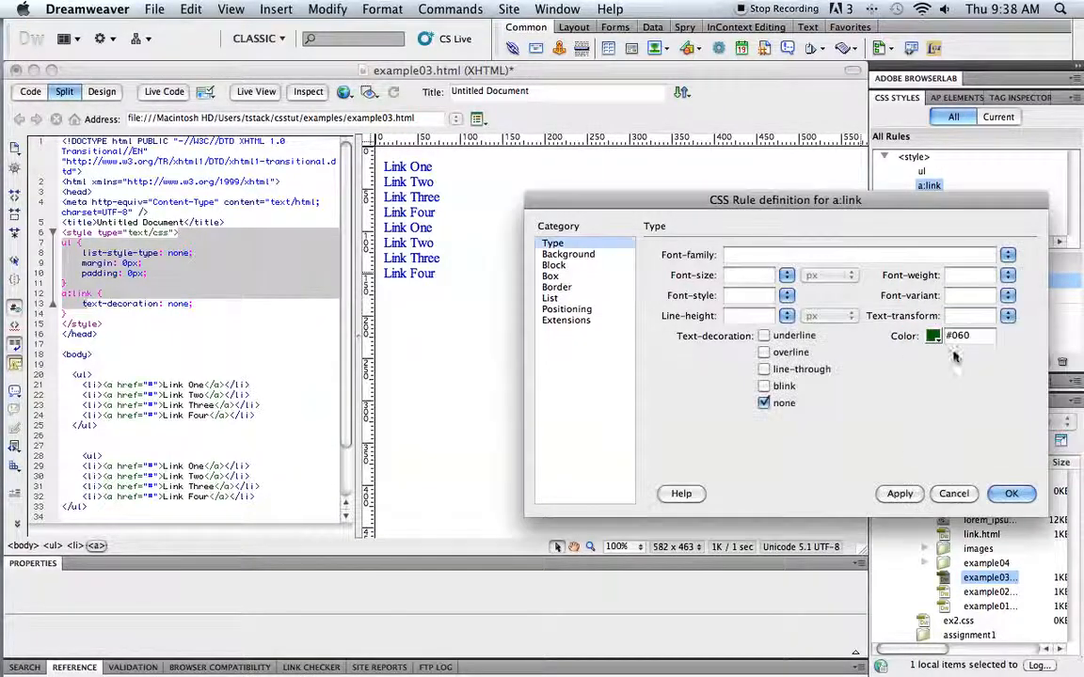
pyautogui.click(899, 493)
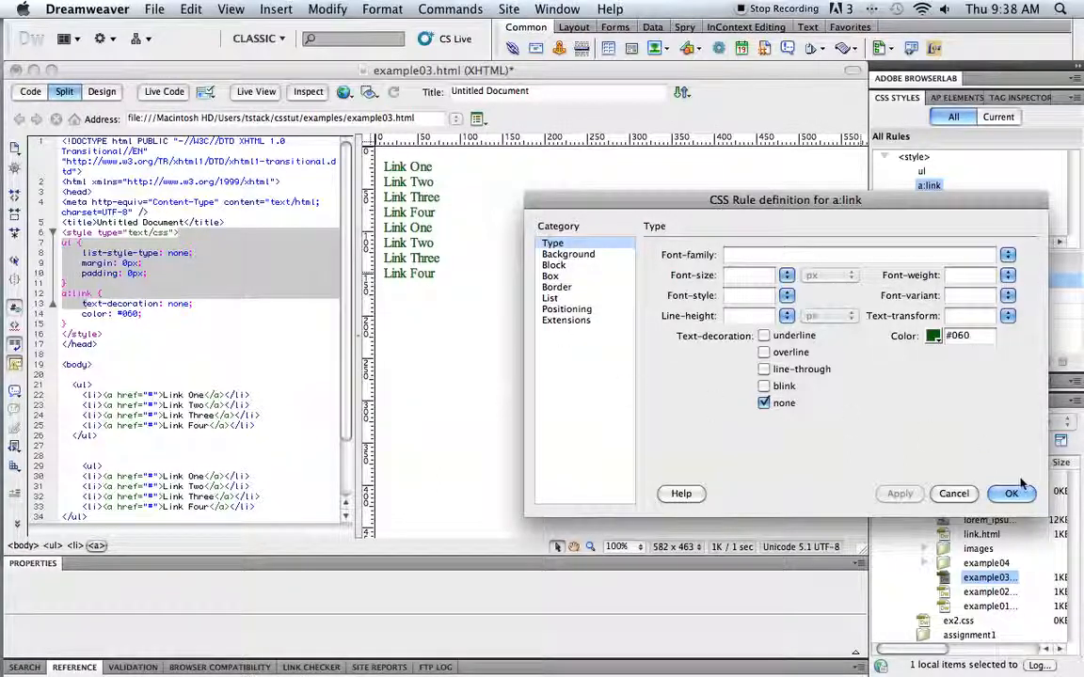
pyautogui.click(1012, 493)
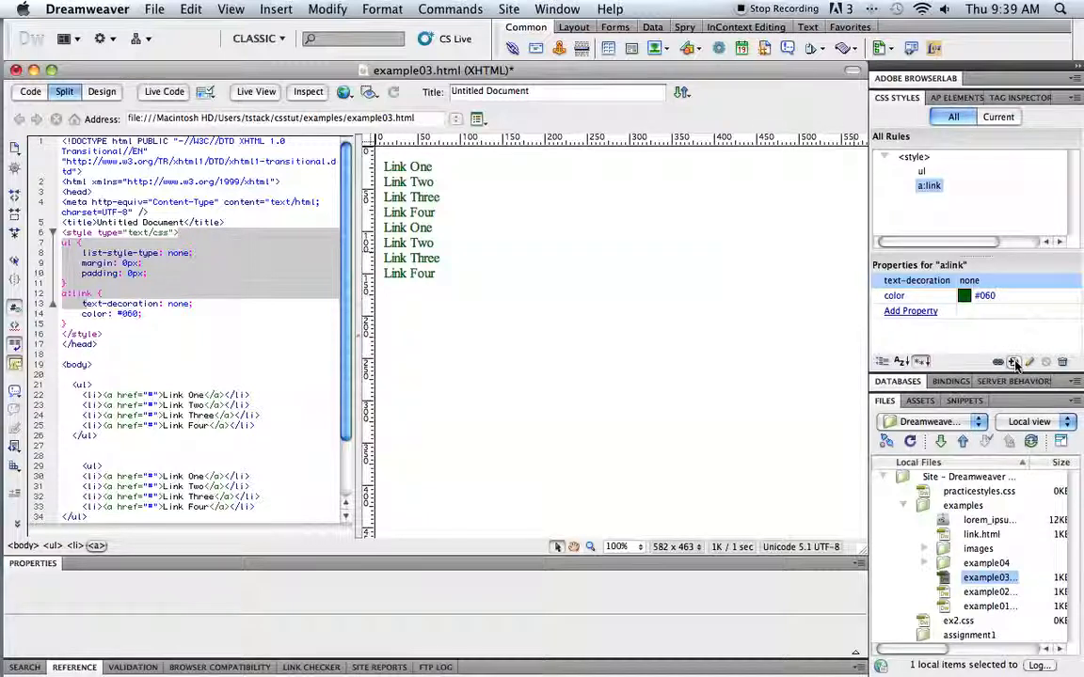
# Create an a:visited rule with colour #060 and no text decoration.
pyautogui.click(1013, 361)
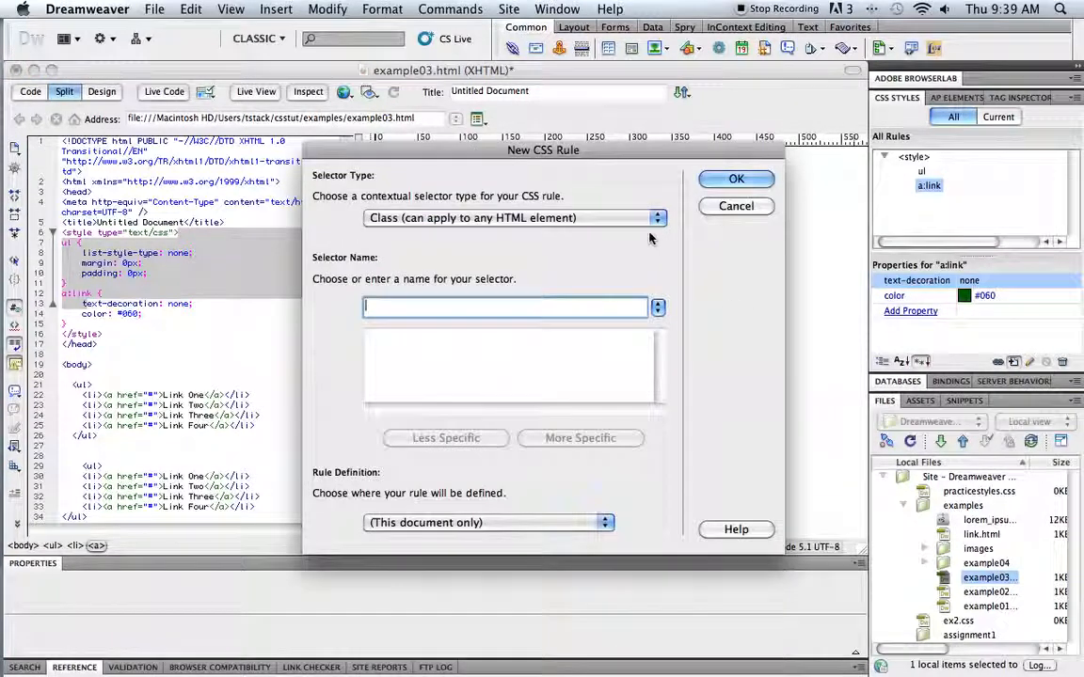
pyautogui.click(512, 217)
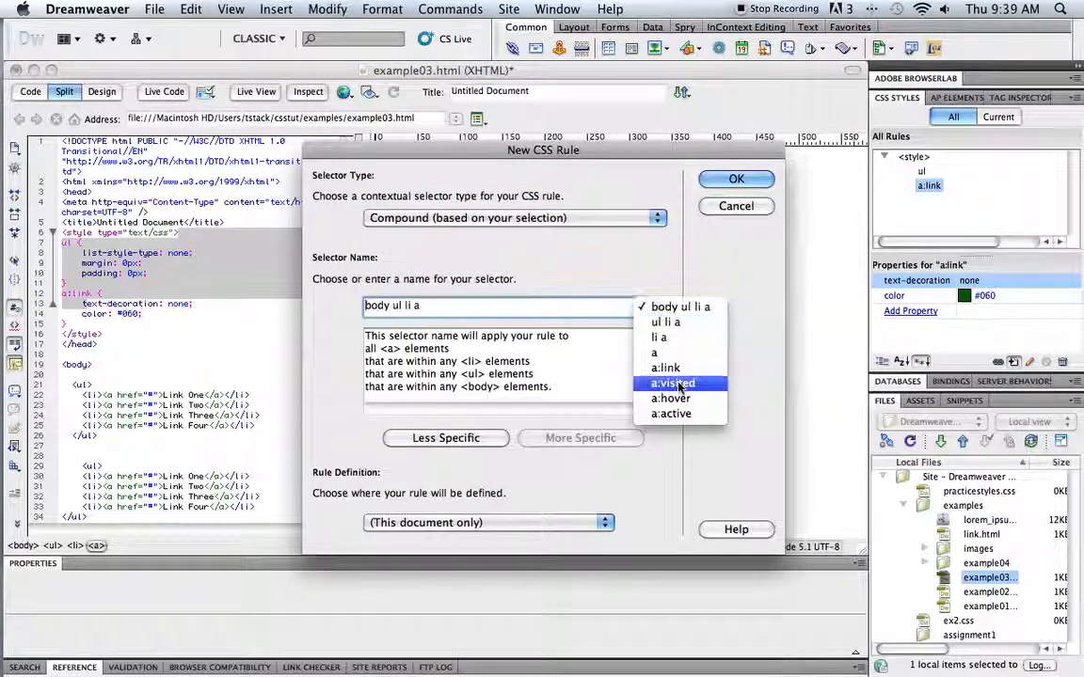
pyautogui.click(672, 383)
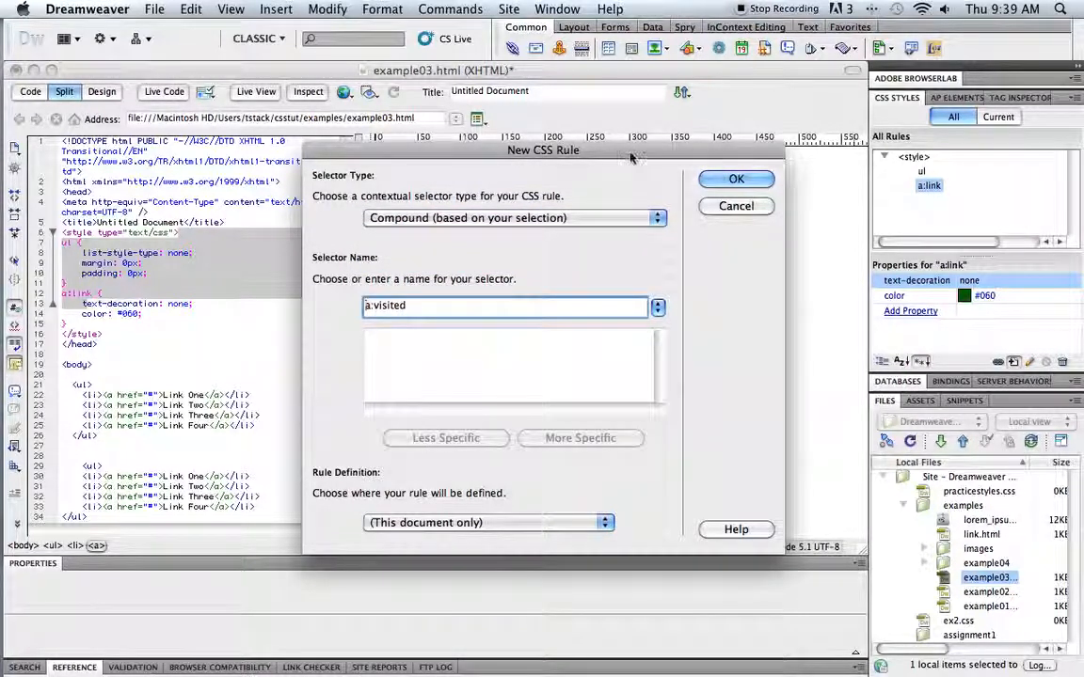
pyautogui.moveTo(543, 151); pyautogui.dragTo(706, 249)
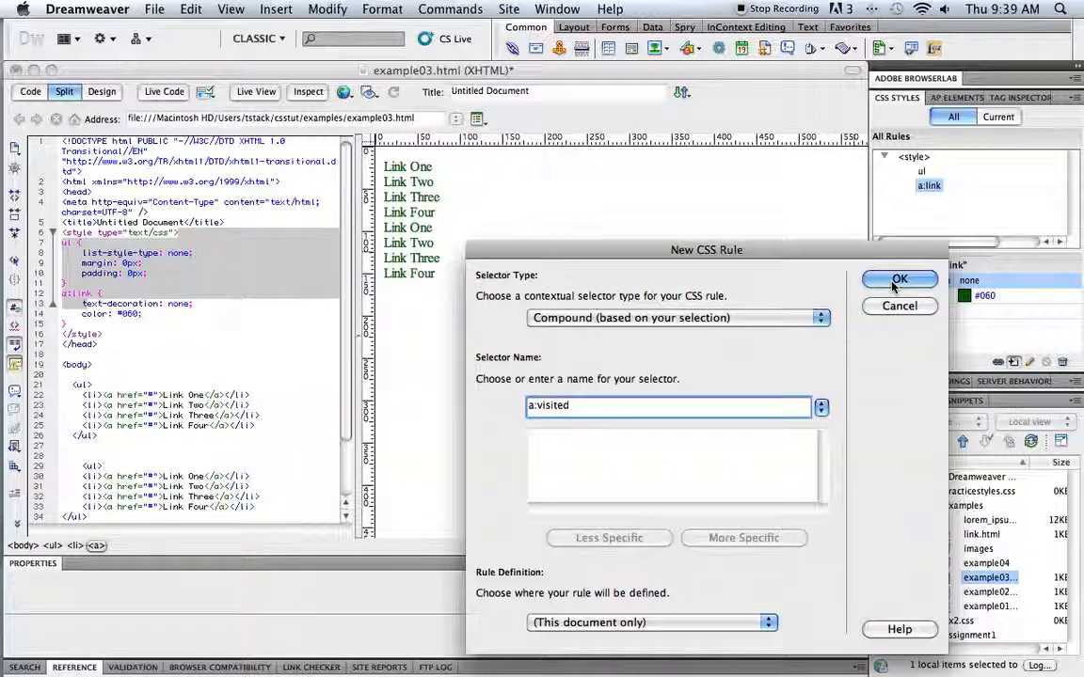
pyautogui.click(899, 279)
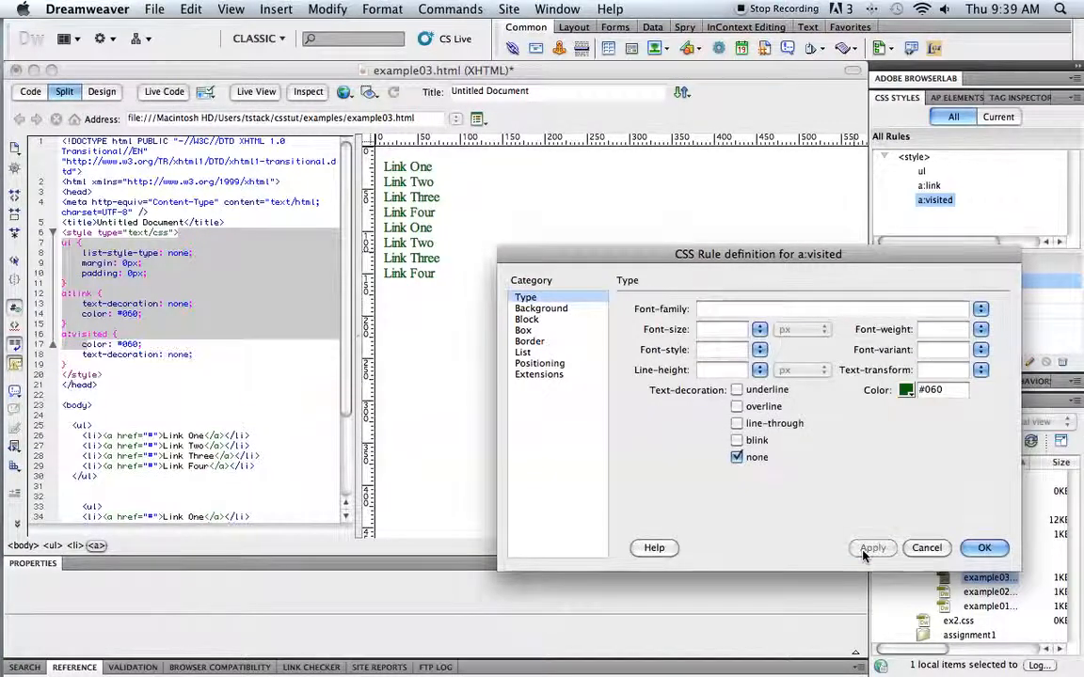
pyautogui.click(984, 548)
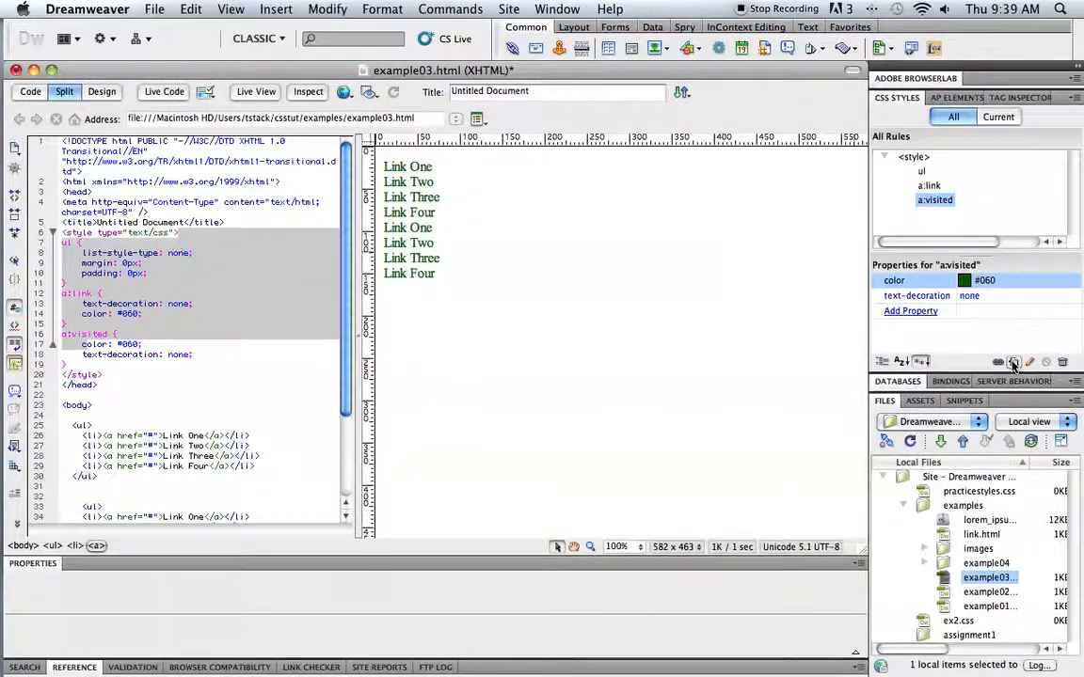
# Create an a:hover rule with underline decoration and colour #039.
pyautogui.click(1014, 361)
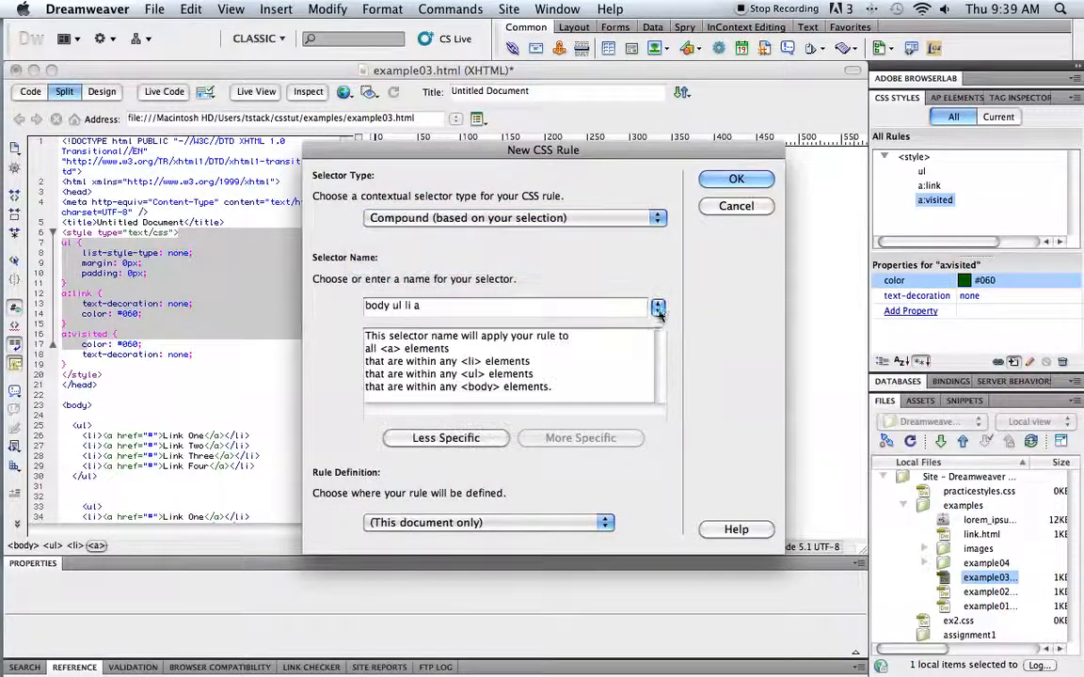
pyautogui.click(657, 306)
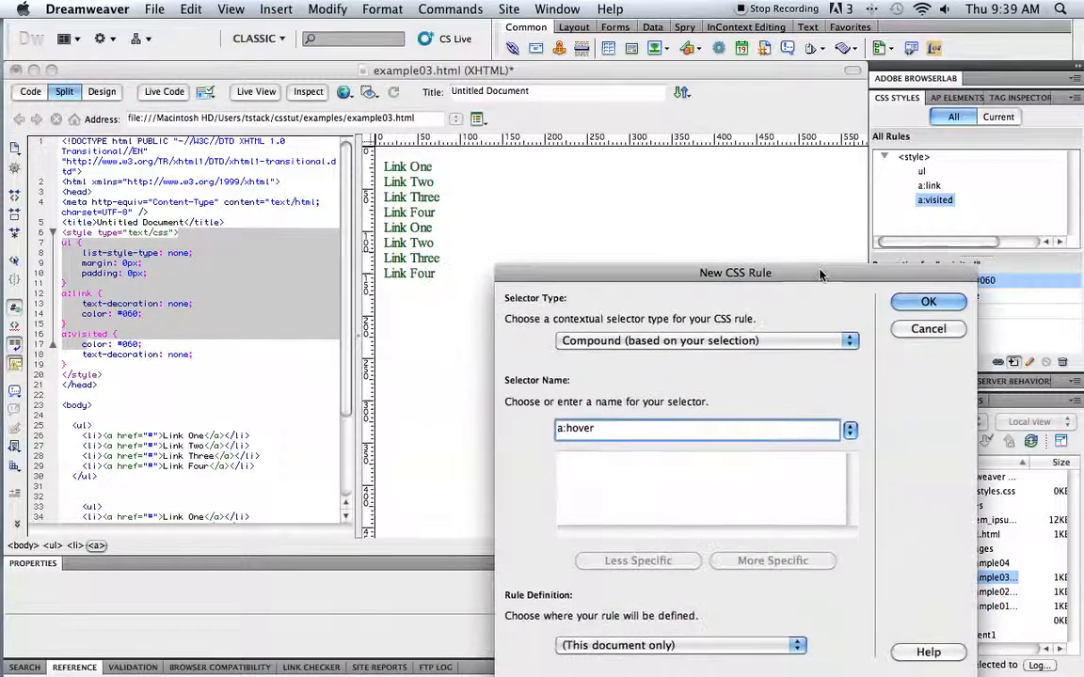
pyautogui.click(928, 301)
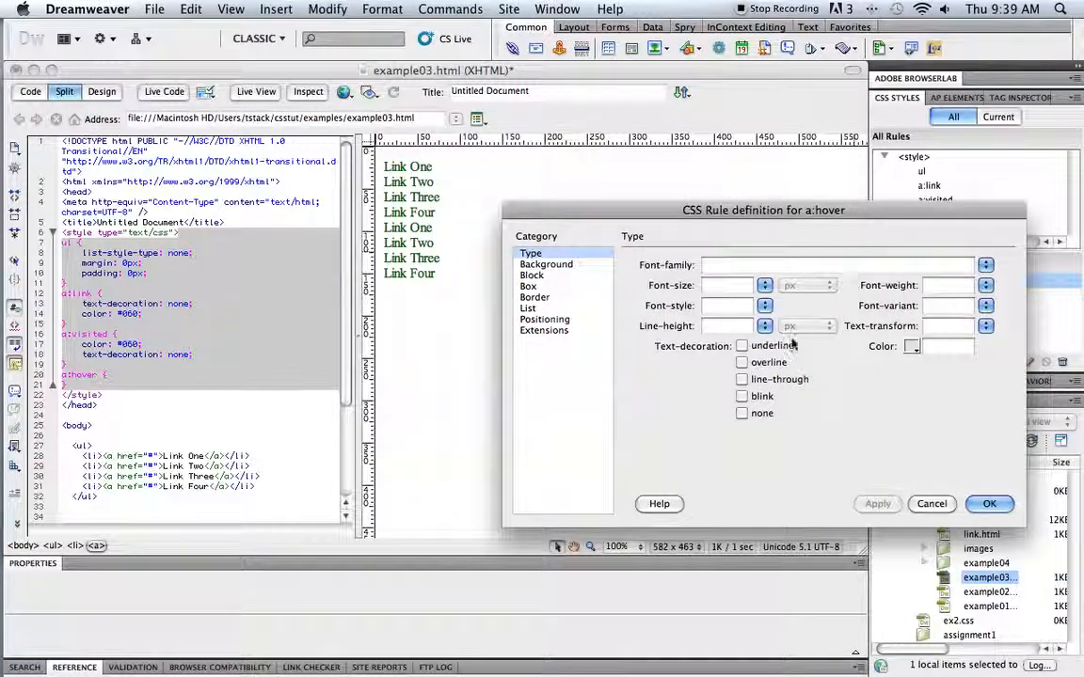
pyautogui.click(742, 346)
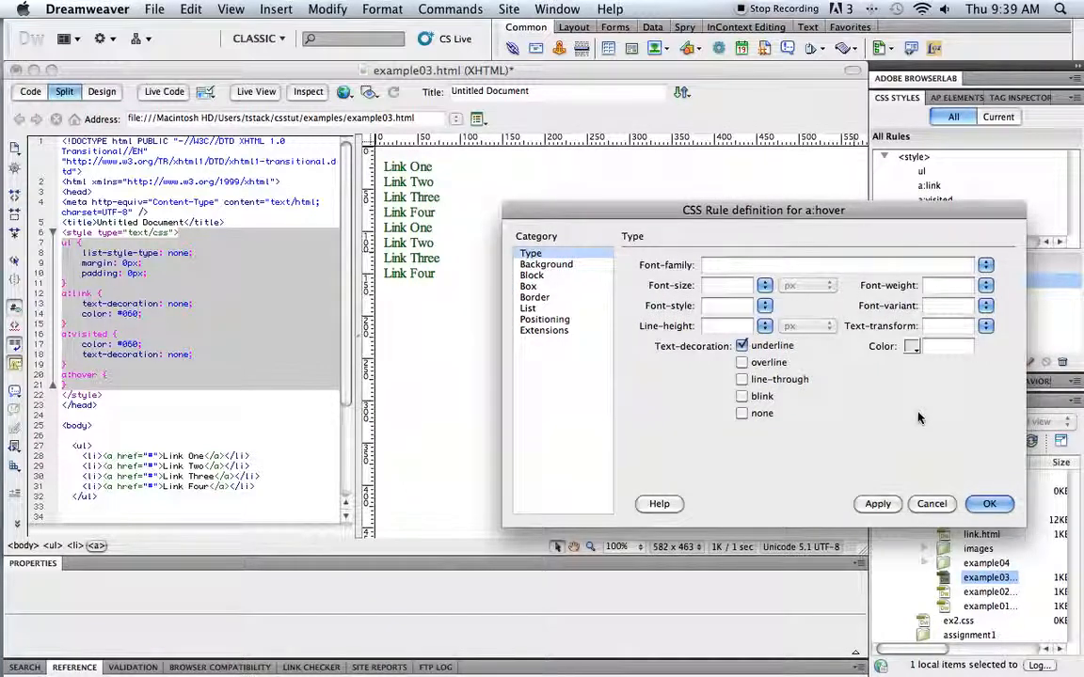
pyautogui.click(910, 346)
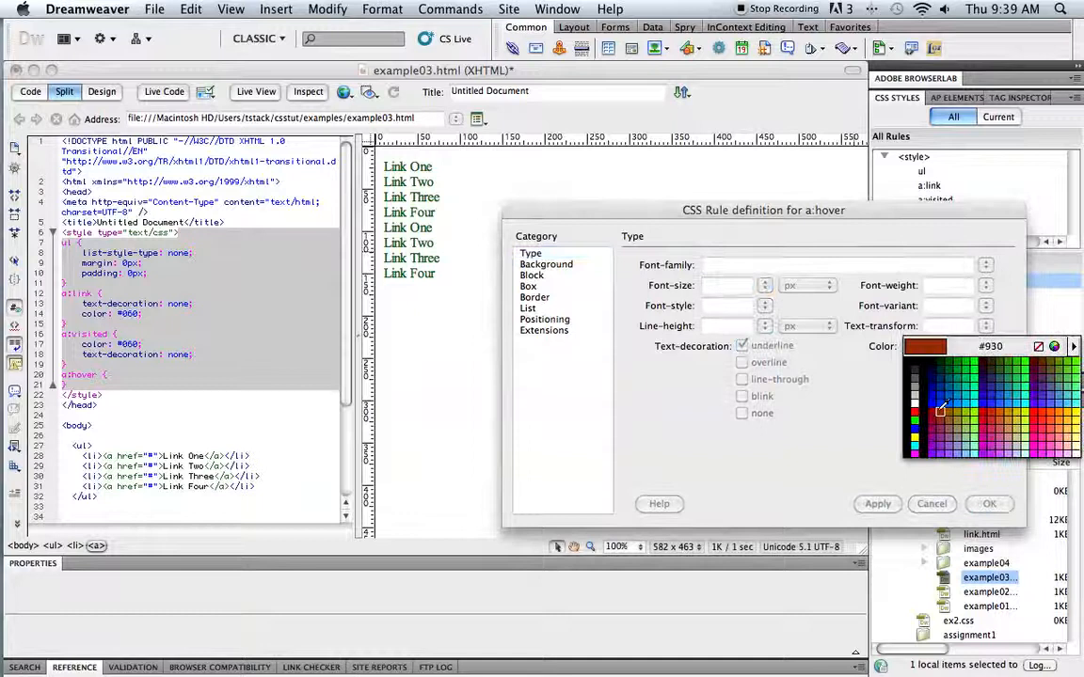
pyautogui.click(953, 399)
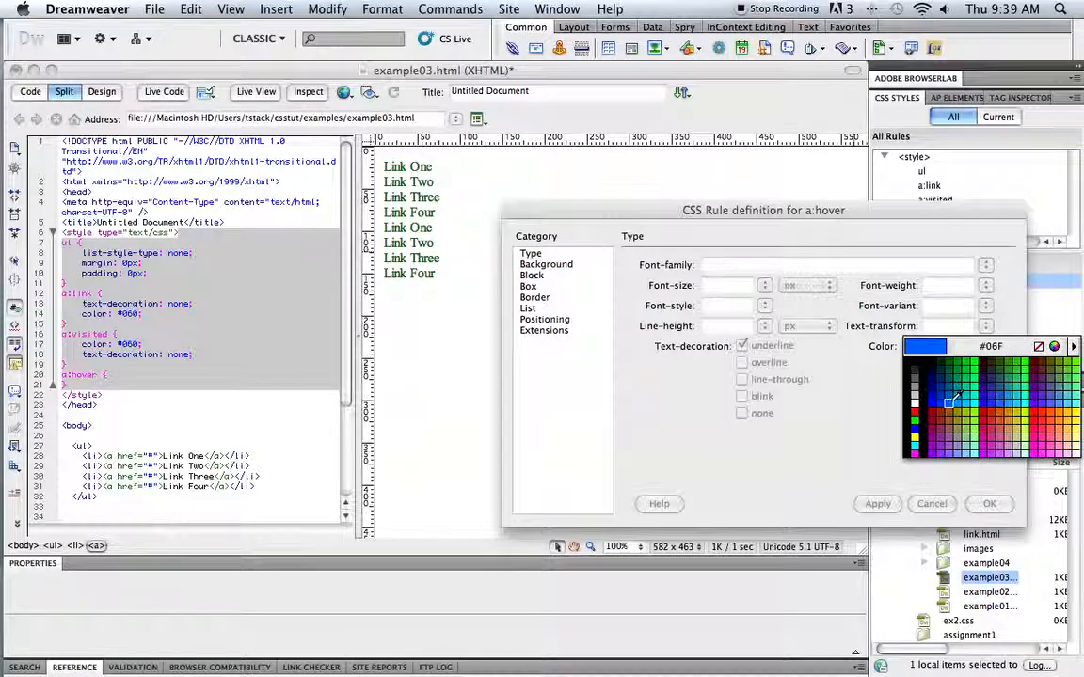
pyautogui.click(949, 400)
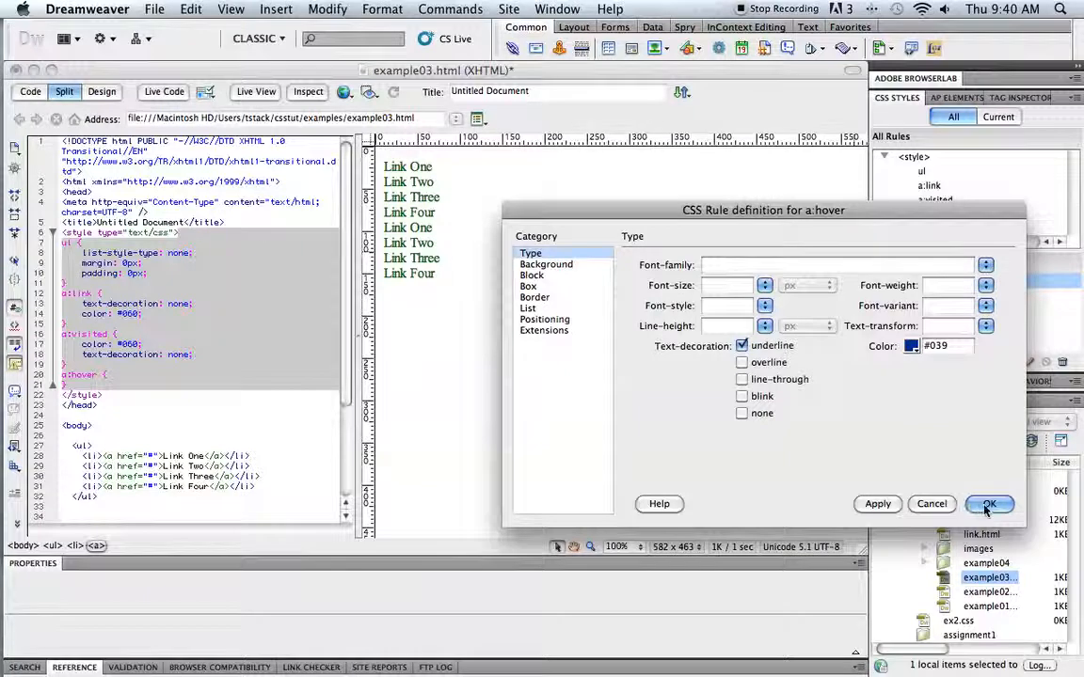
pyautogui.click(989, 504)
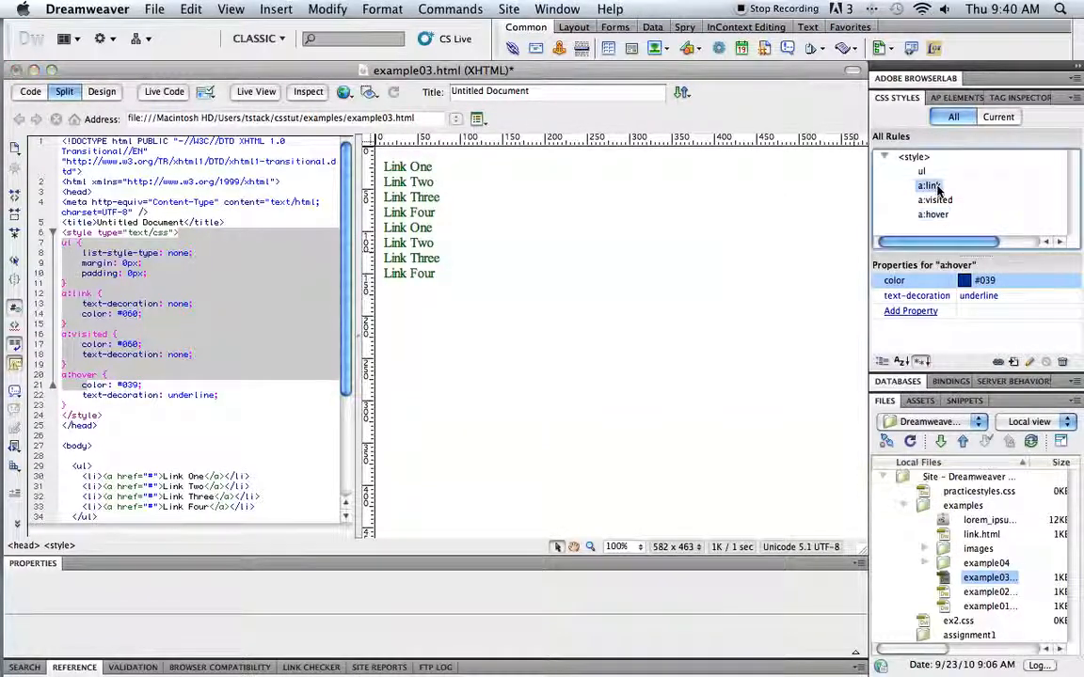
# Inspect the a:visited and a:hover rules, then turn on Live View.
pyautogui.click(935, 199)
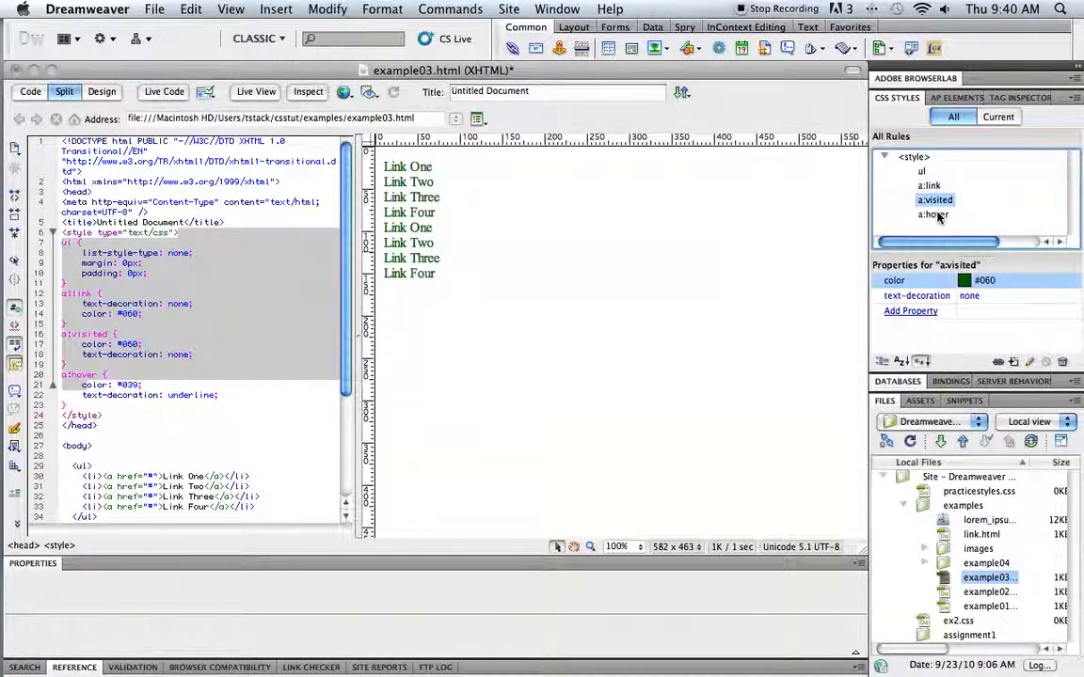
pyautogui.click(933, 214)
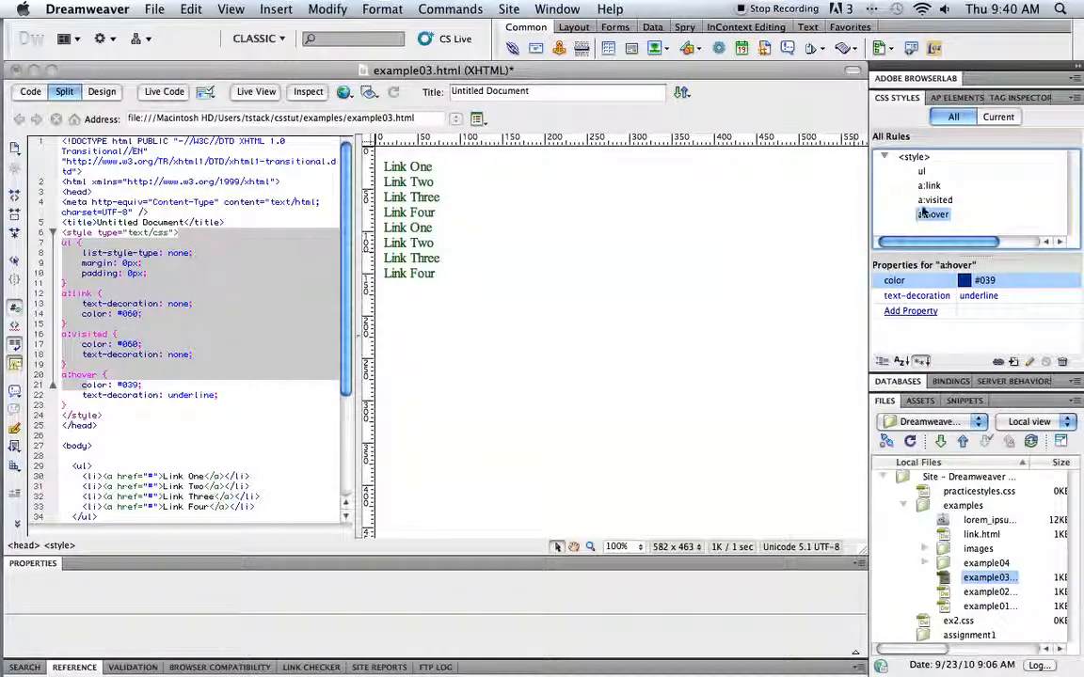
pyautogui.click(934, 199)
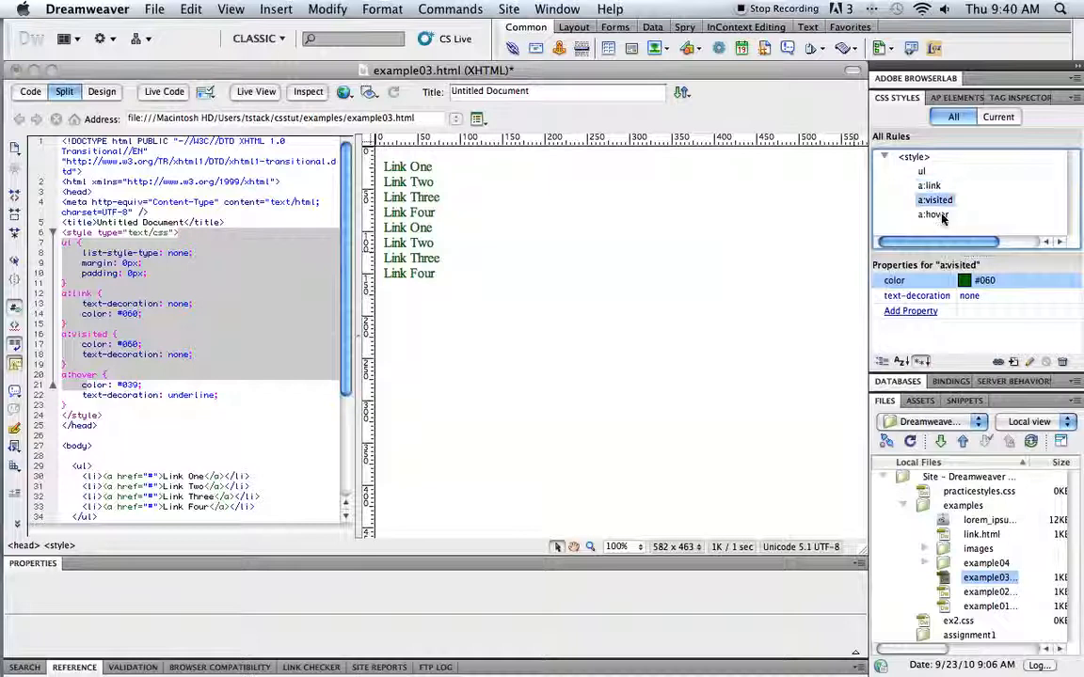
pyautogui.click(933, 214)
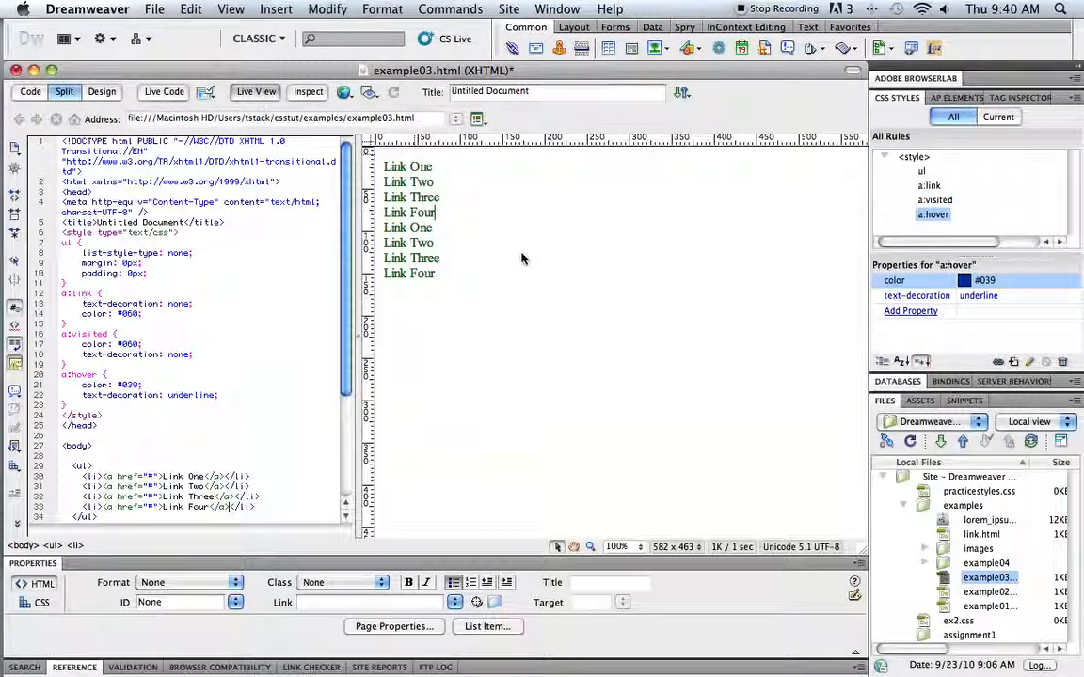
pyautogui.click(255, 91)
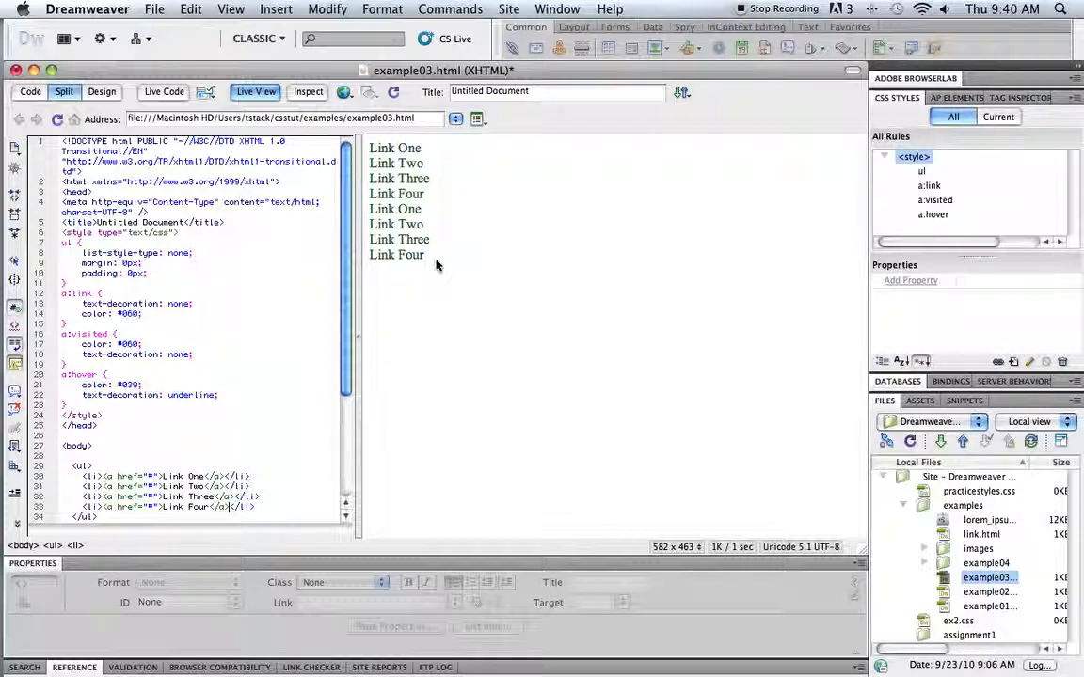
# Insert a Lorem Ipsum paragraph with an inline link below the lists and toggle Live View.
pyautogui.scroll(-3)
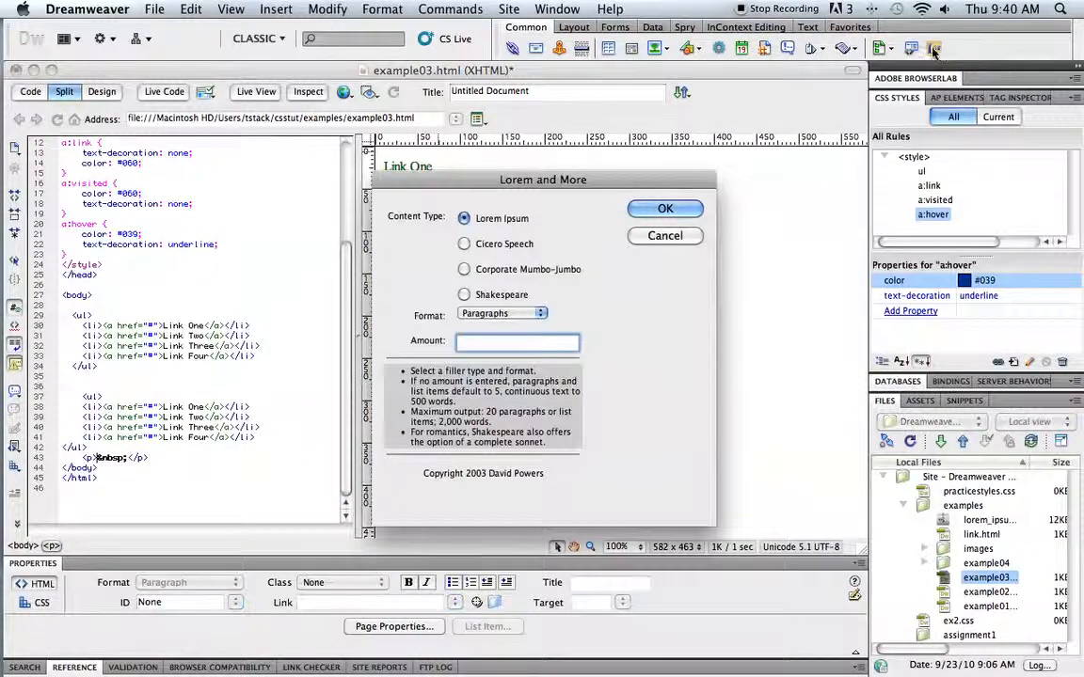
pyautogui.click(665, 207)
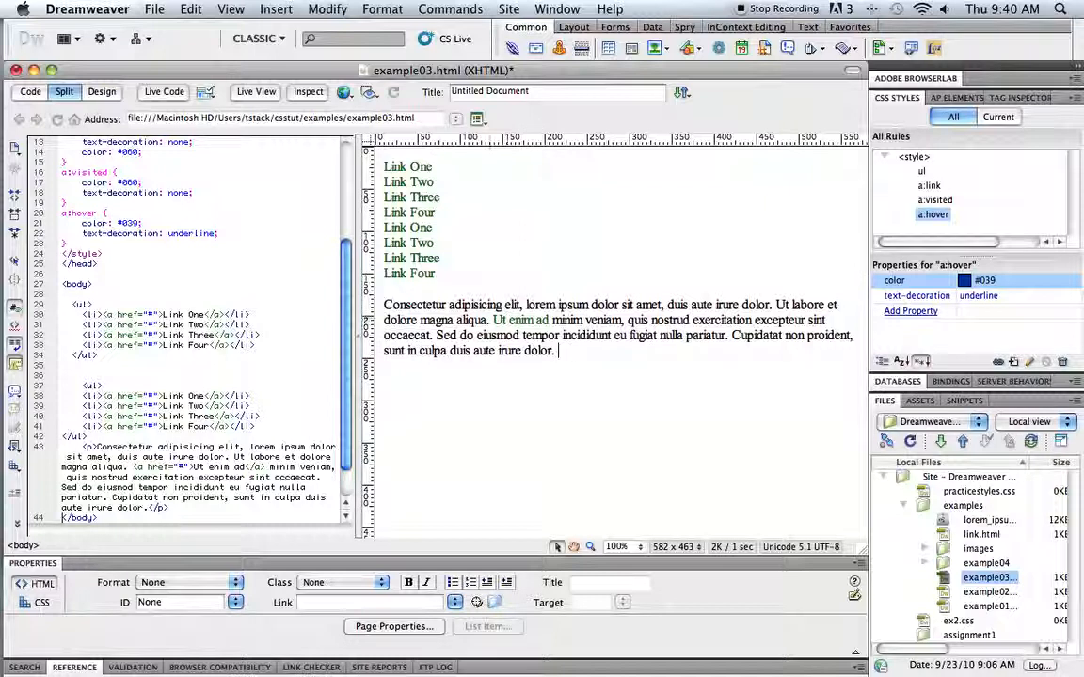
pyautogui.click(933, 214)
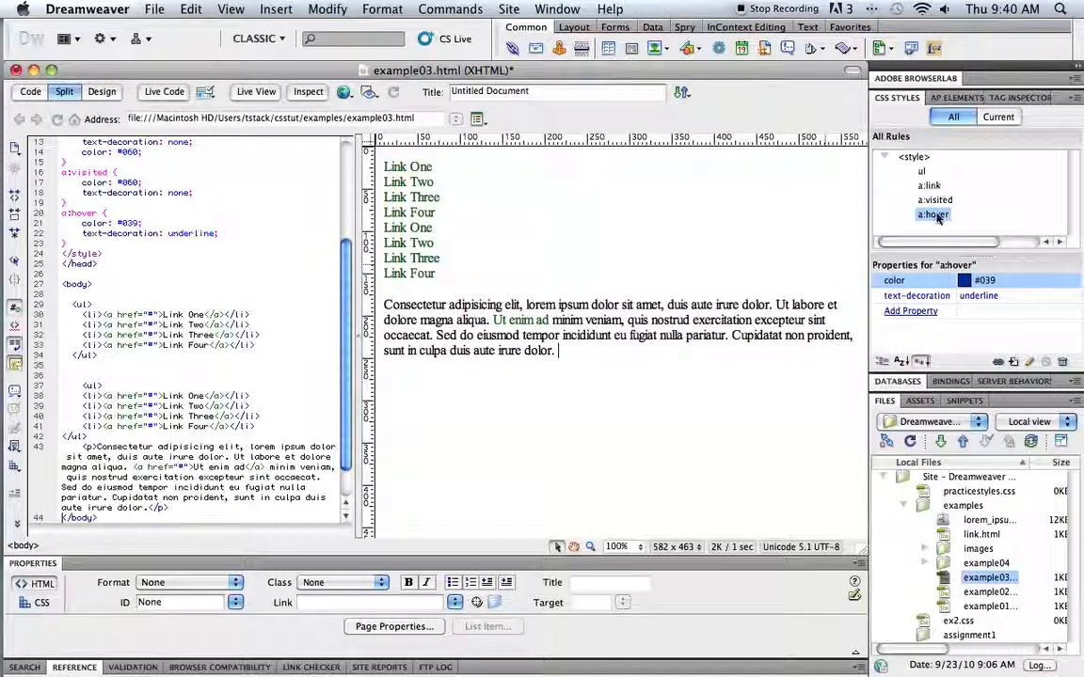
pyautogui.click(256, 92)
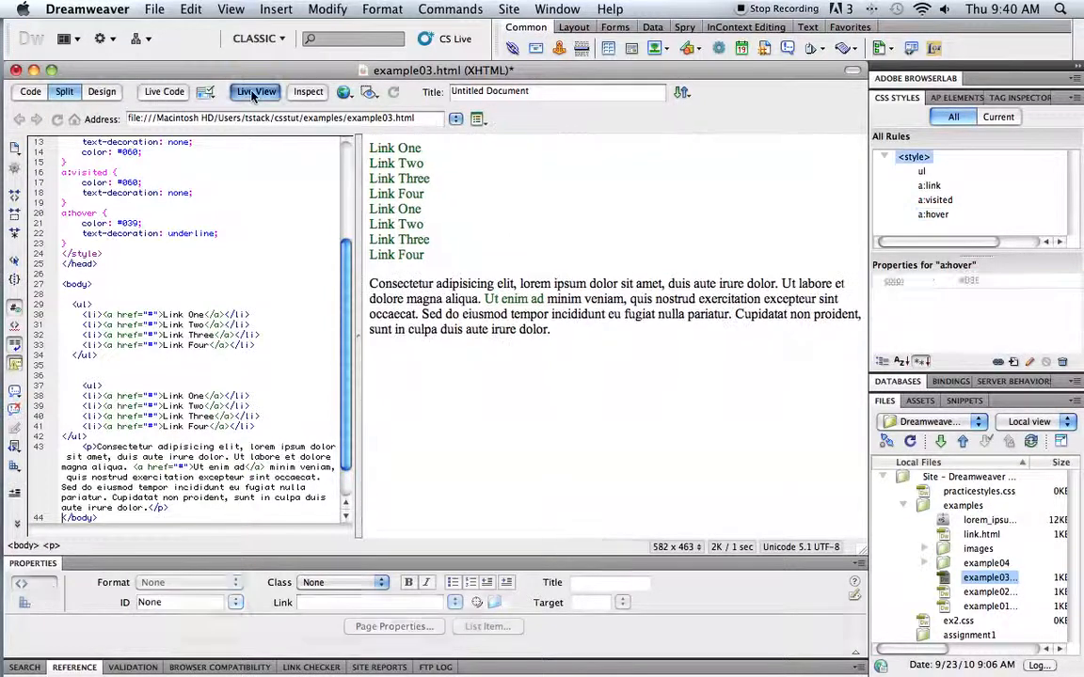
pyautogui.click(255, 91)
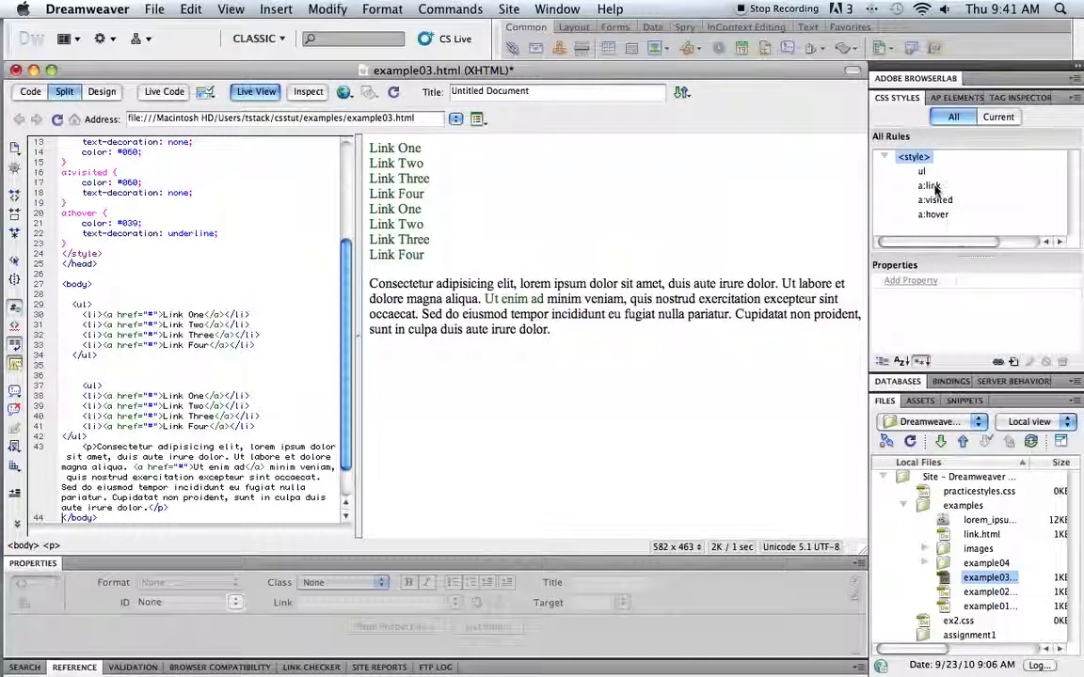
pyautogui.moveTo(678, 363)
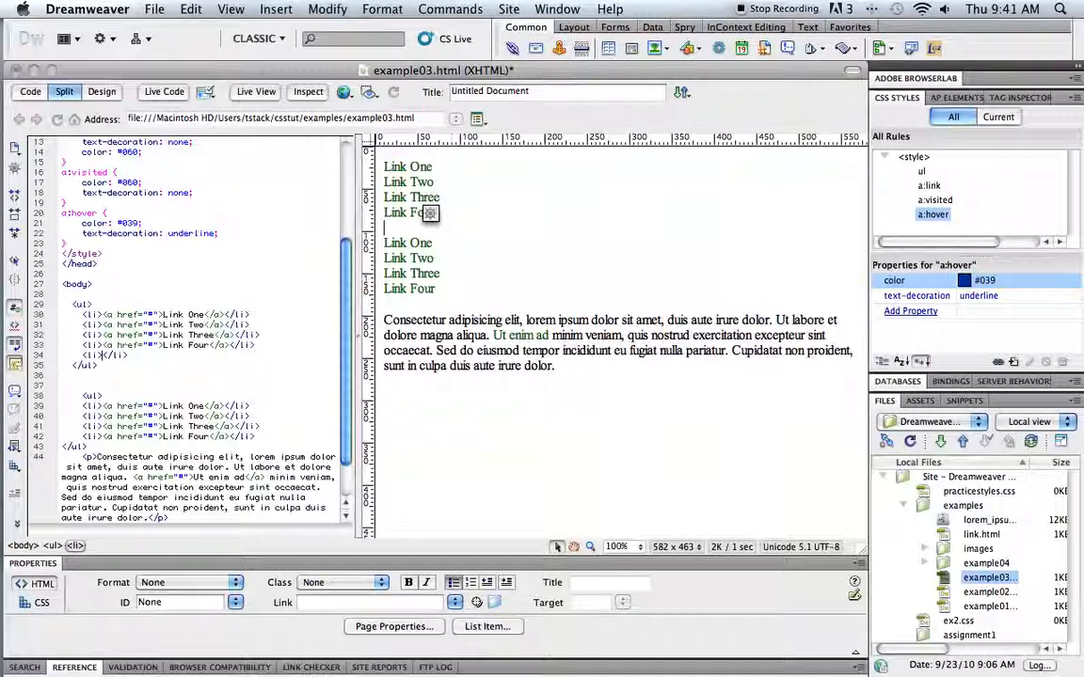
pyautogui.moveTo(372, 399)
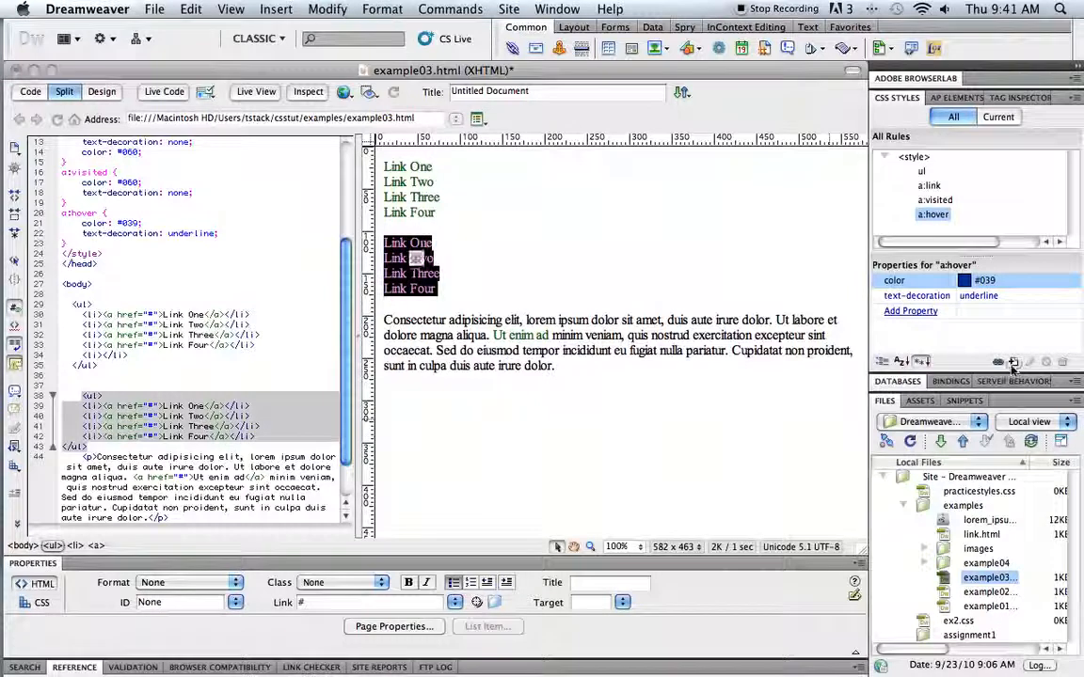
# Create a class rule named 'second' with font-family Verdana, Geneva, sans-serif.
pyautogui.click(1014, 361)
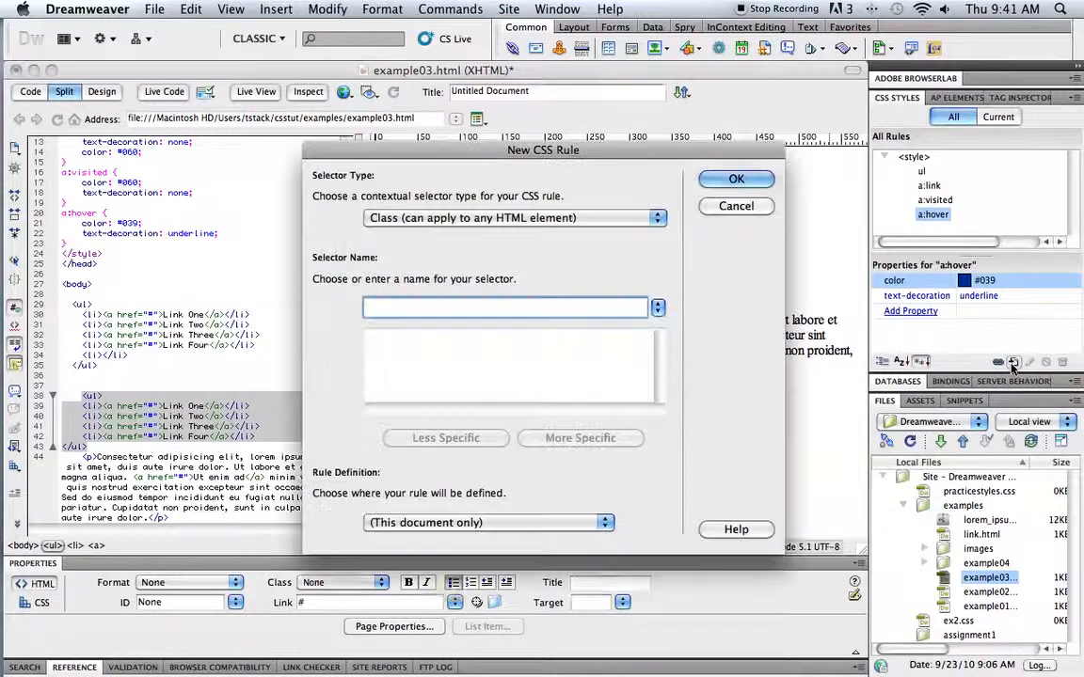
pyautogui.click(512, 218)
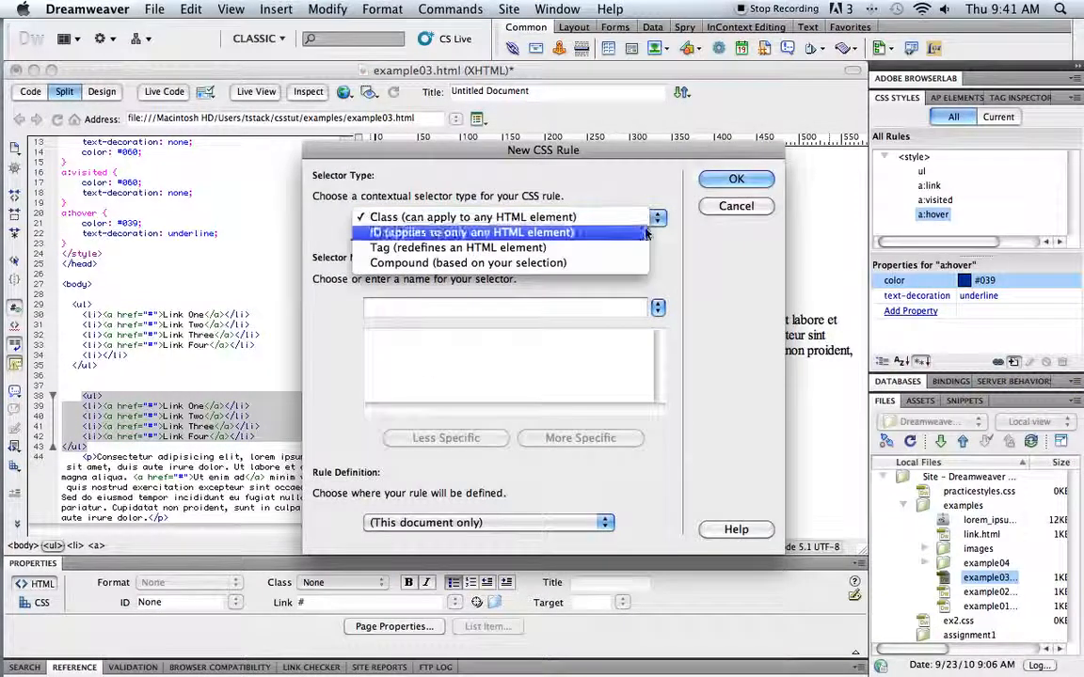
pyautogui.click(467, 263)
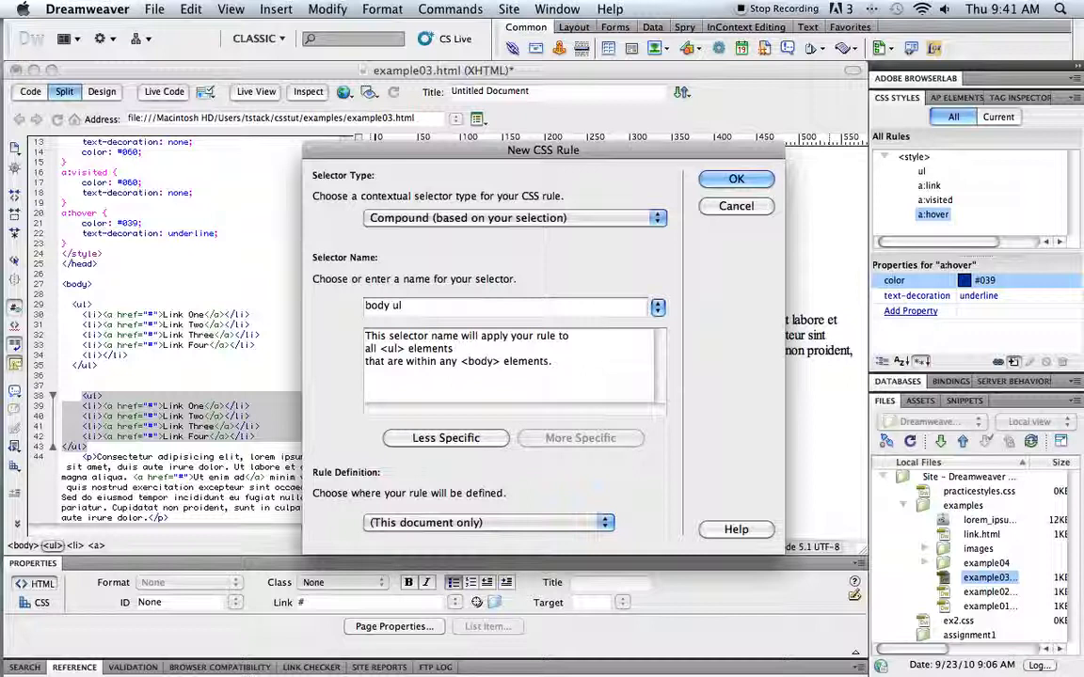
pyautogui.click(736, 179)
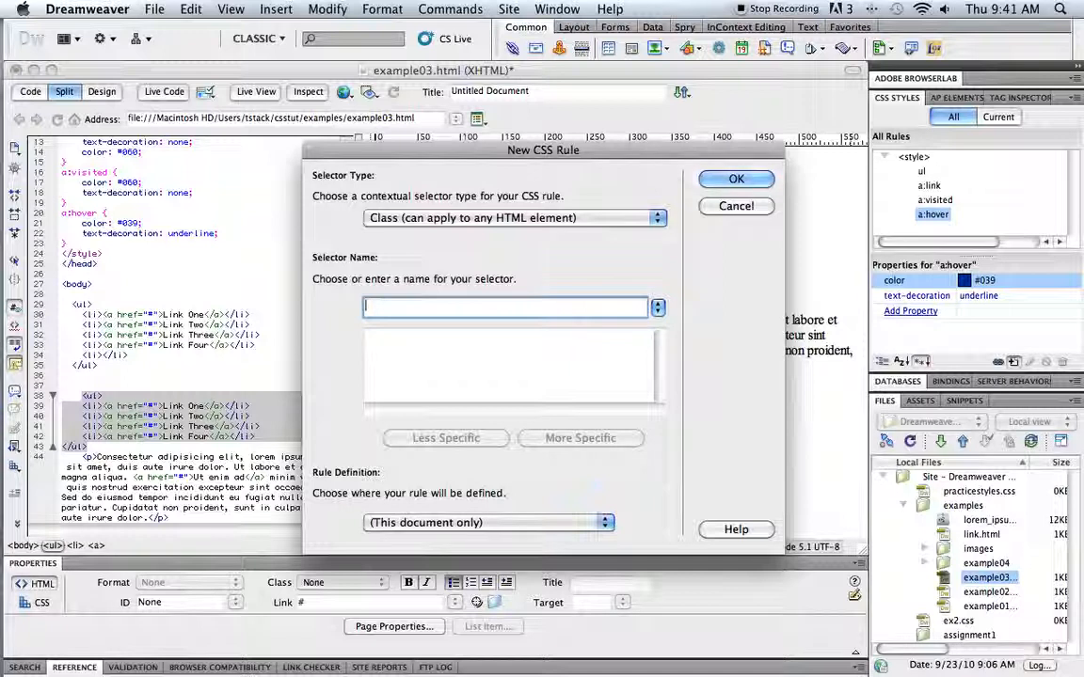
pyautogui.write('secon')
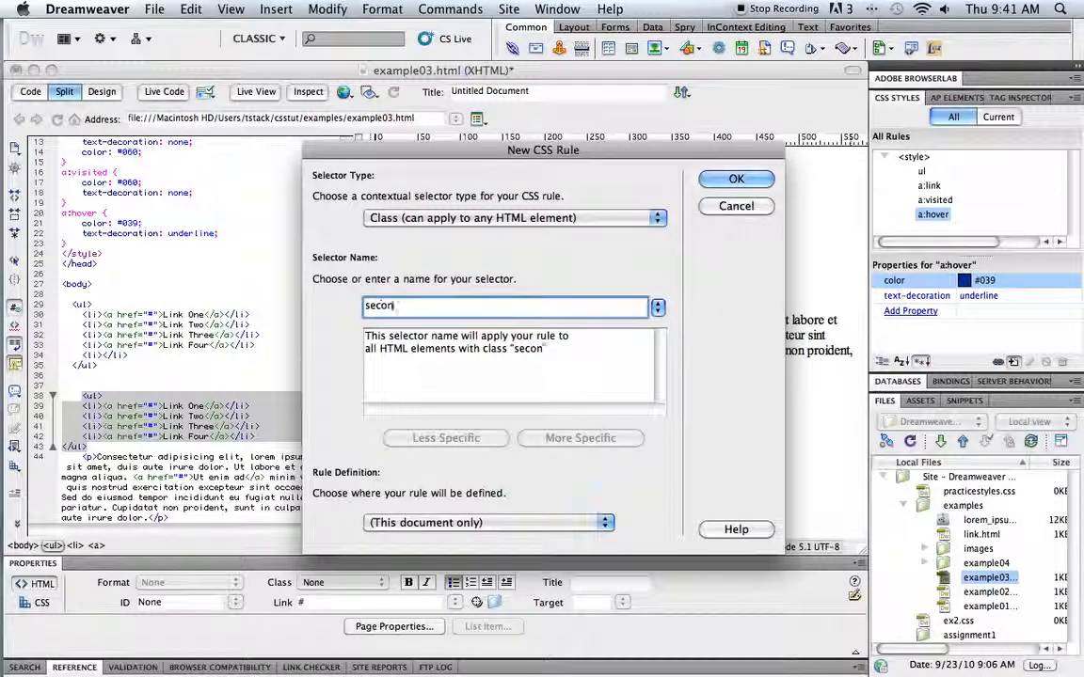
pyautogui.write('d')
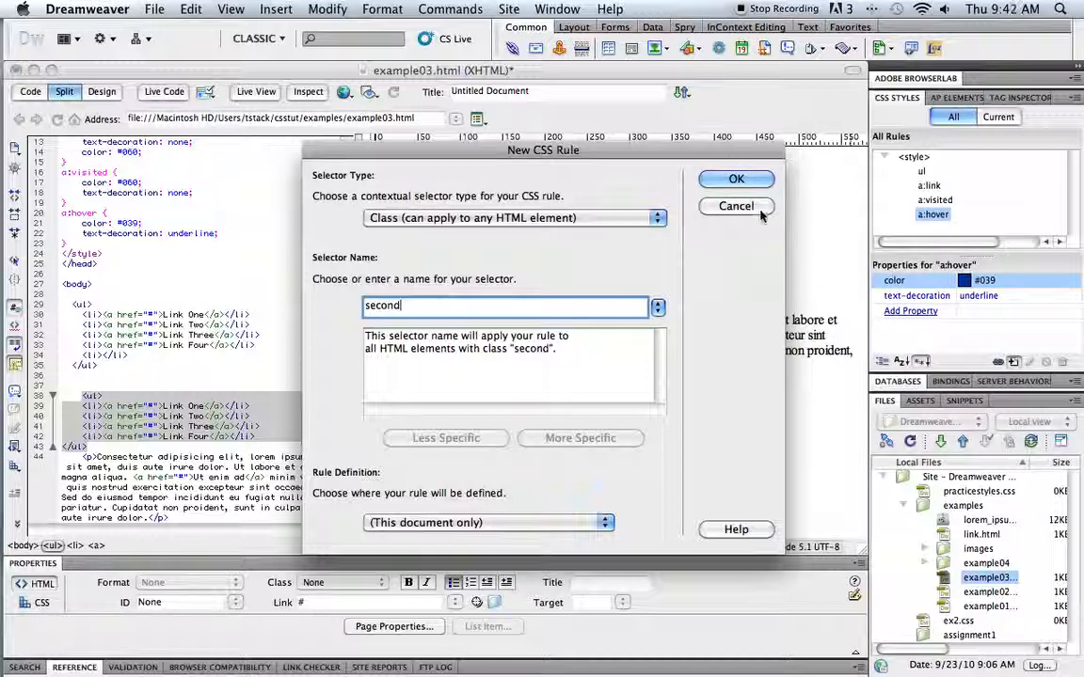
pyautogui.click(736, 179)
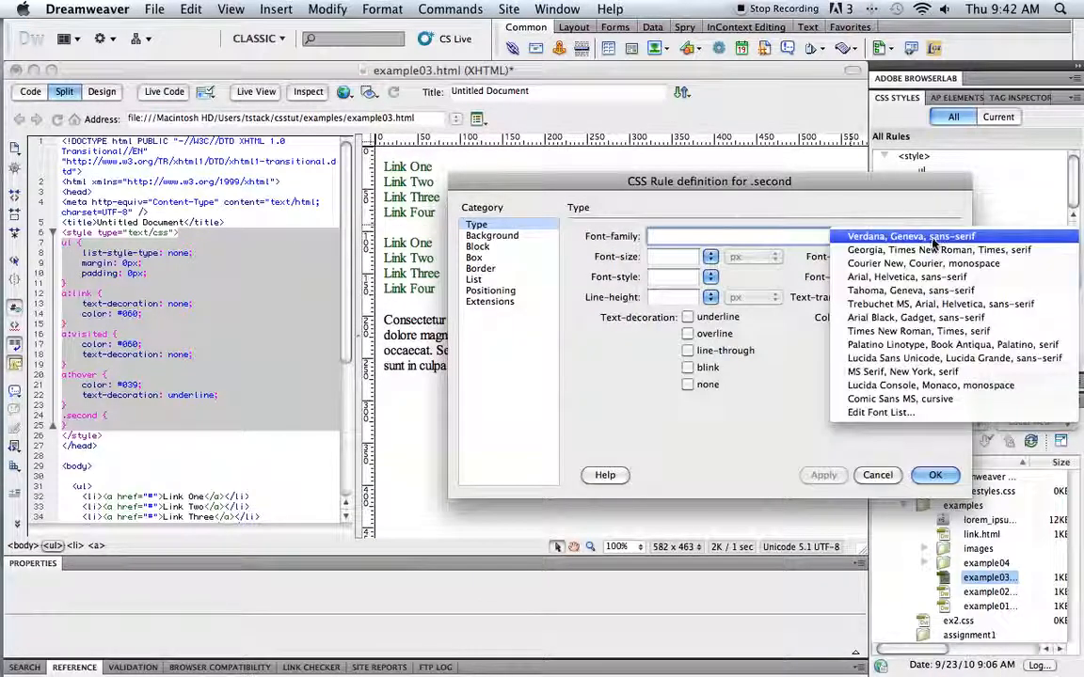
pyautogui.click(934, 474)
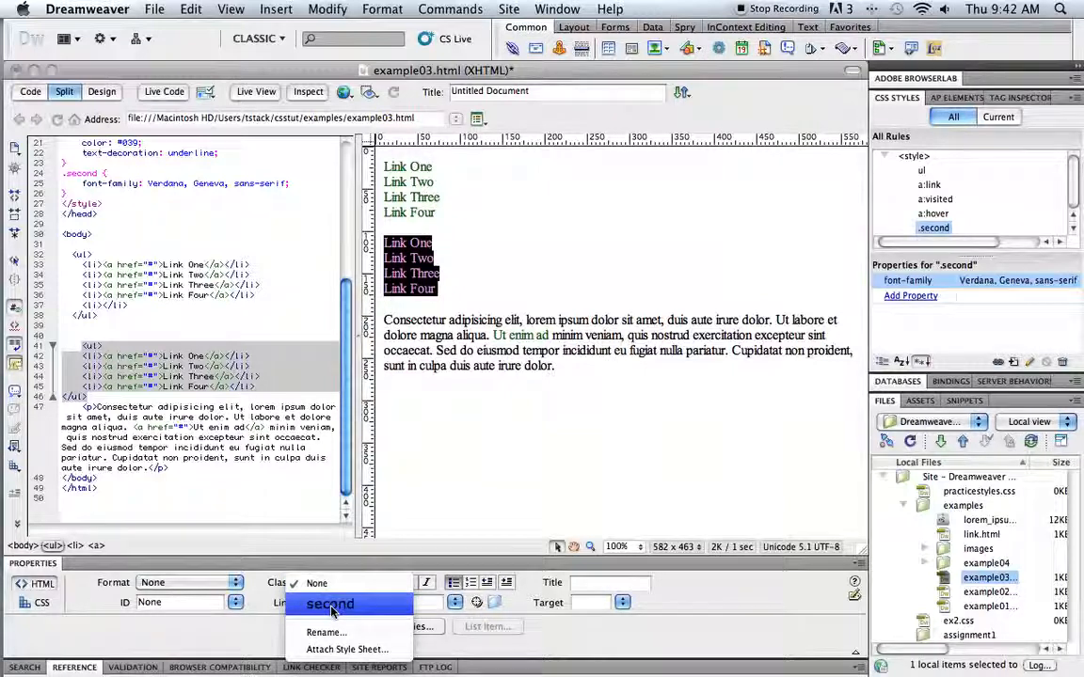
# Choose class 'second' for the second ul in the Property inspector.
pyautogui.click(330, 604)
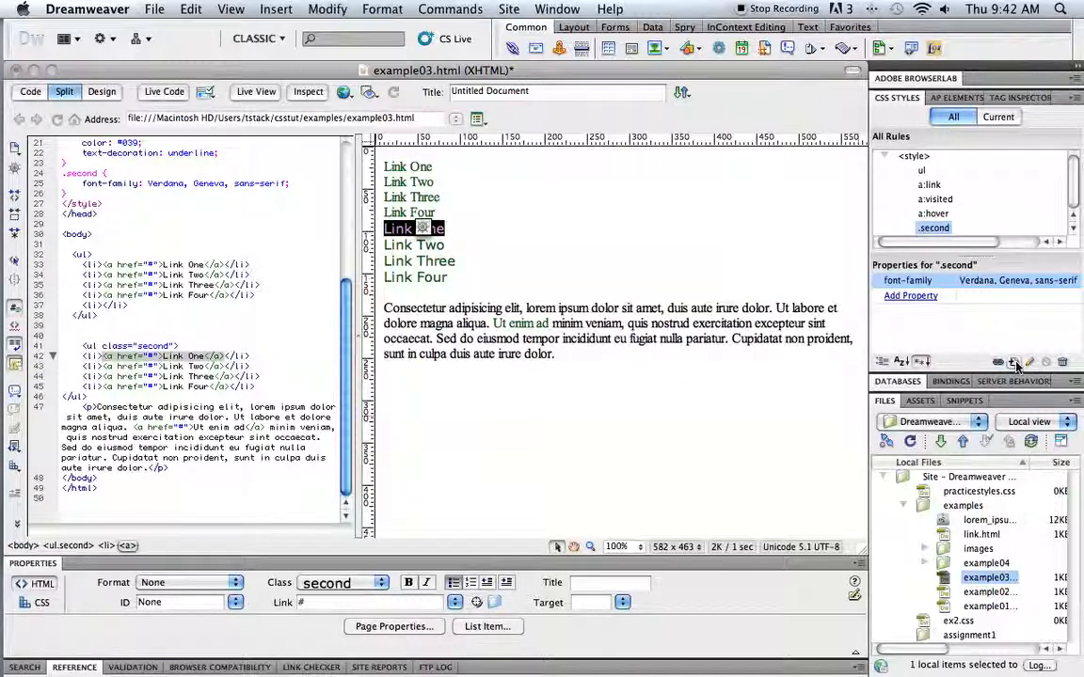
# Start a new compound CSS rule and choose a:link to form the .second a:link selector.
pyautogui.click(1014, 362)
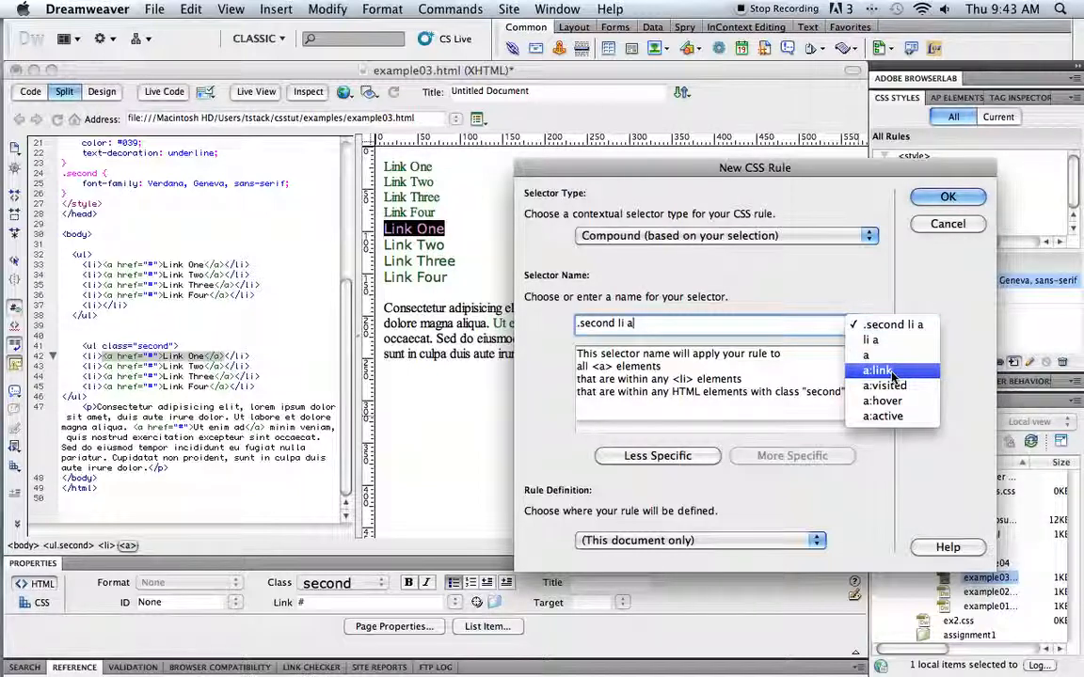
pyautogui.click(877, 370)
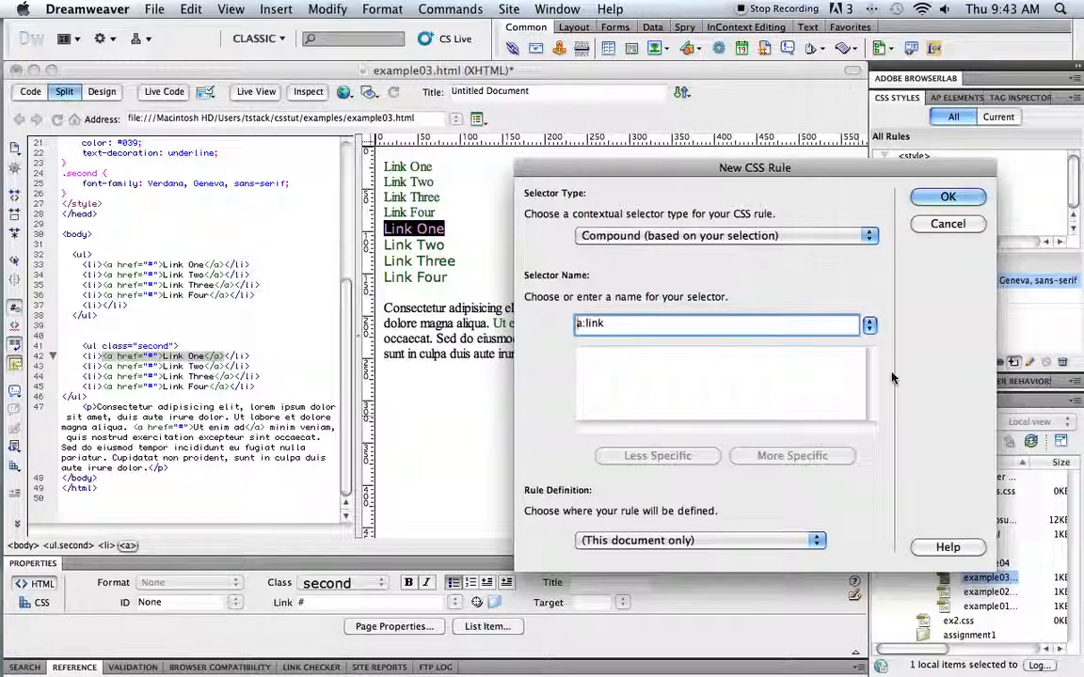
pyautogui.moveTo(727, 371)
pyautogui.write('.second ')
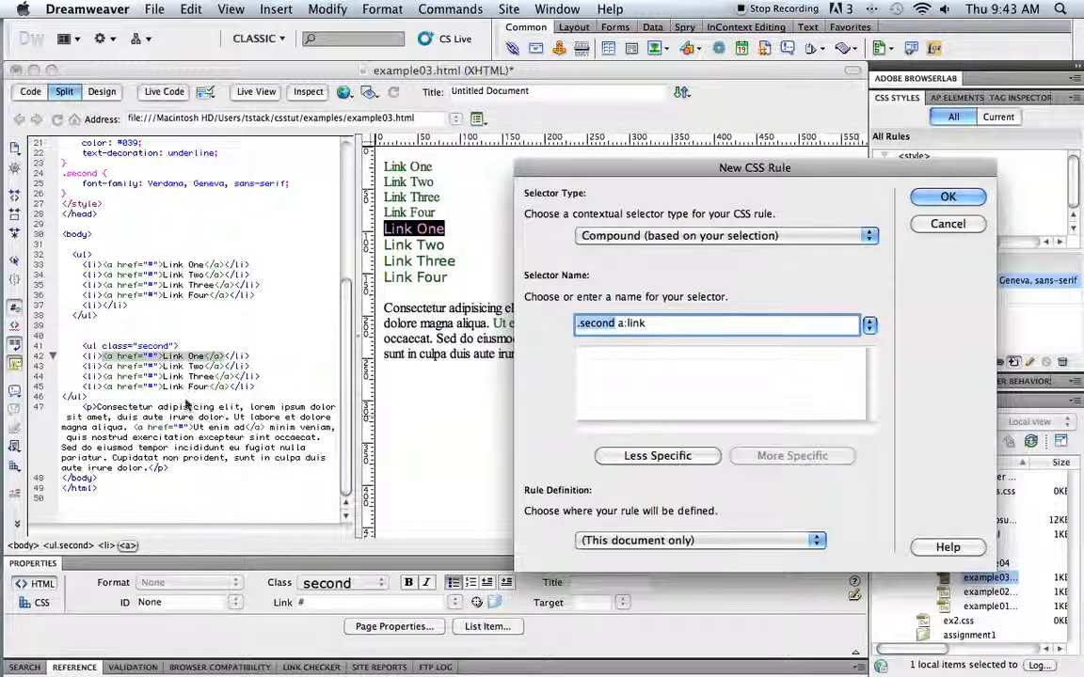
pyautogui.moveTo(214, 362)
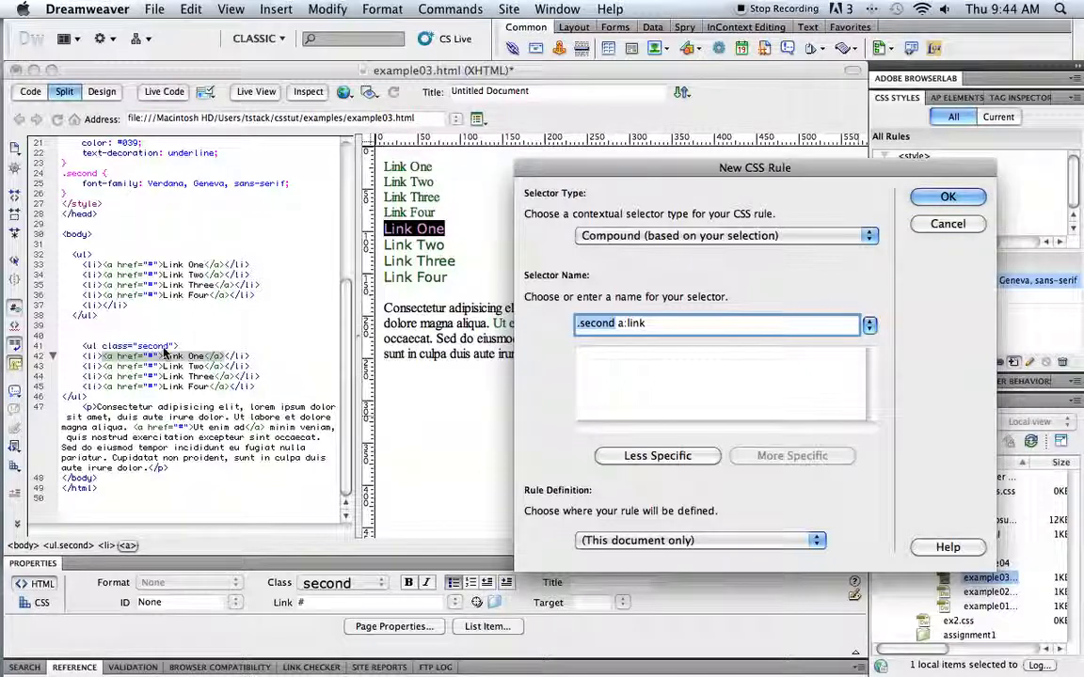
pyautogui.moveTo(760, 161)
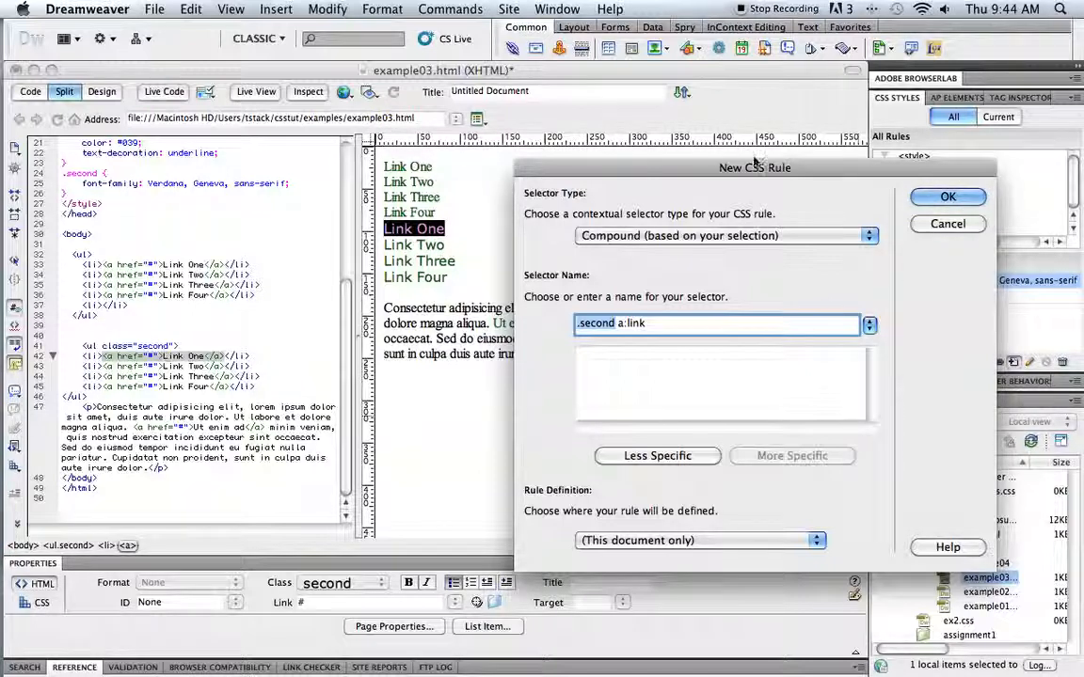
# Create the .second a:link rule with purple text colour #96C.
pyautogui.click(946, 197)
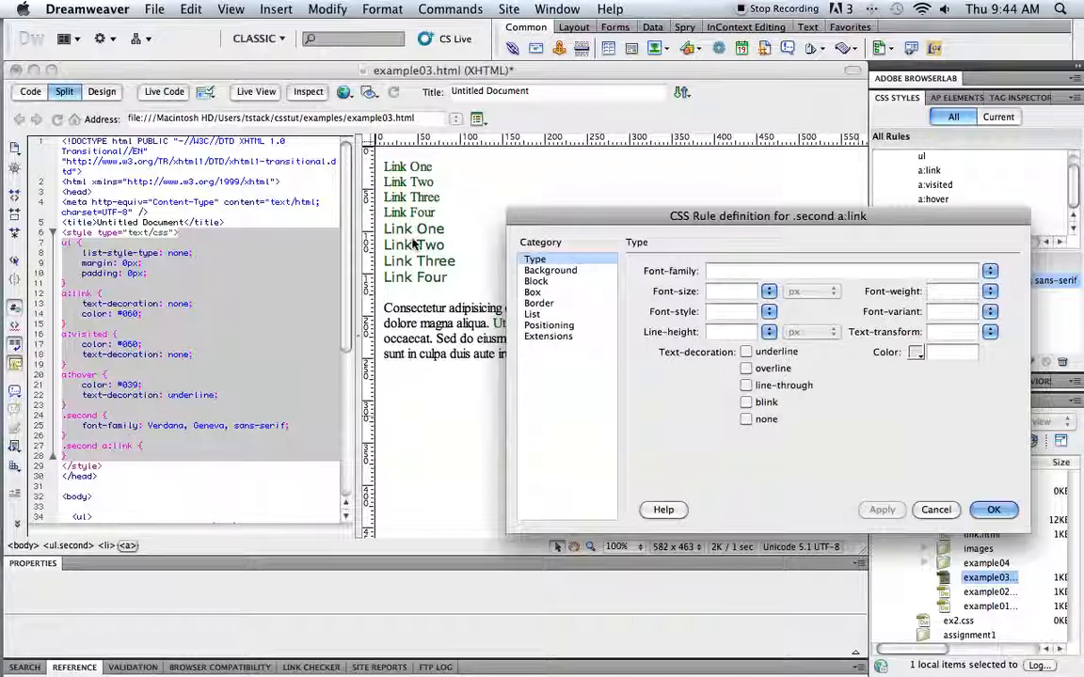
pyautogui.moveTo(414, 320)
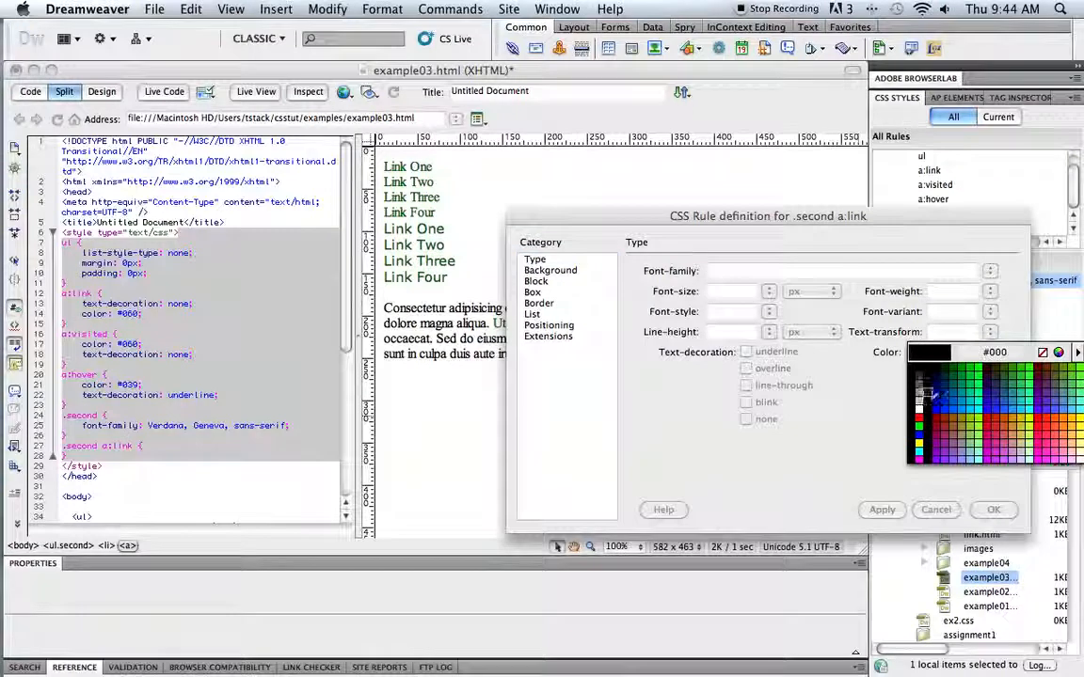
pyautogui.click(955, 449)
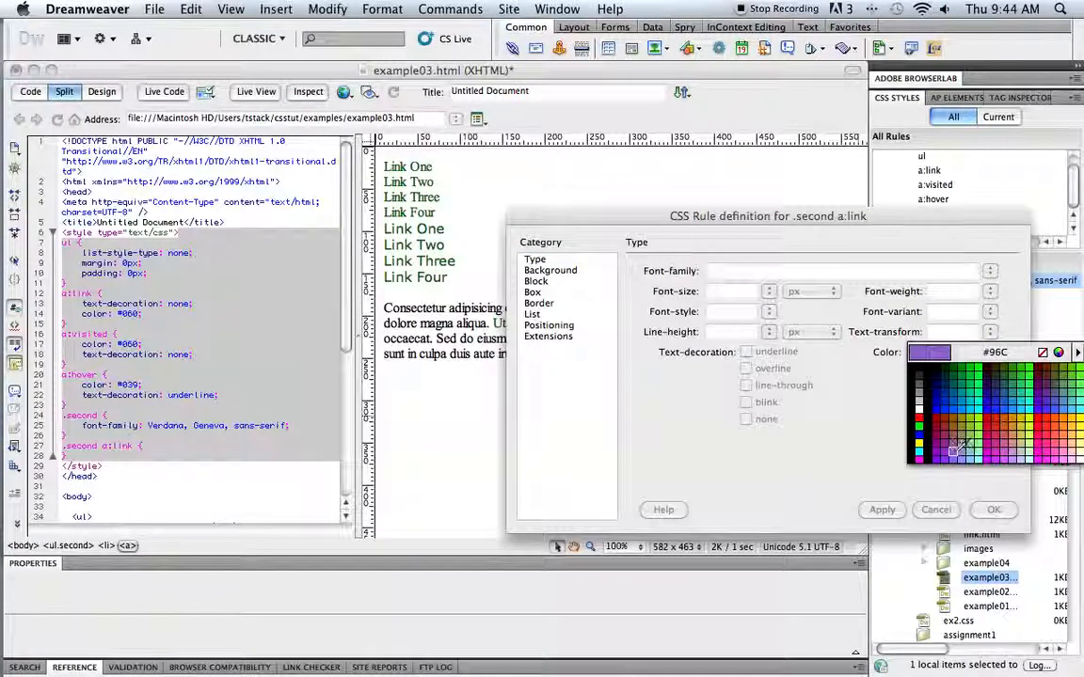
pyautogui.click(953, 452)
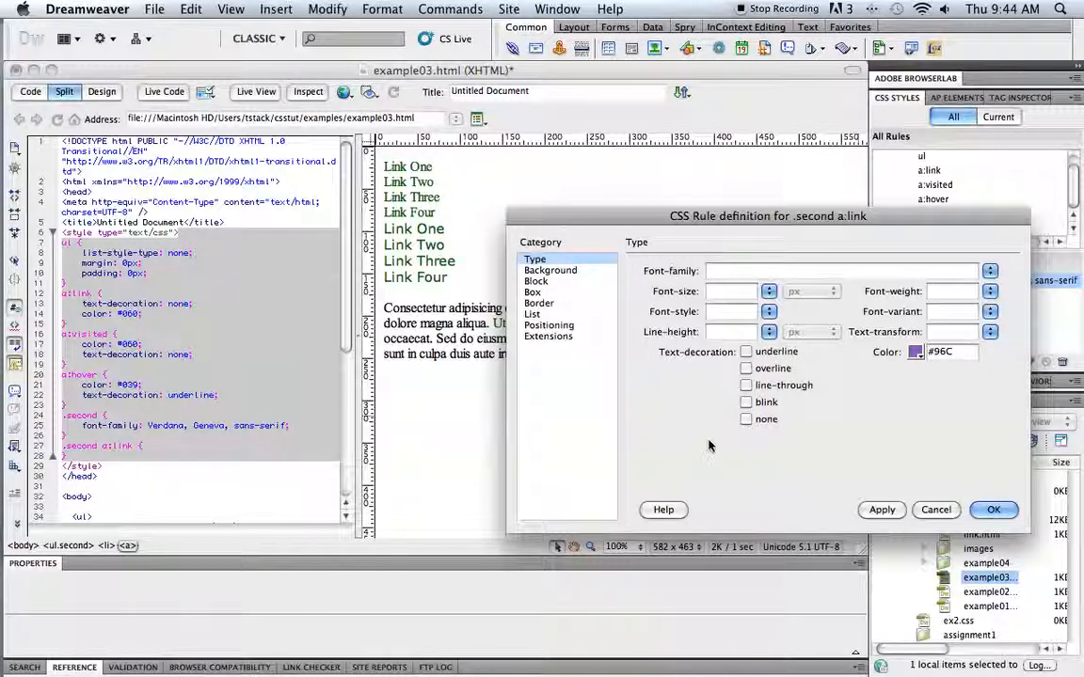
pyautogui.moveTo(663, 430)
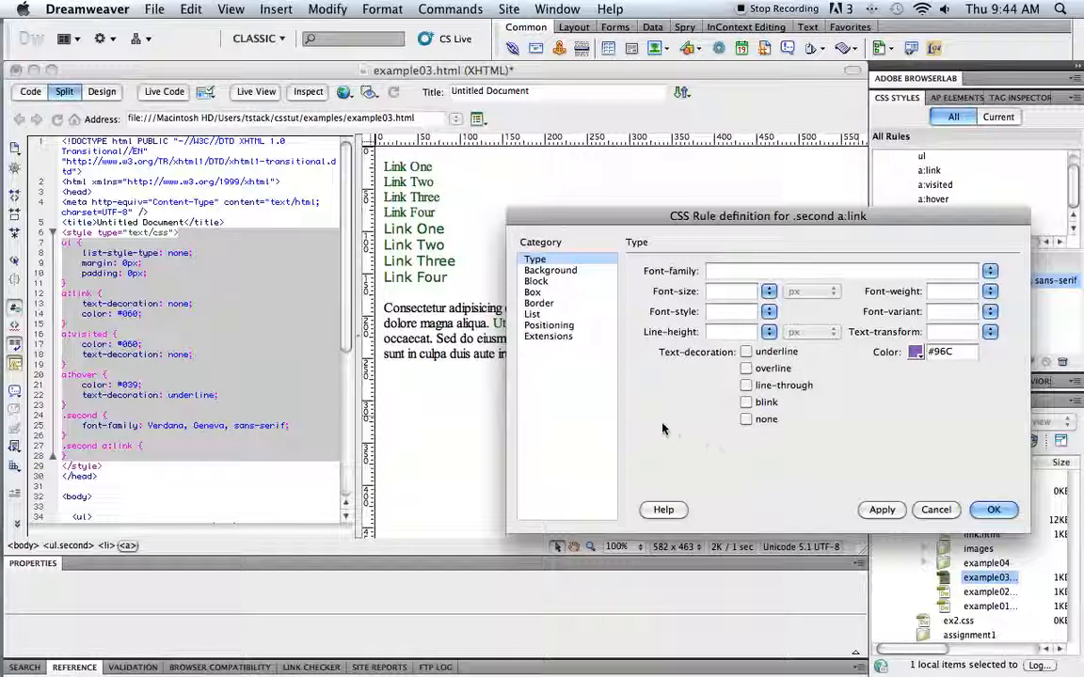
pyautogui.click(993, 509)
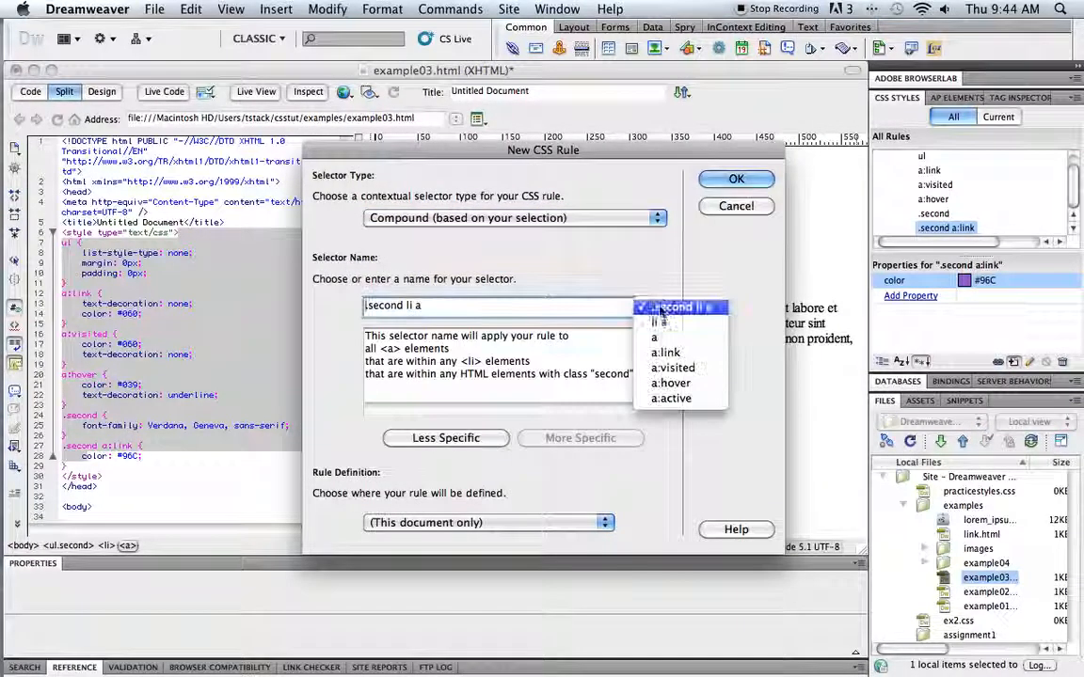
# Add a .second a:visited compound rule with text colour #96c.
pyautogui.click(672, 368)
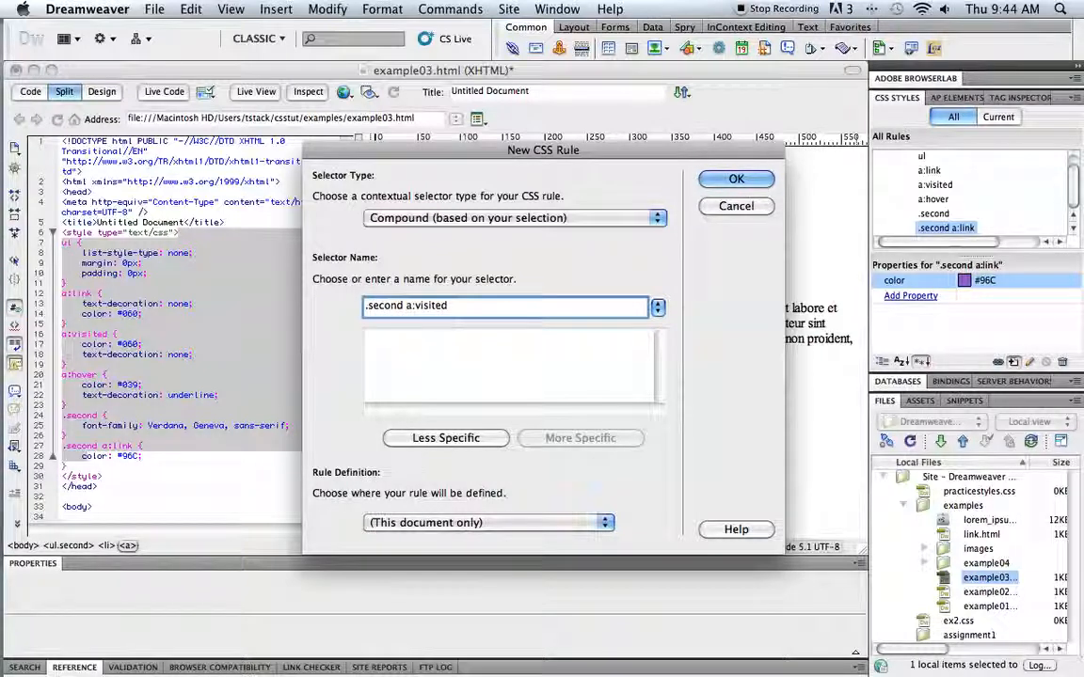
pyautogui.click(736, 179)
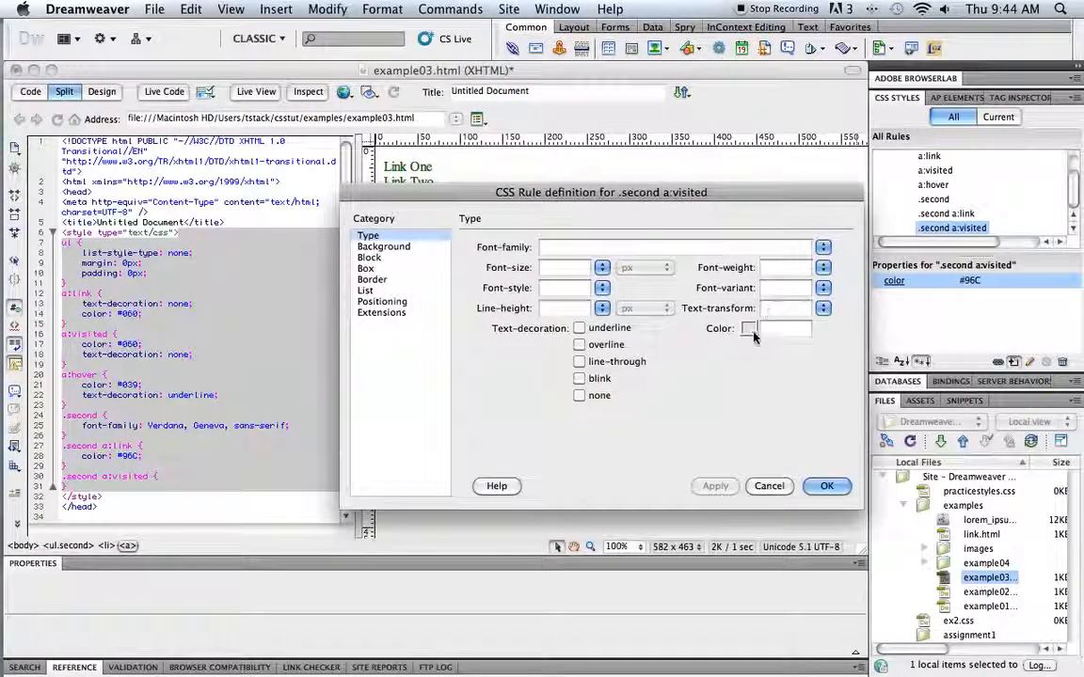
pyautogui.click(785, 328)
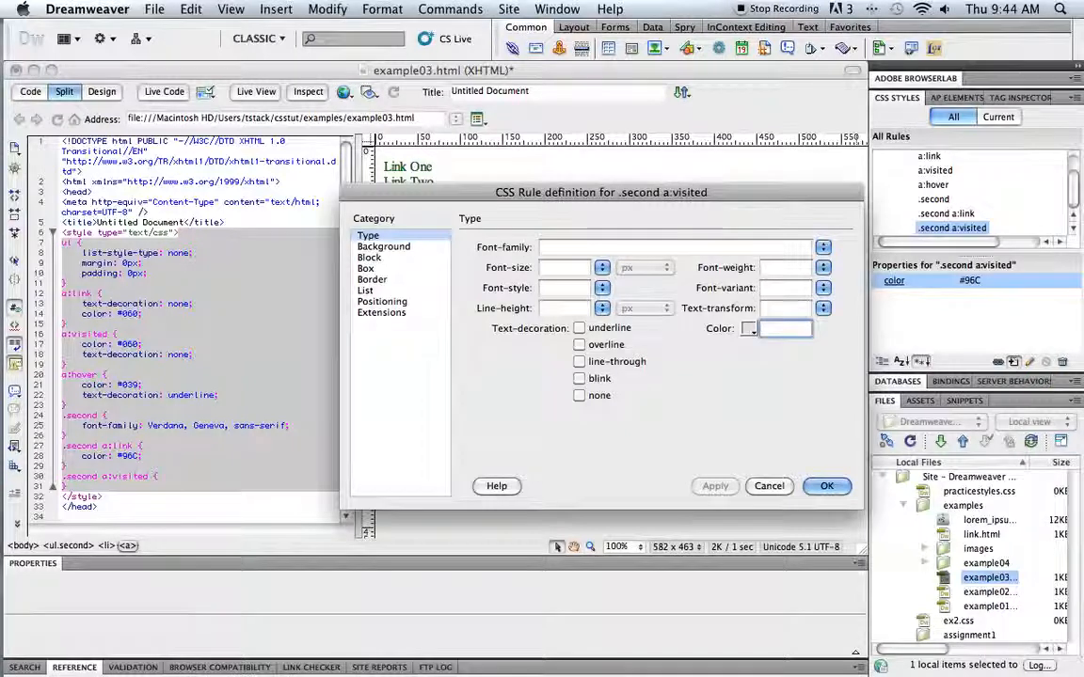
pyautogui.write('#96c')
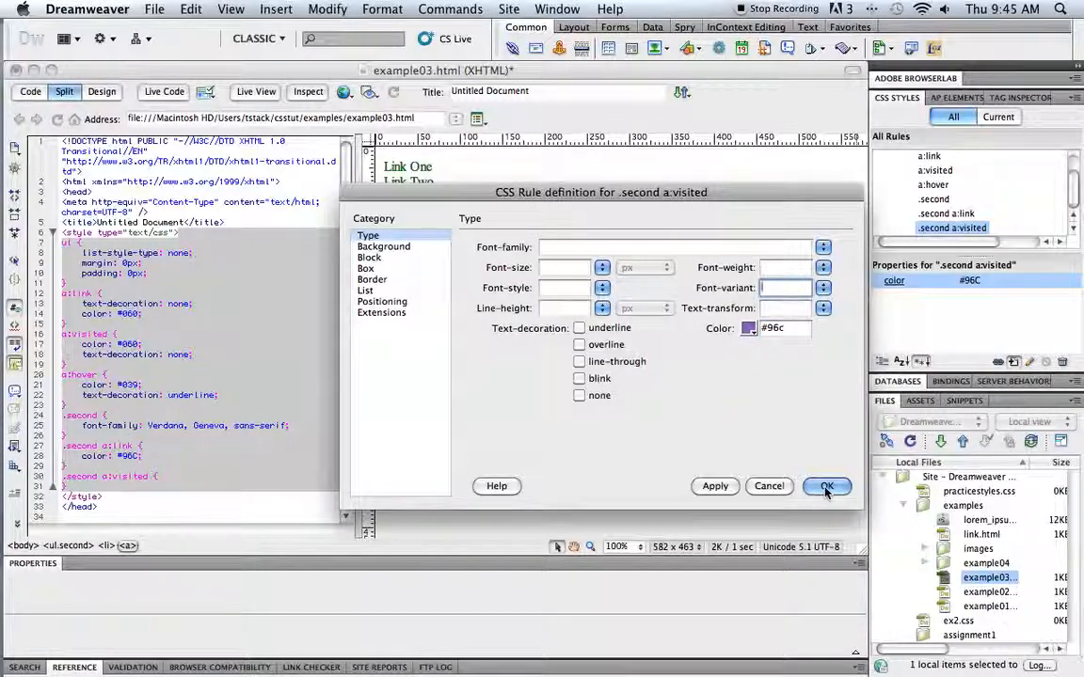
pyautogui.click(826, 486)
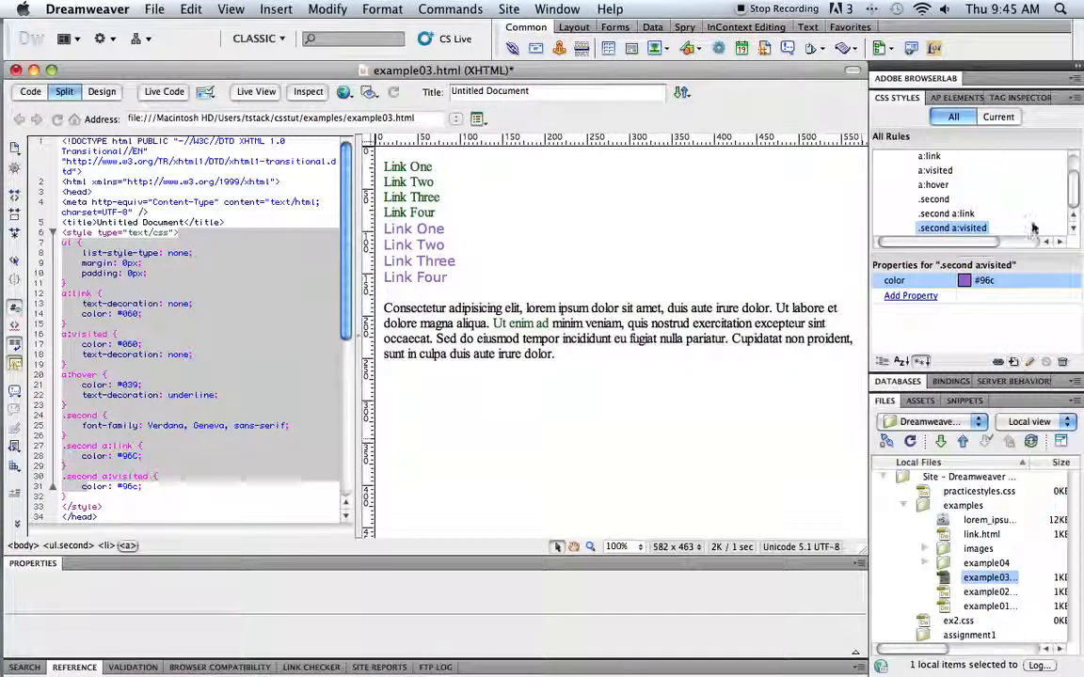
pyautogui.click(929, 156)
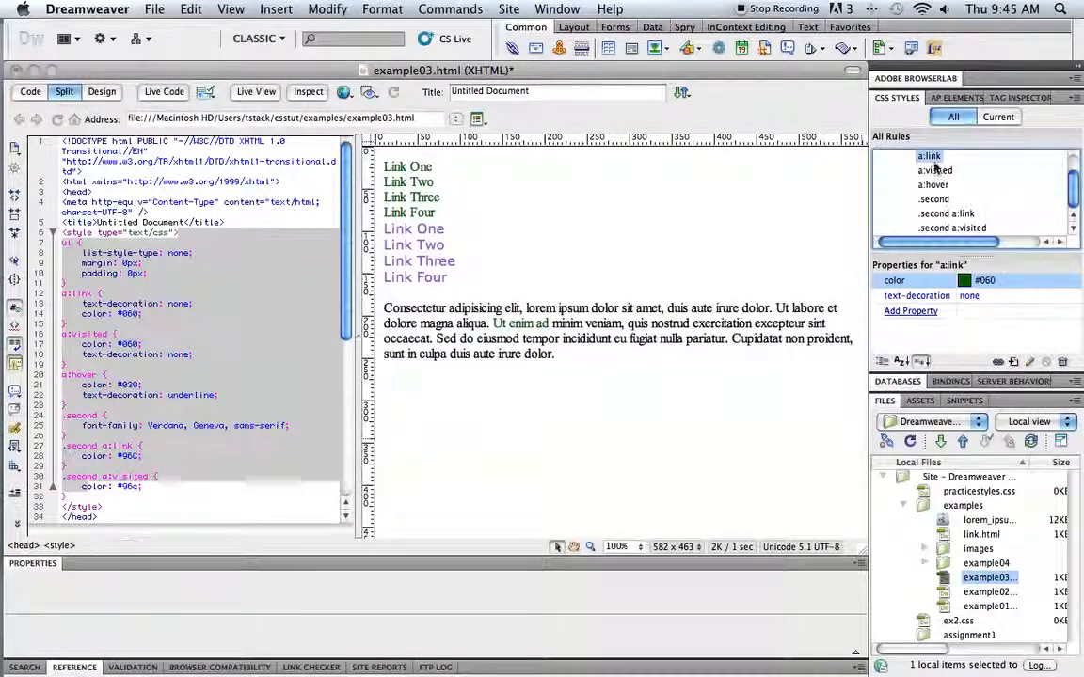
pyautogui.click(932, 185)
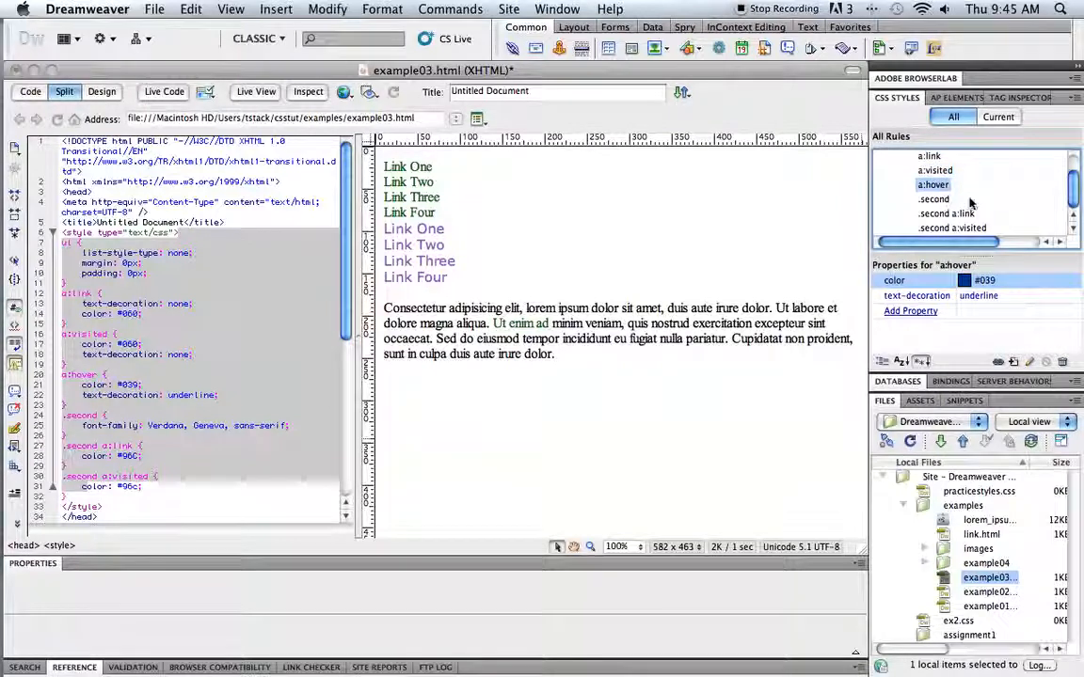
pyautogui.click(945, 214)
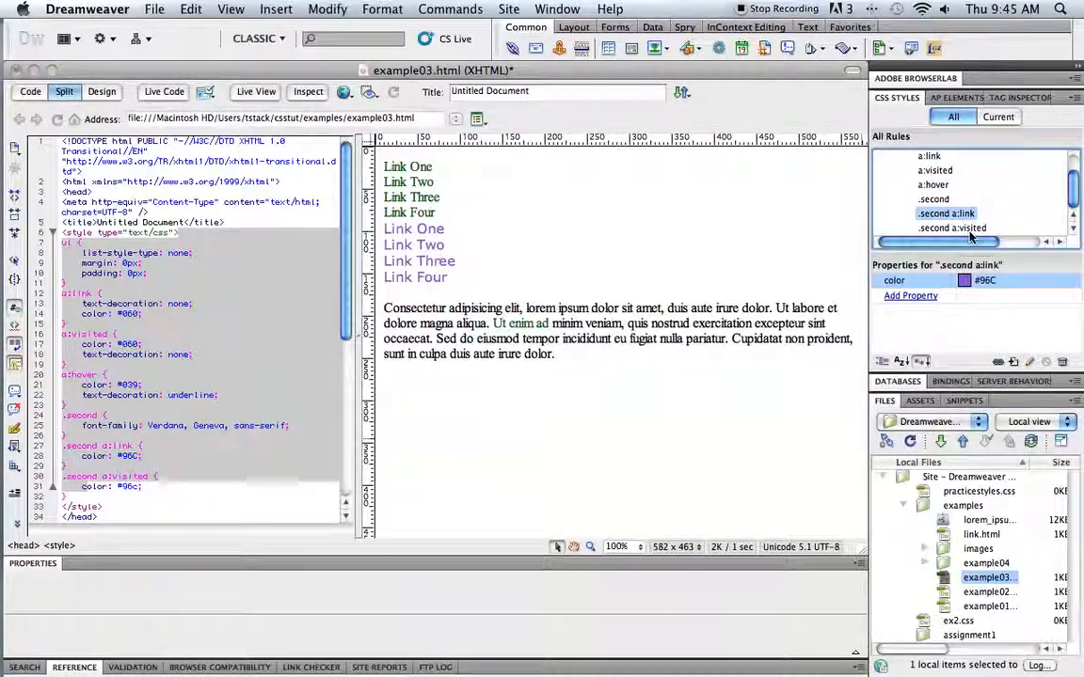
pyautogui.click(952, 228)
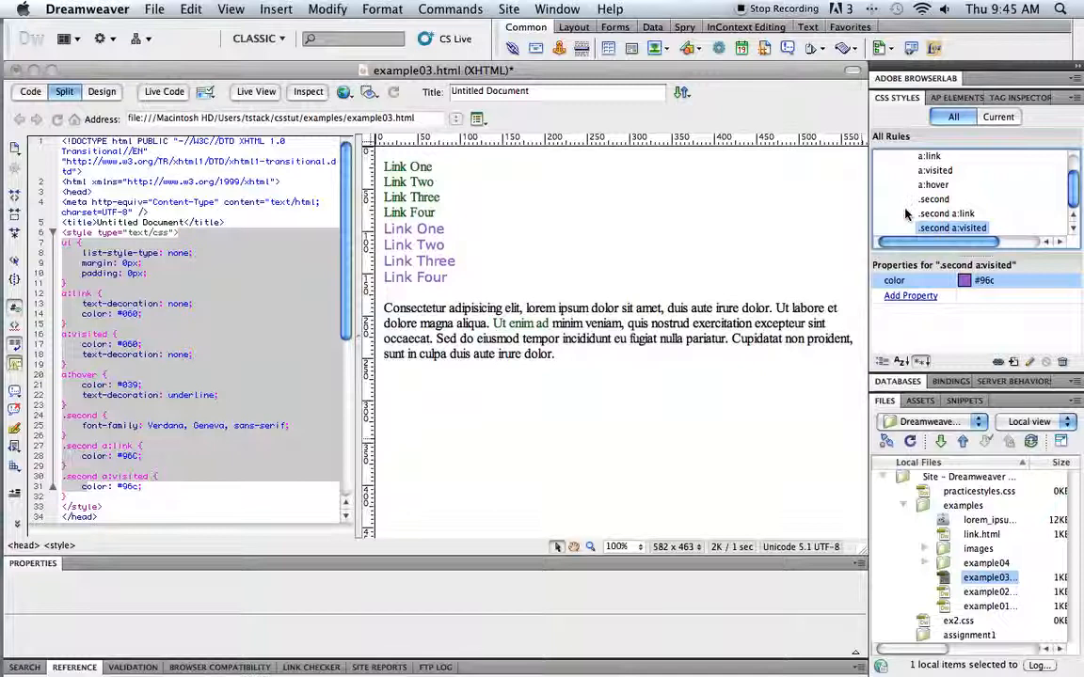
pyautogui.click(951, 228)
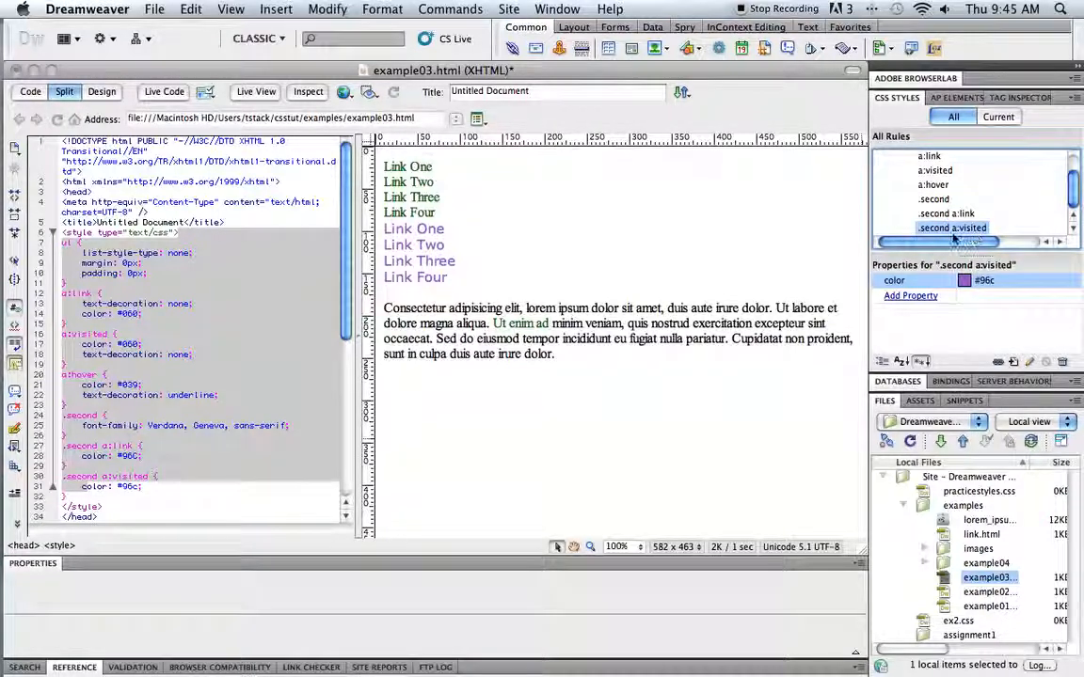
pyautogui.click(1030, 361)
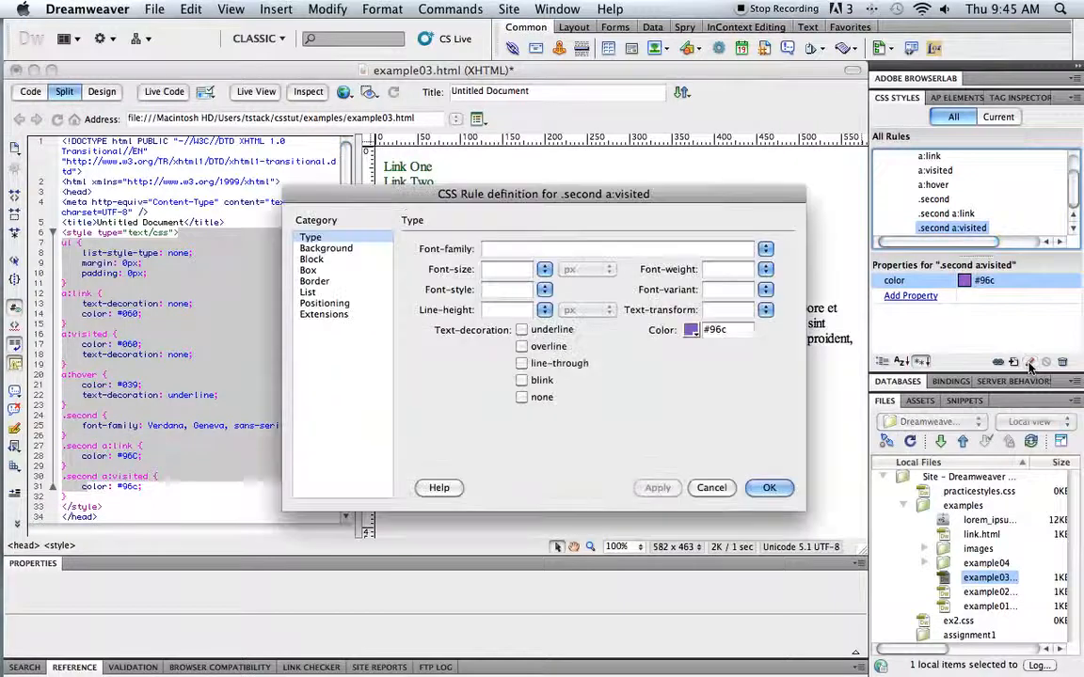
pyautogui.click(768, 487)
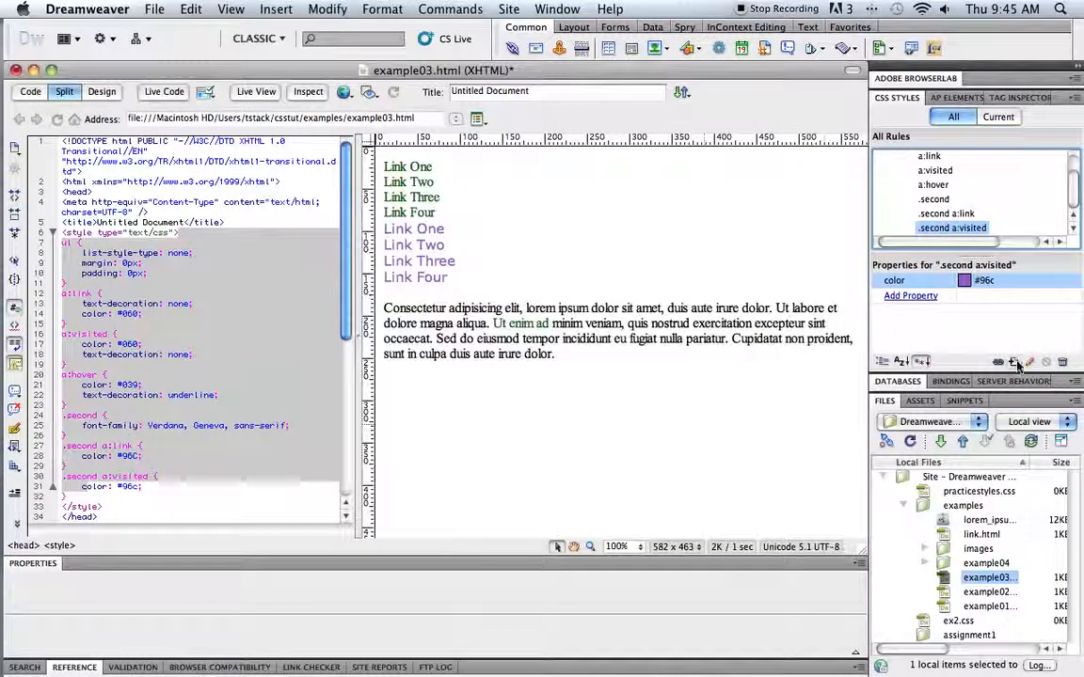
# Create a compound .second a:hover rule with dark green colour #063 and underline.
pyautogui.click(1013, 362)
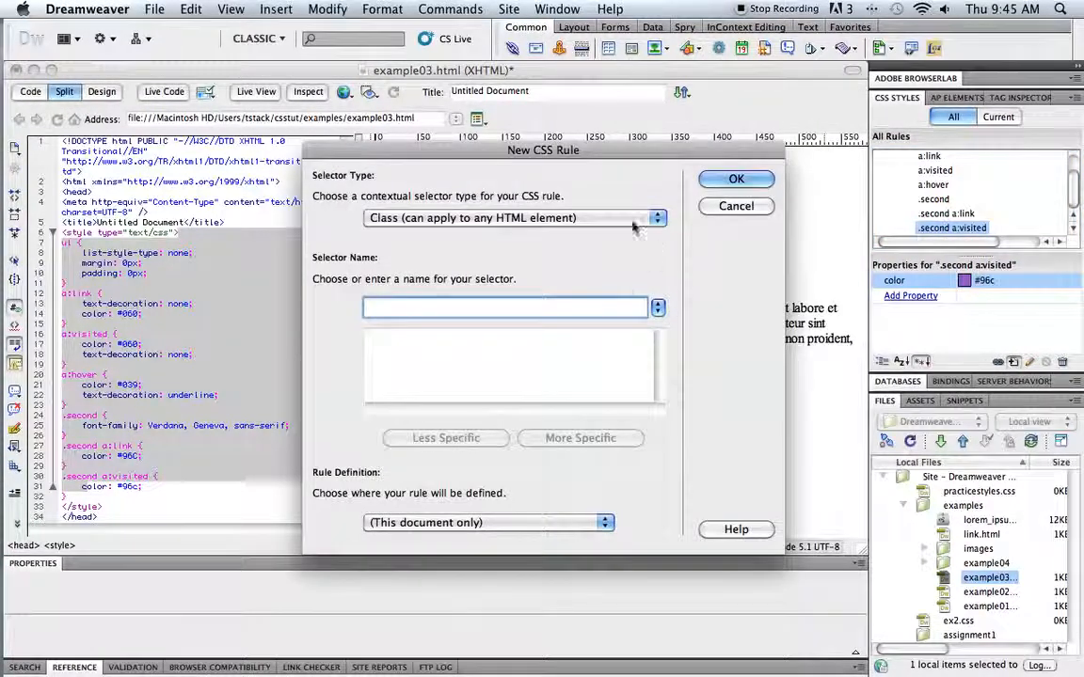
pyautogui.click(657, 218)
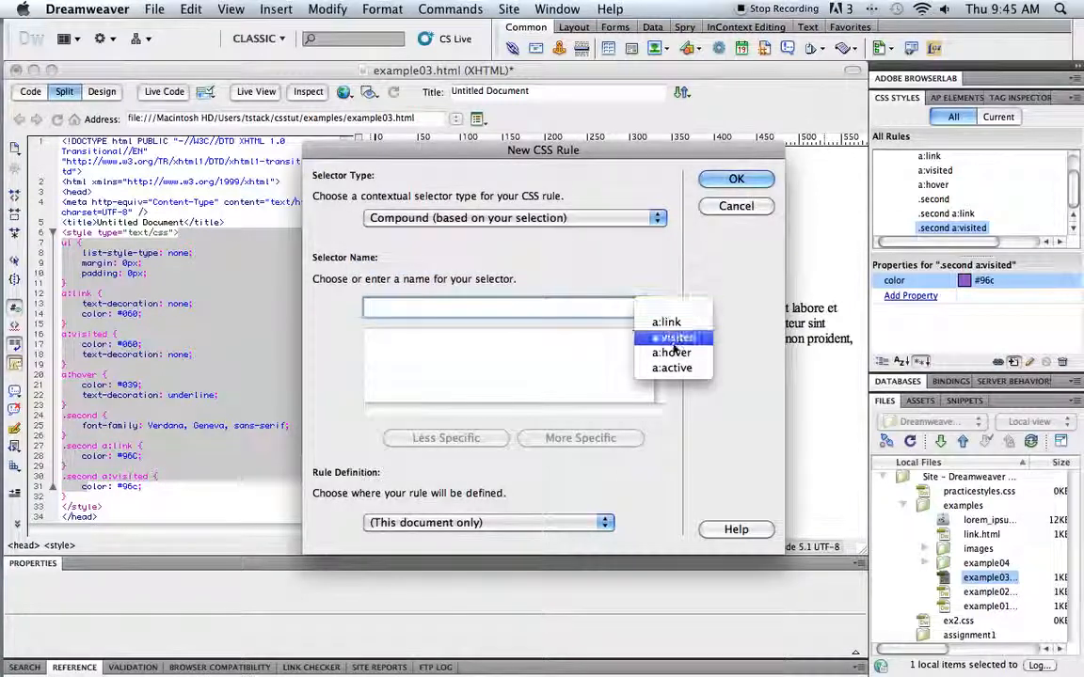
pyautogui.click(672, 352)
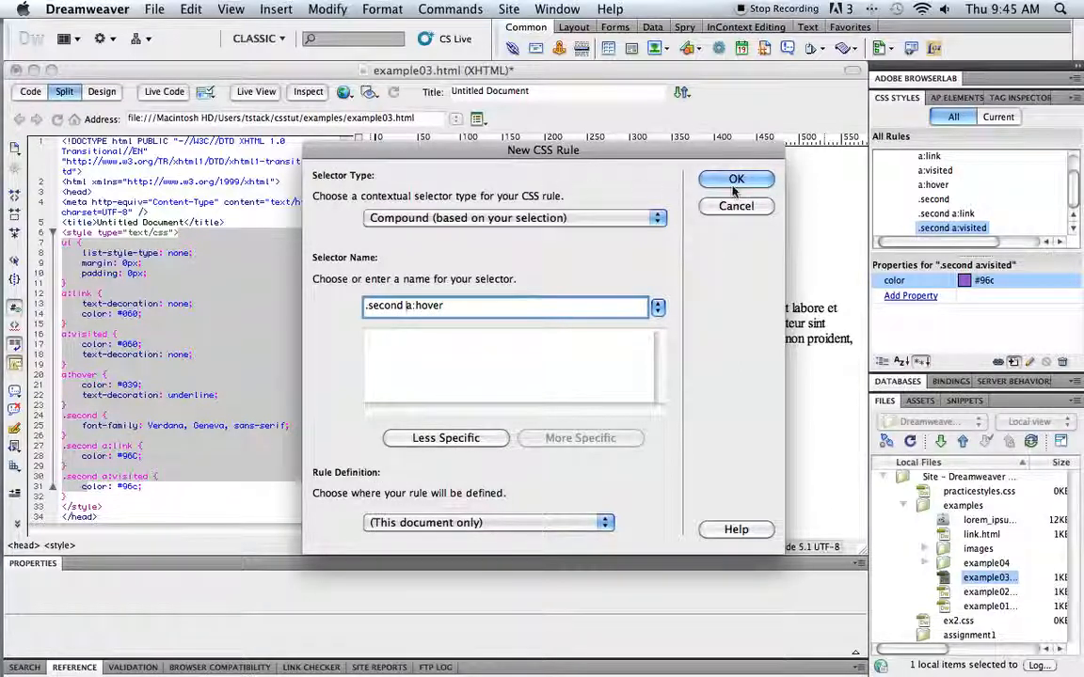
pyautogui.click(737, 179)
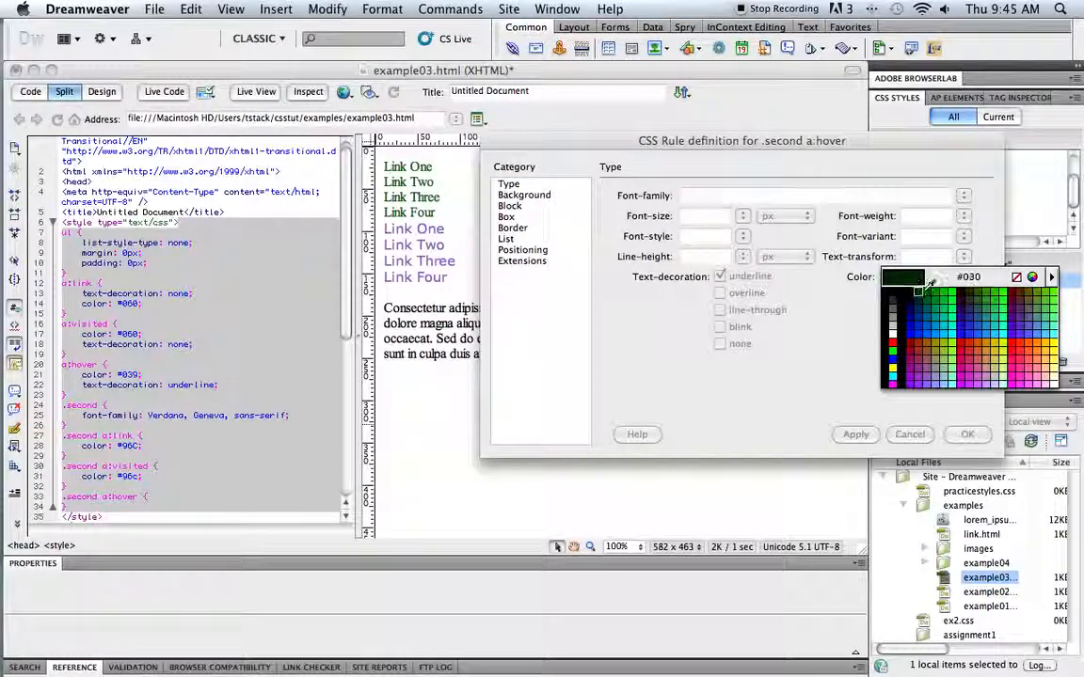
pyautogui.click(927, 292)
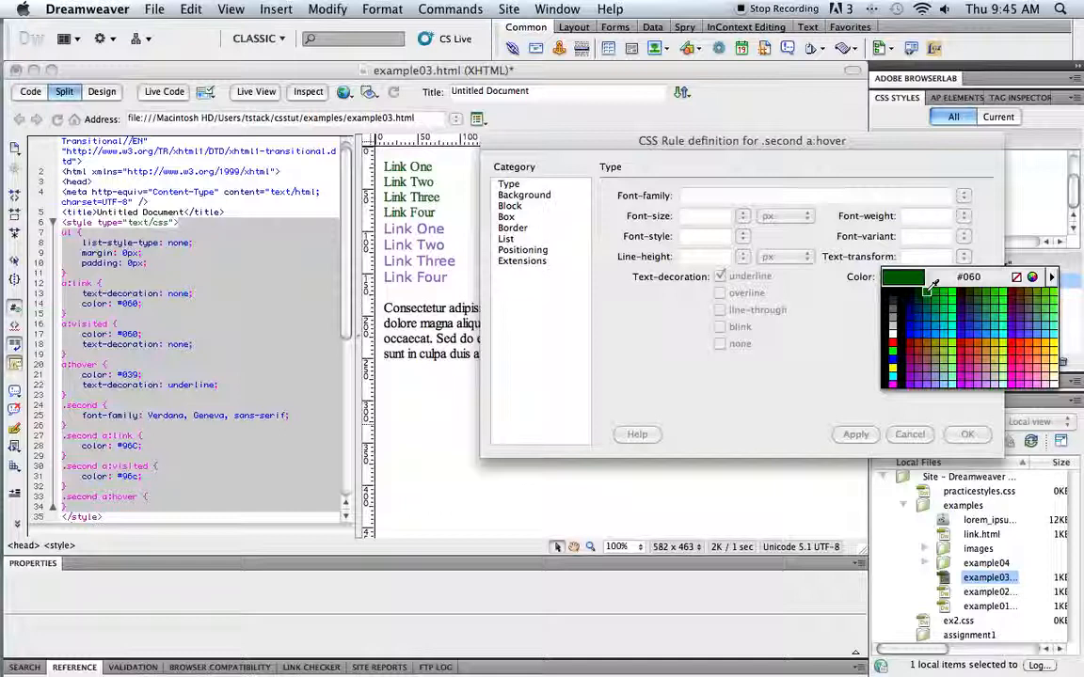
pyautogui.click(903, 287)
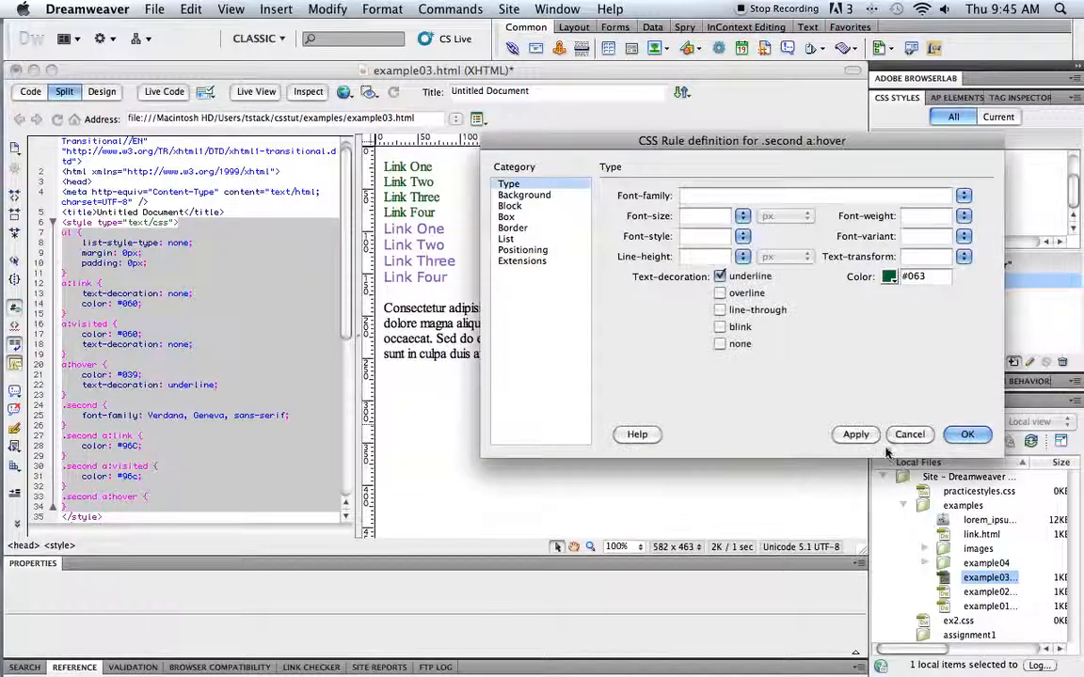
pyautogui.click(966, 434)
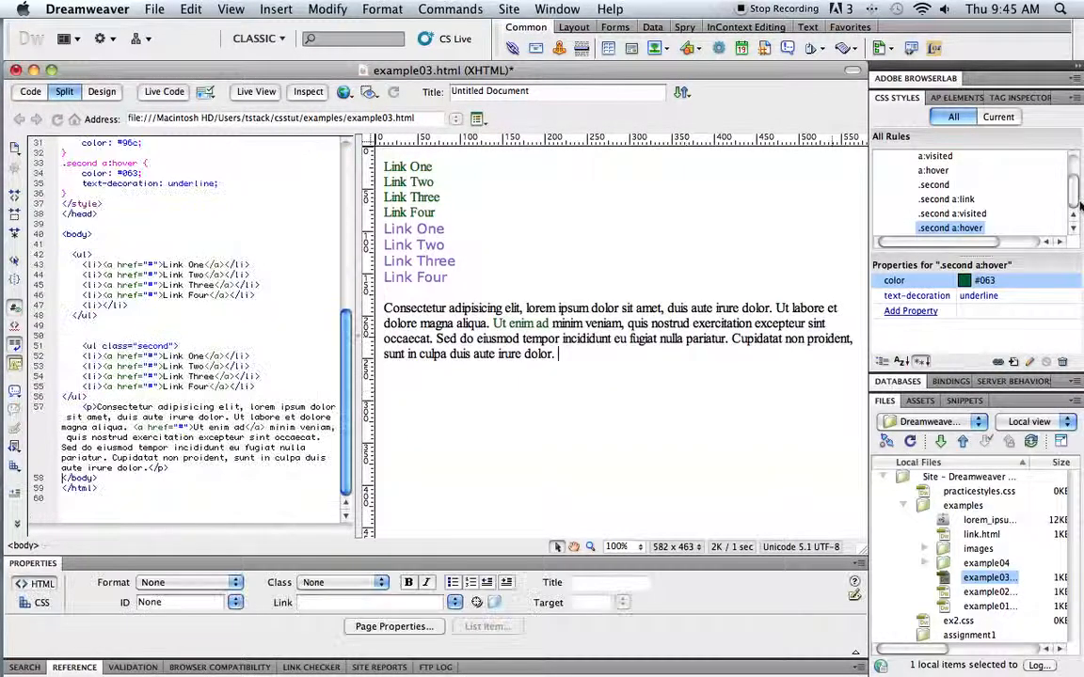
pyautogui.click(945, 198)
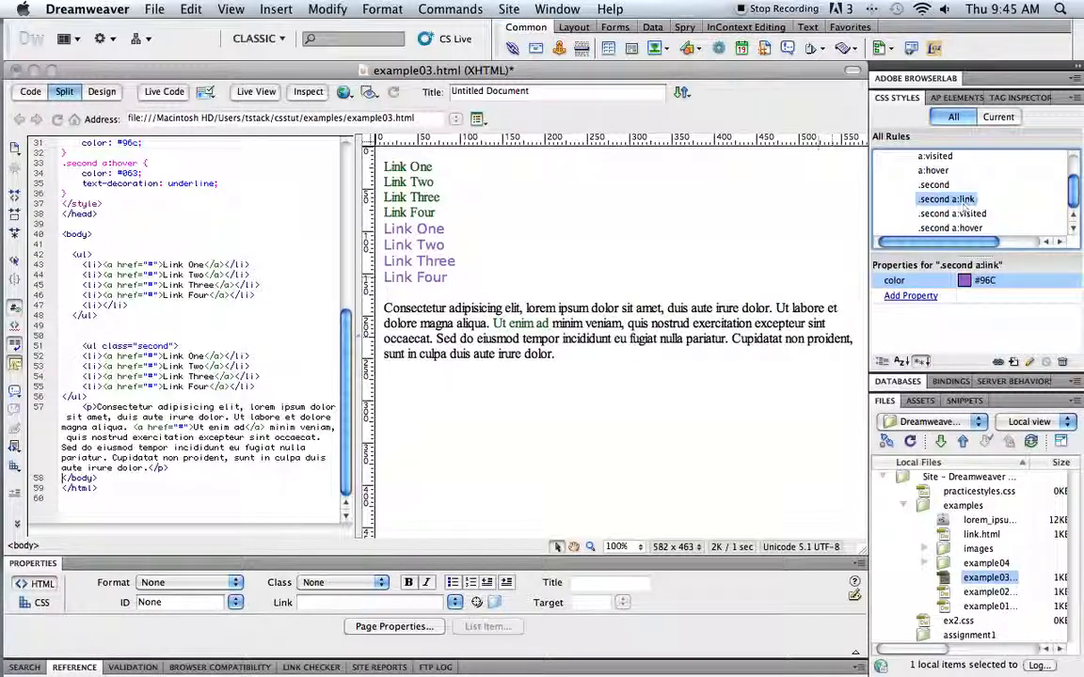
pyautogui.click(933, 184)
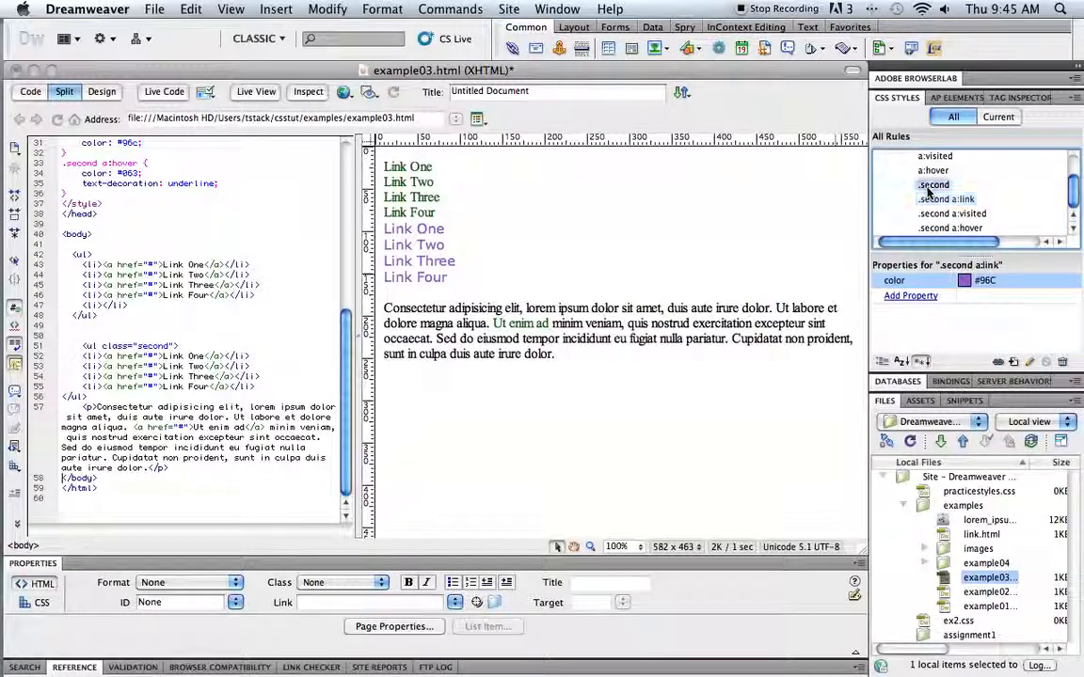
pyautogui.click(933, 185)
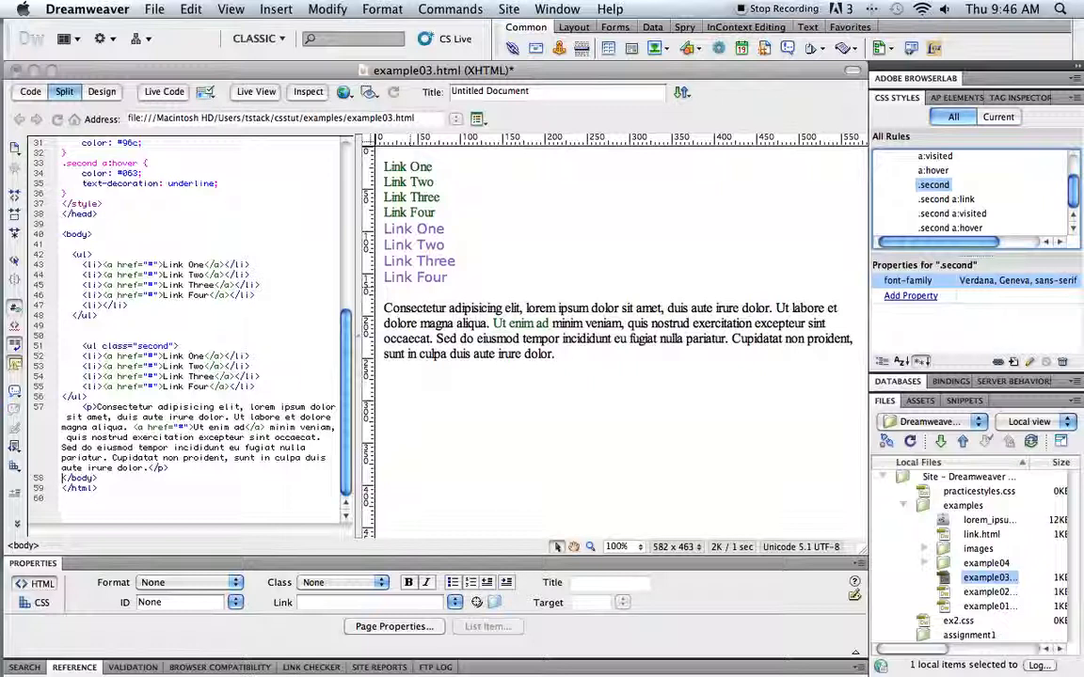
pyautogui.moveTo(84, 346); pyautogui.dragTo(264, 387)
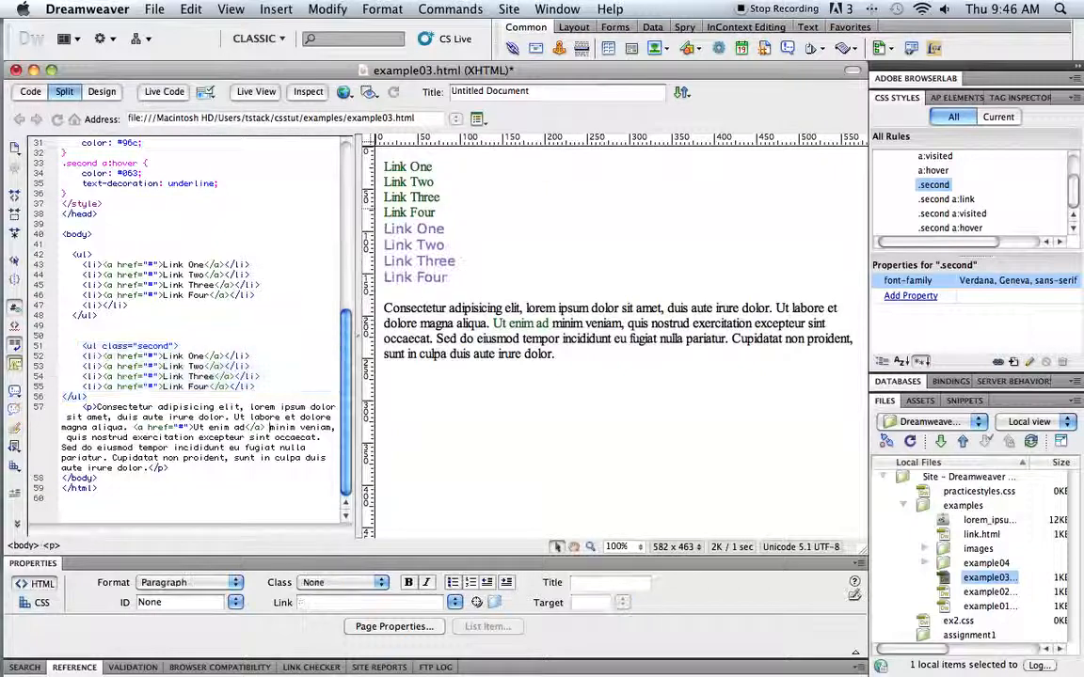
# Switch example03.html to Live View to test link hover effects.
pyautogui.click(256, 91)
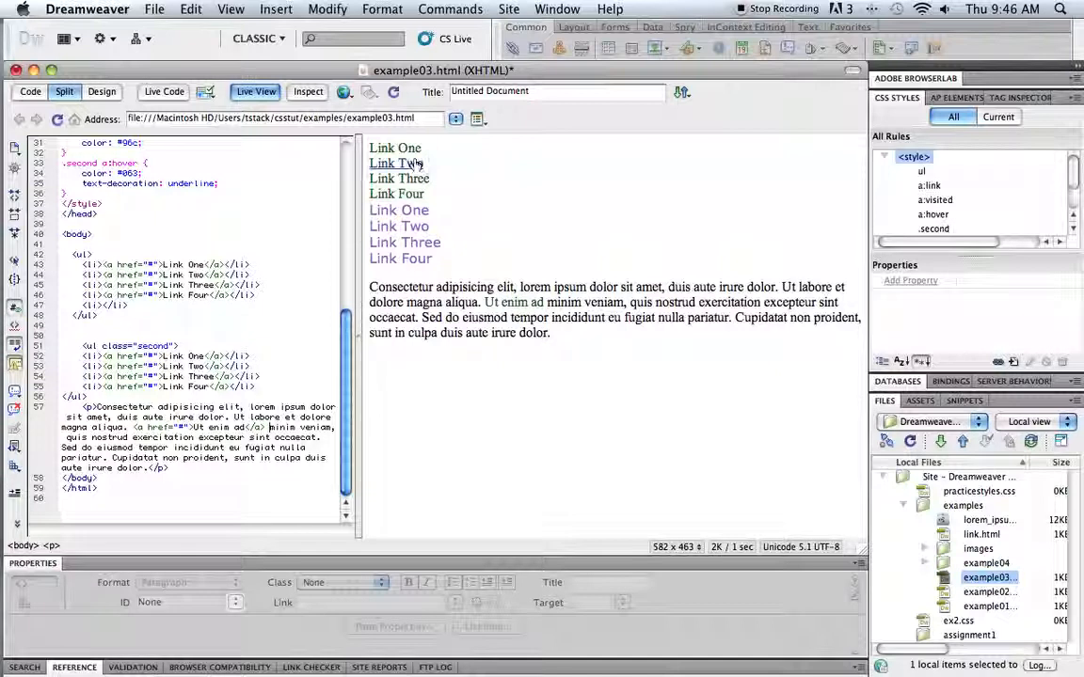
pyautogui.moveTo(536, 247)
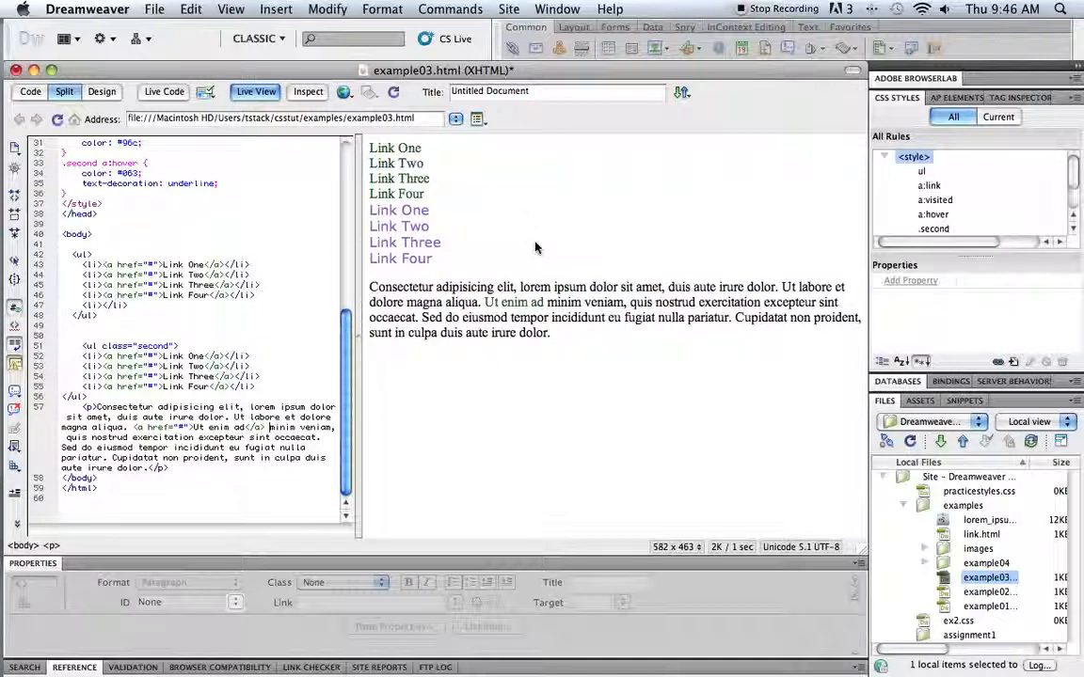
pyautogui.moveTo(555, 254)
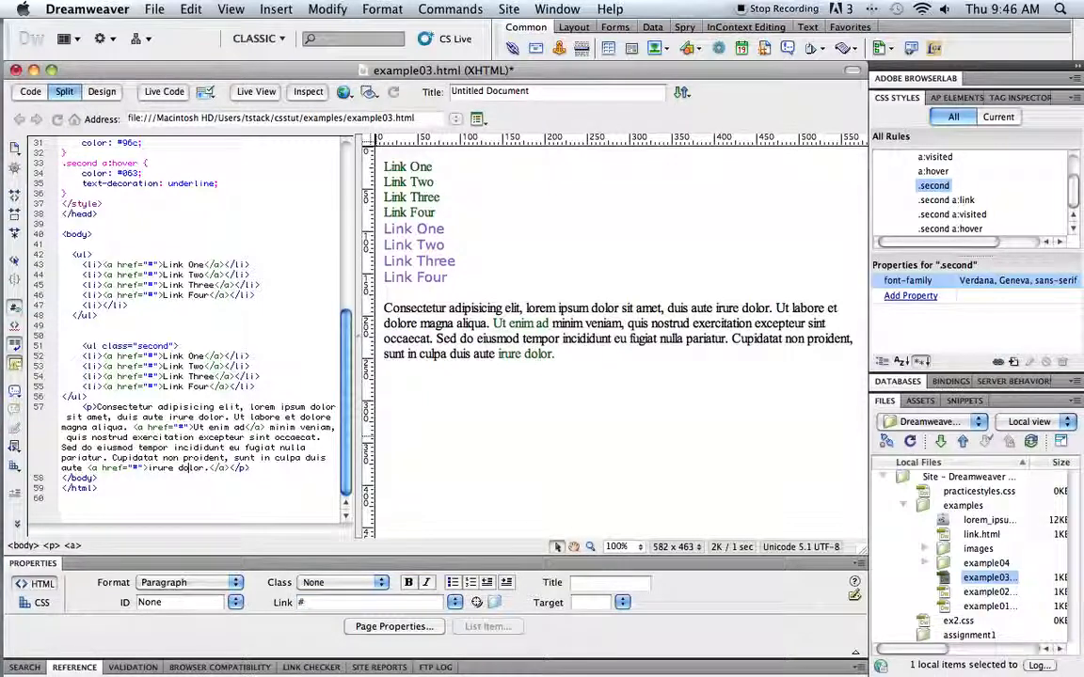
# Select the newly linked 'irure dolor.' text in Design view.
pyautogui.doubleClick(525, 354)
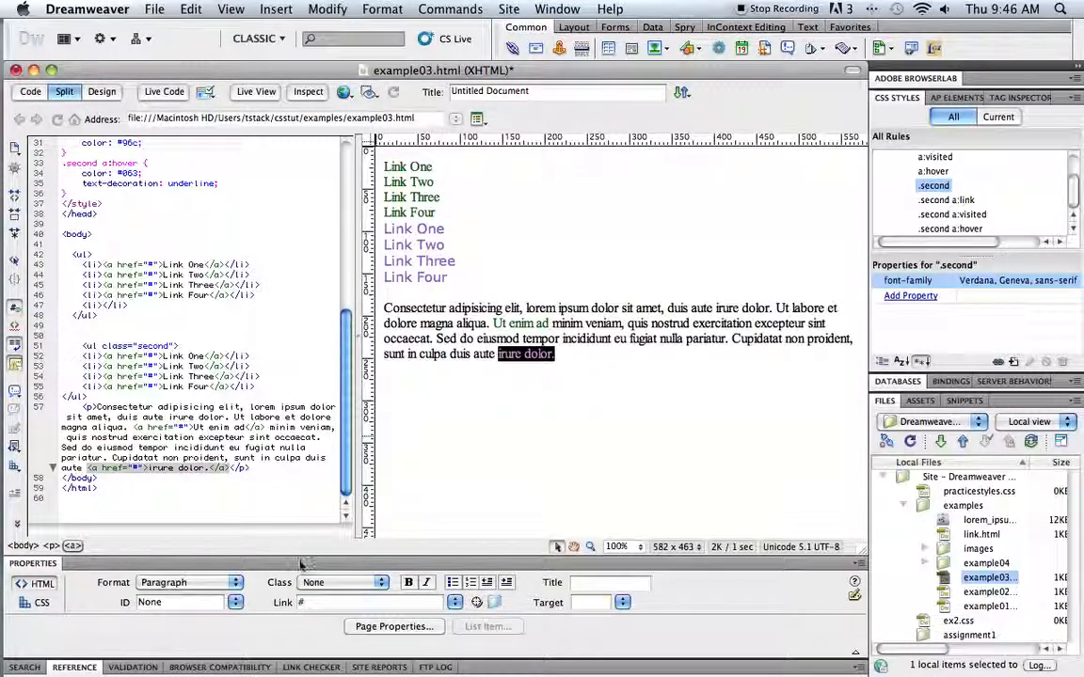